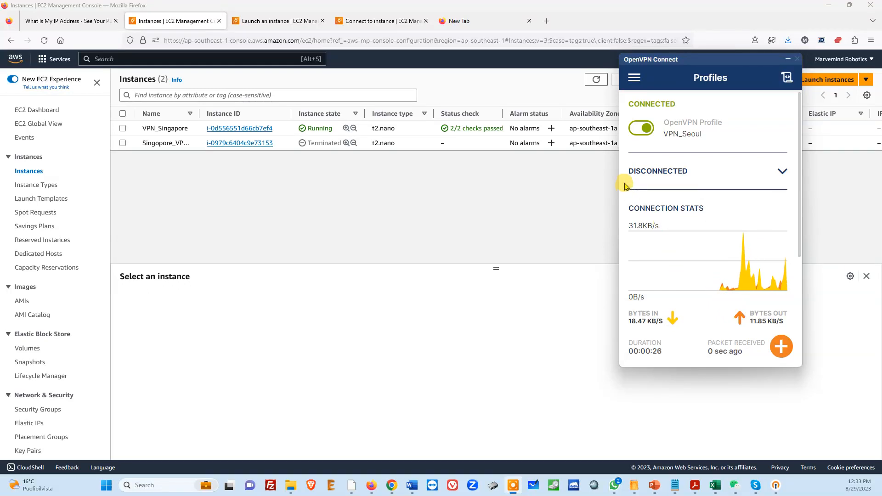
pyautogui.moveTo(634, 171)
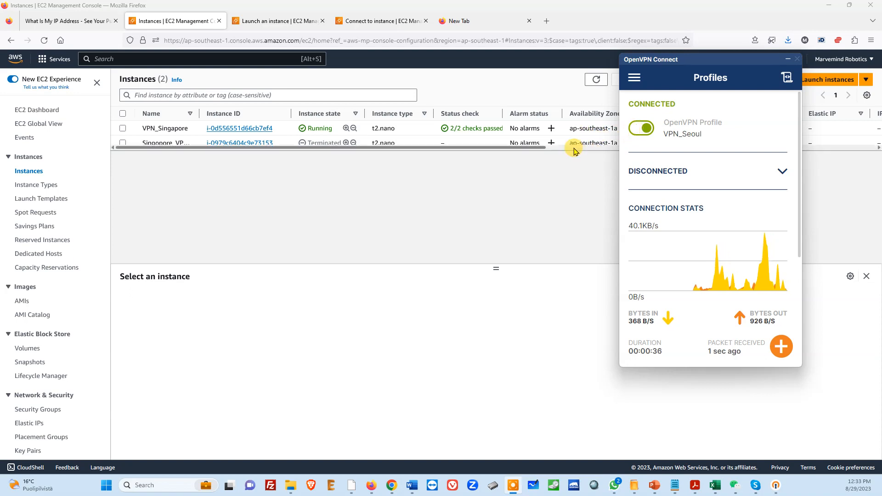
pyautogui.moveTo(534, 199)
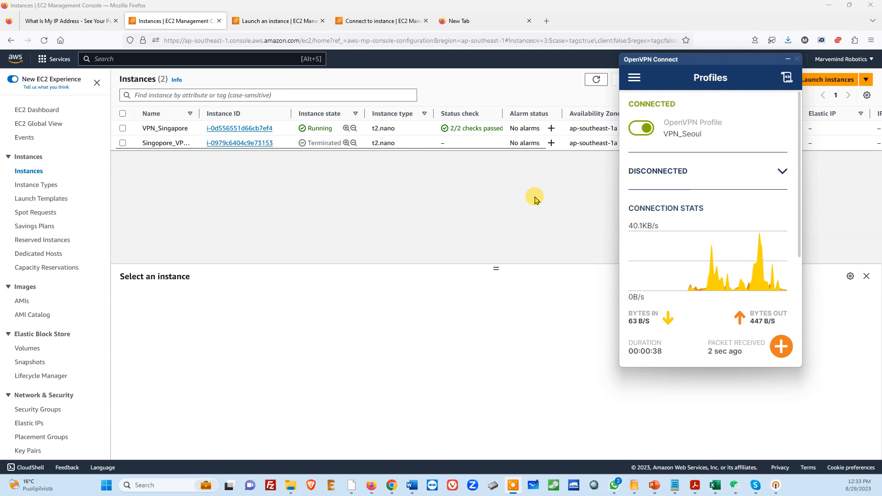
pyautogui.moveTo(473, 166)
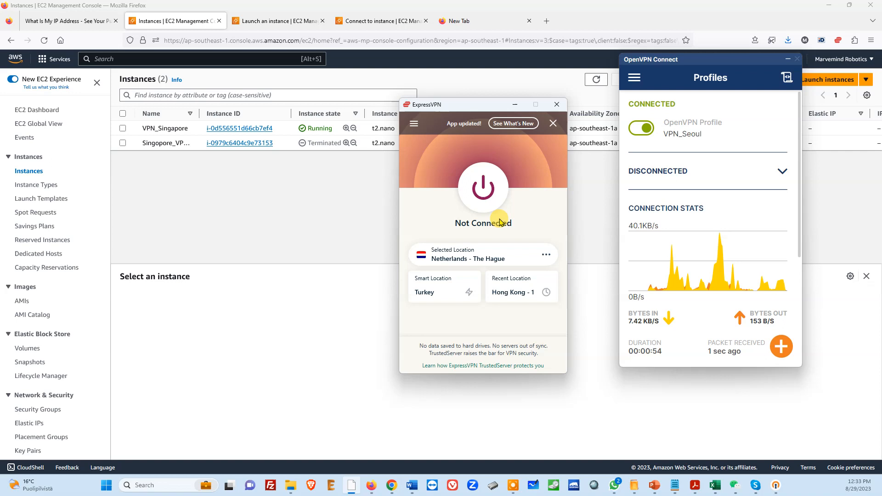
pyautogui.moveTo(595, 271)
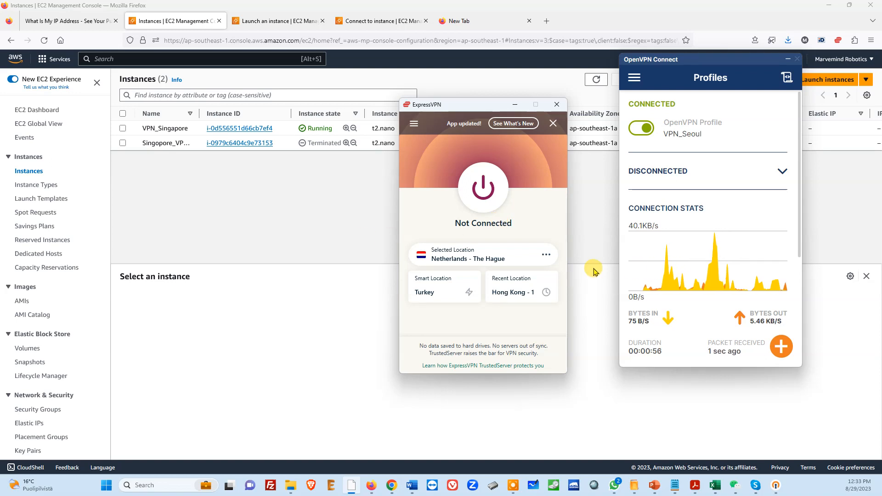
pyautogui.moveTo(646, 67)
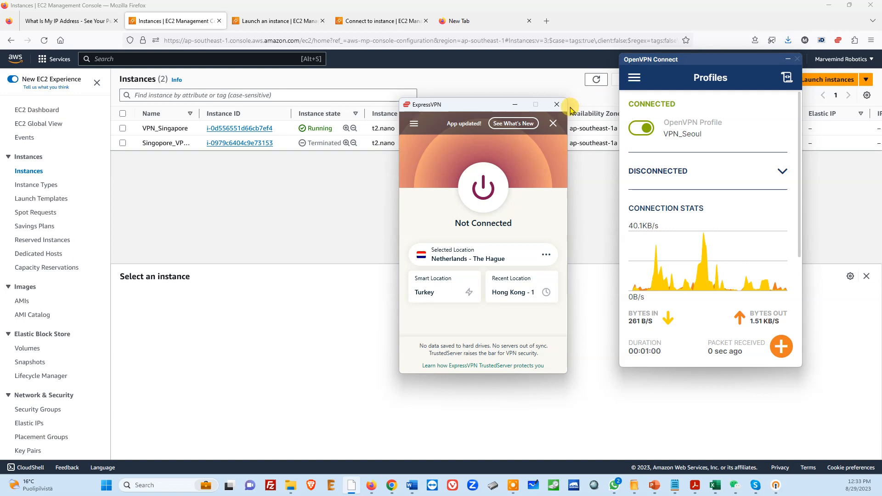
pyautogui.moveTo(758, 219)
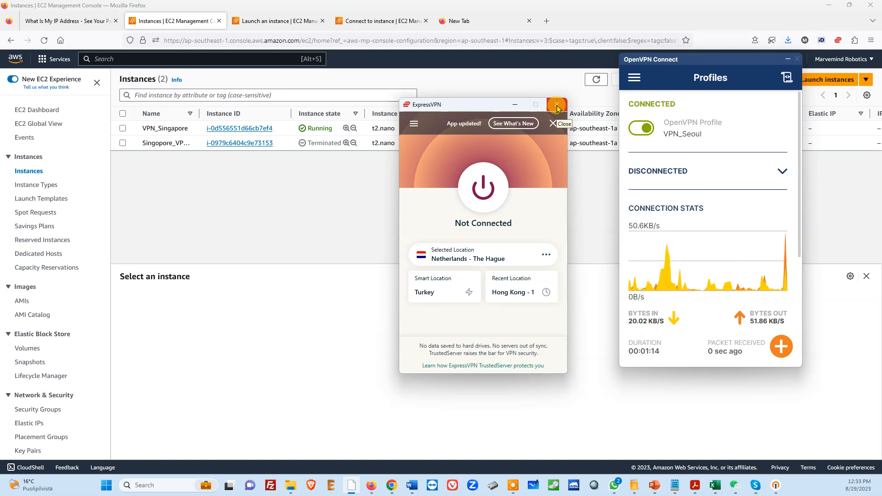
# Step: Close the ExpressVPN window, leaving the EC2 instances list and OpenVPN Connect
pyautogui.click(557, 105)
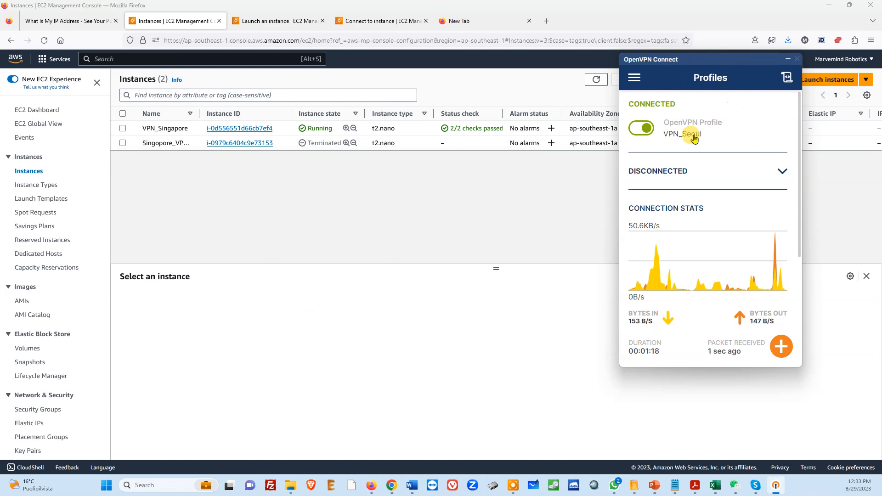
pyautogui.moveTo(429, 237)
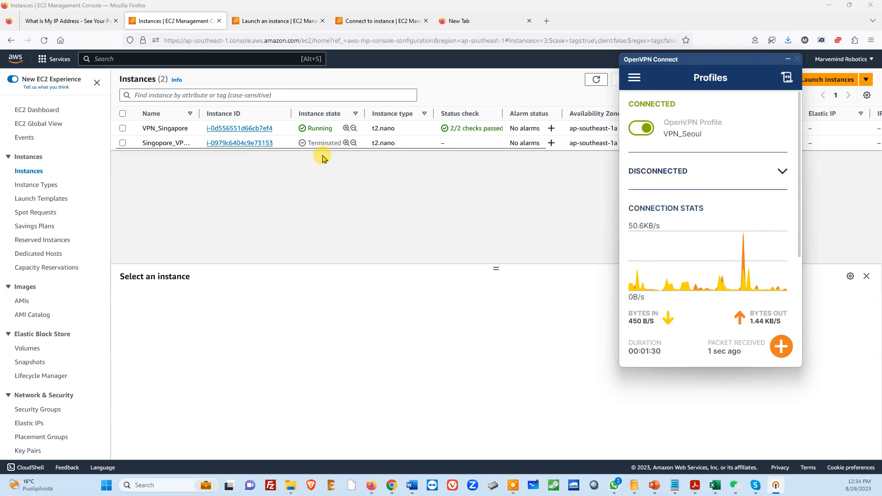
pyautogui.moveTo(166, 90)
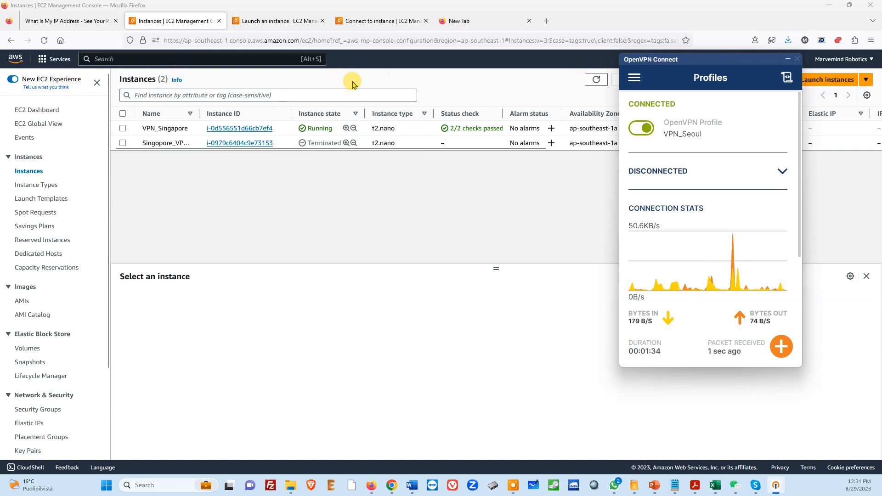
pyautogui.moveTo(398, 191)
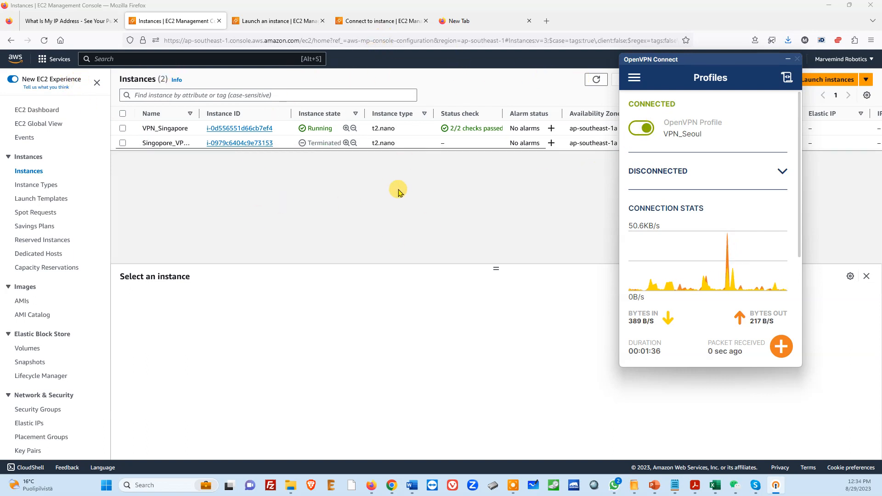
pyautogui.moveTo(410, 172)
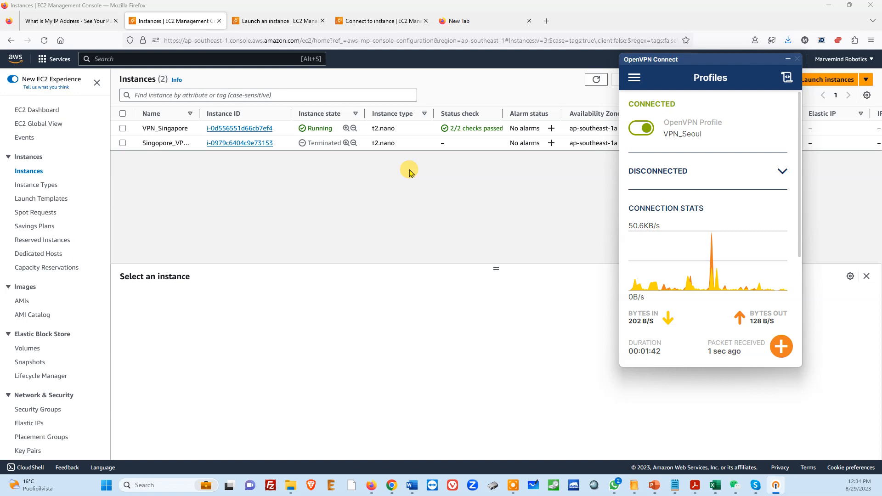
pyautogui.moveTo(416, 251)
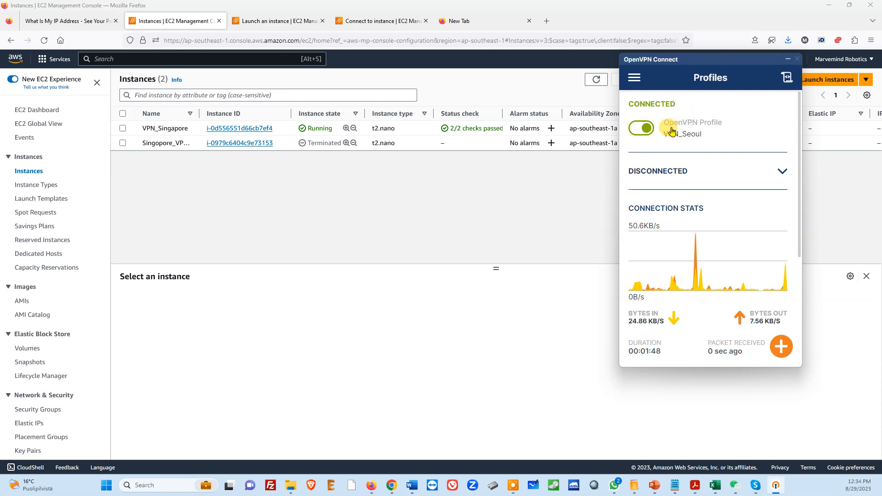
pyautogui.moveTo(387, 155)
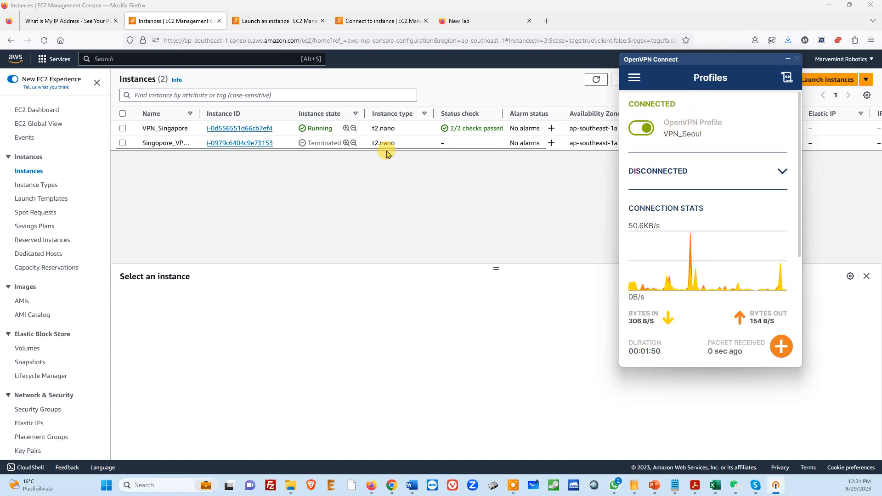
pyautogui.moveTo(231, 185)
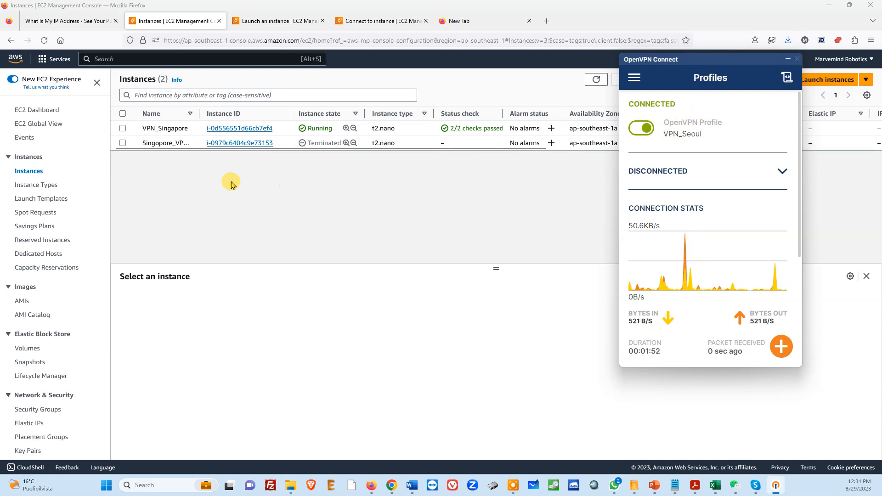
pyautogui.moveTo(33, 314)
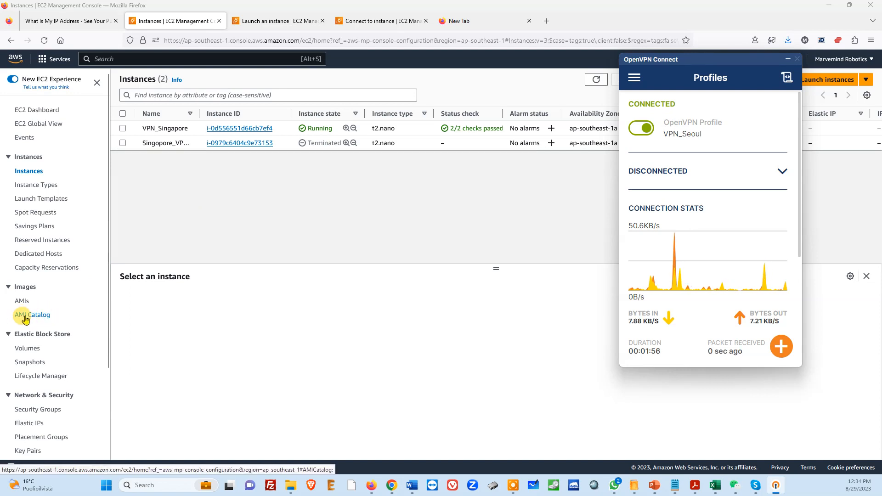
# Step: Open the AMI Catalog and search for 'openVPN'
pyautogui.click(32, 314)
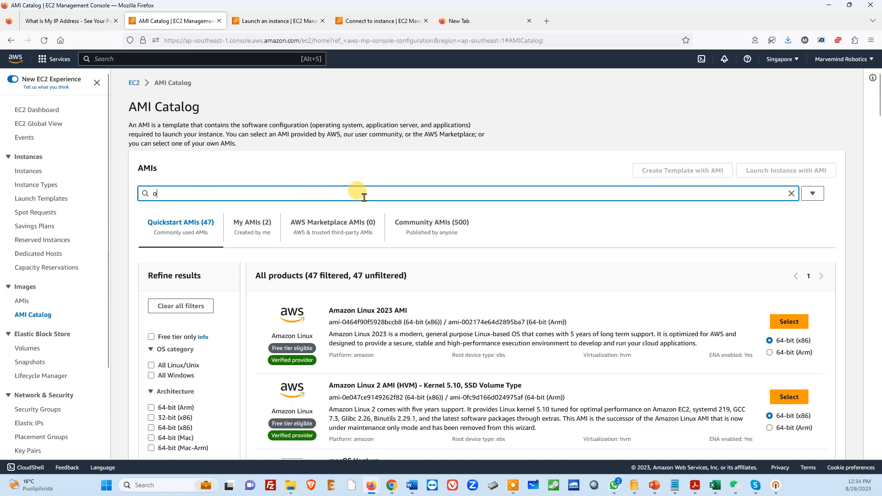
pyautogui.write('penV')
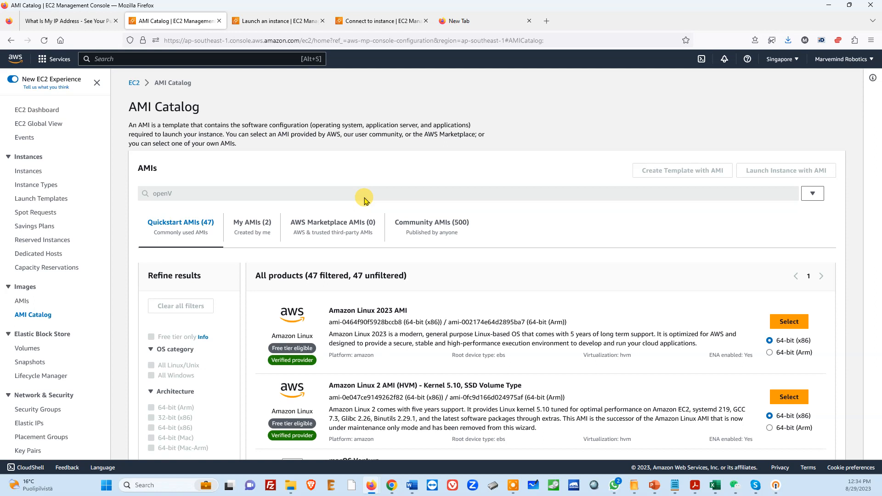
pyautogui.click(361, 194)
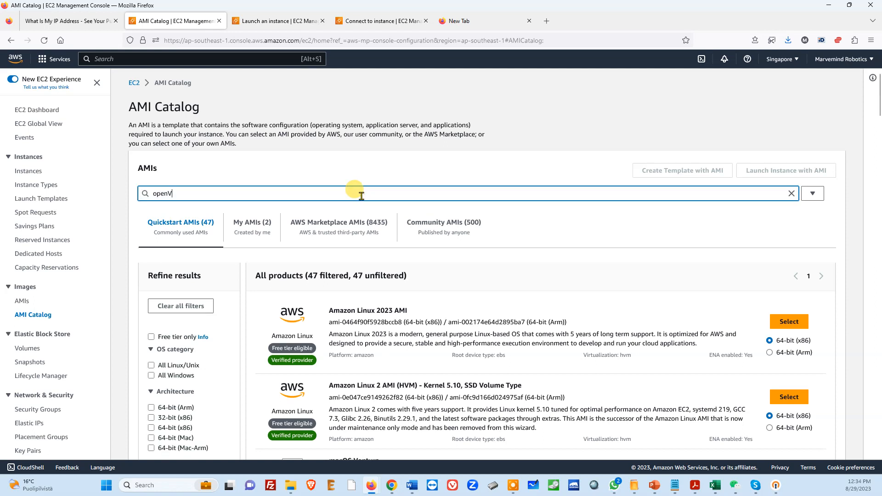
pyautogui.write('PN')
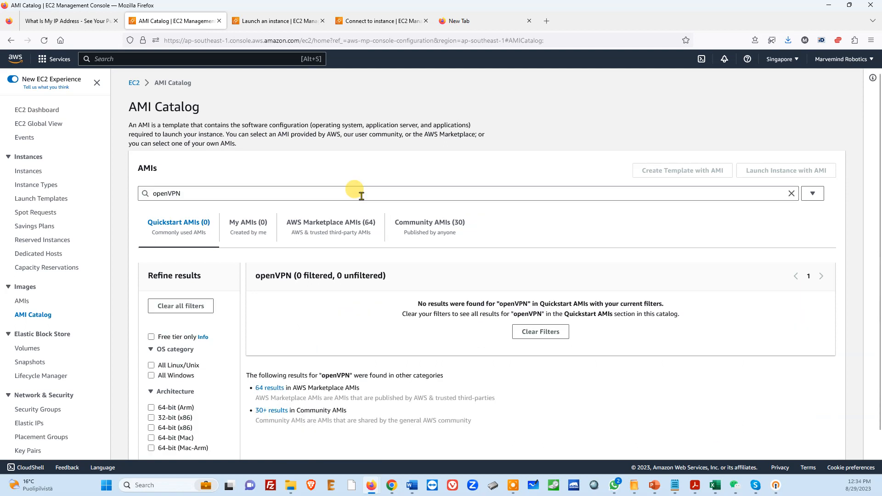
pyautogui.moveTo(808, 62)
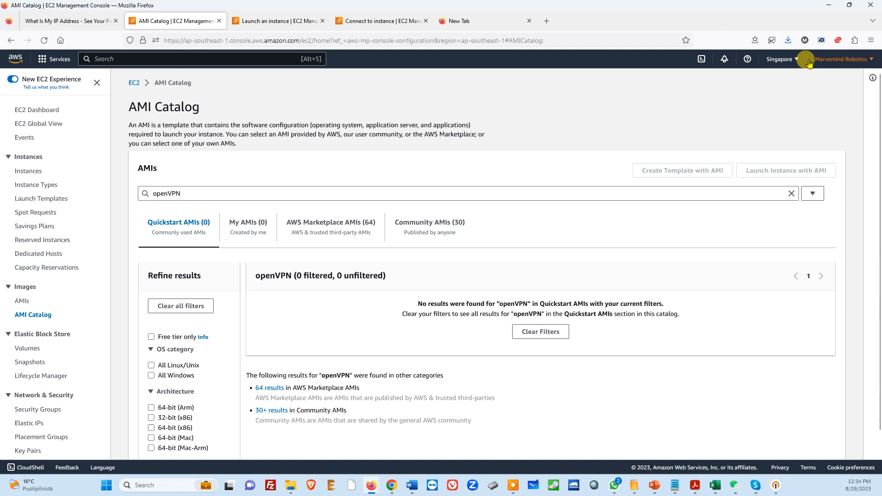
pyautogui.moveTo(787, 60)
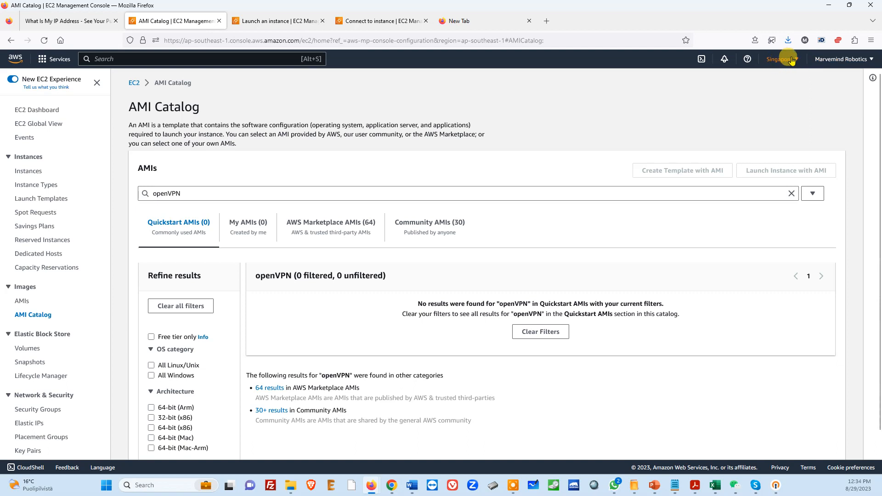
# Step: Open the AWS region list, with Asia Pacific (Singapore) as current region
pyautogui.click(782, 58)
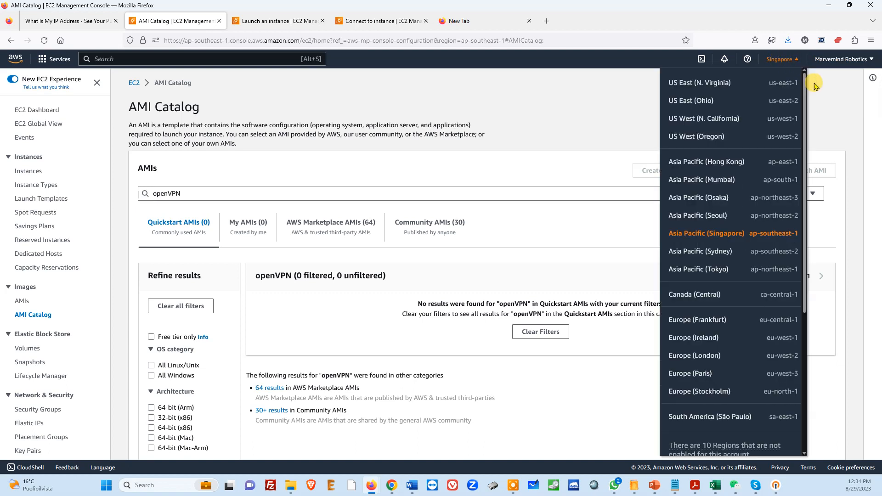
pyautogui.moveTo(700, 82)
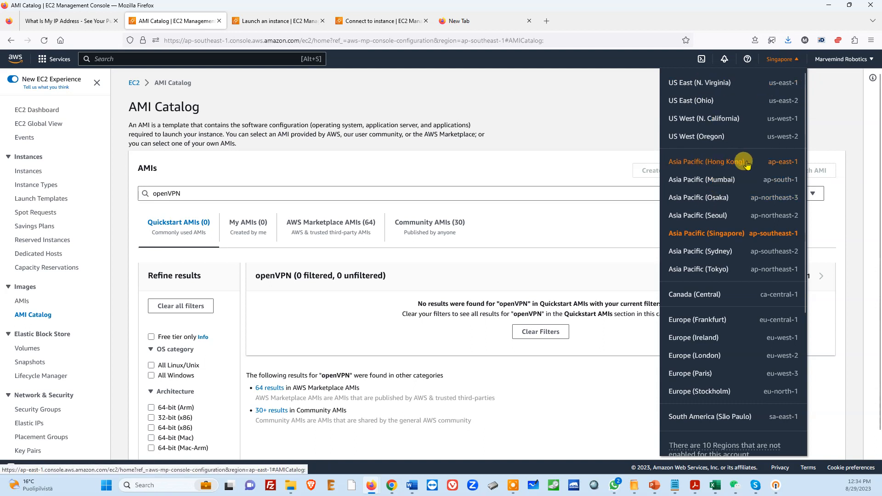
pyautogui.moveTo(713, 164)
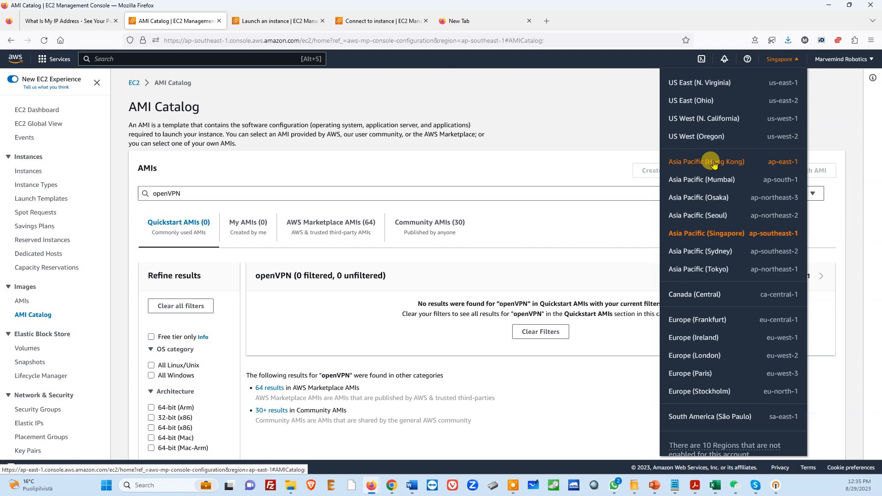
pyautogui.moveTo(712, 91)
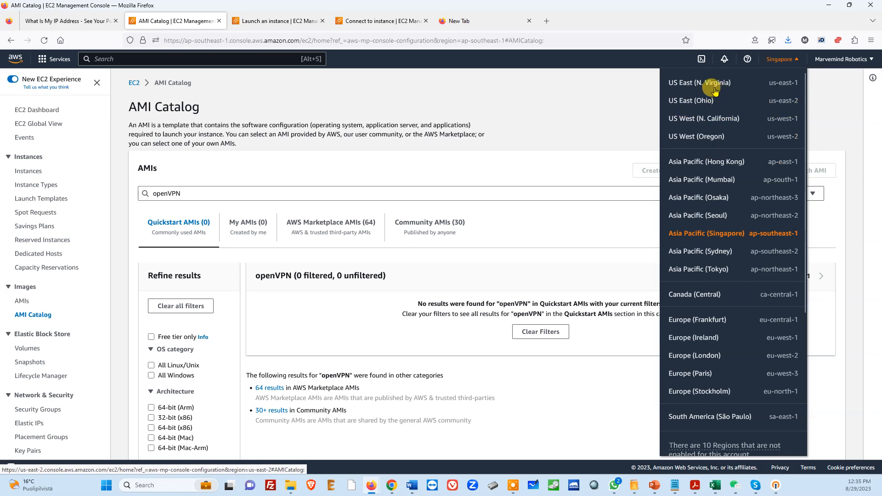
pyautogui.moveTo(706, 161)
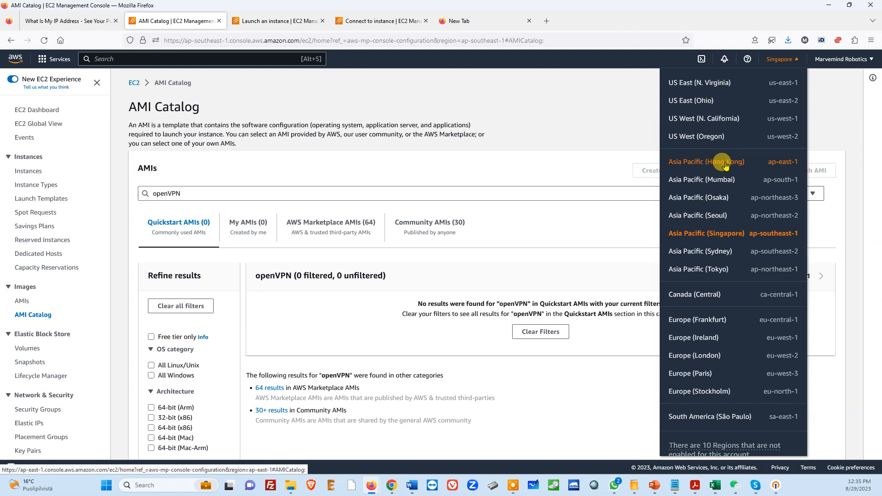
pyautogui.moveTo(714, 215)
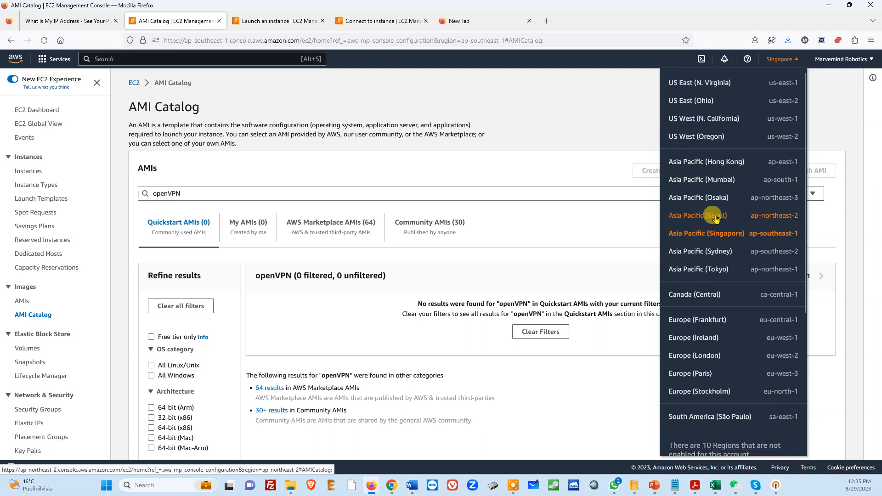
pyautogui.moveTo(712, 220)
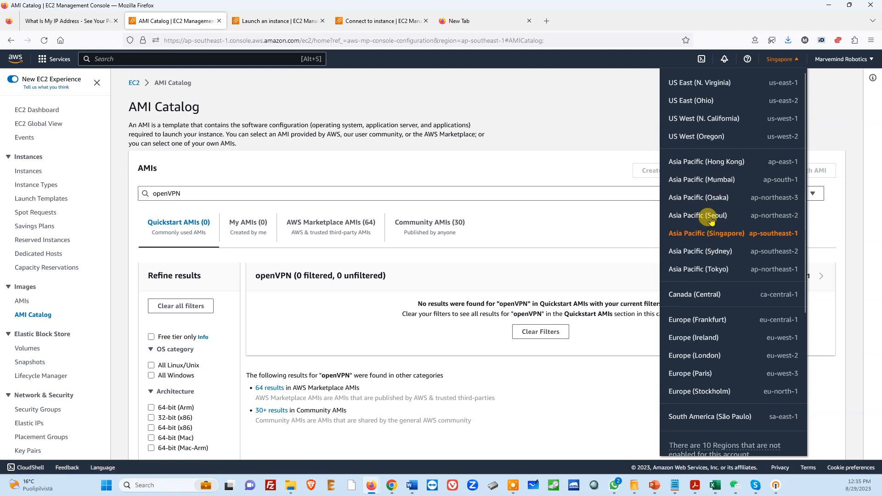
pyautogui.moveTo(699, 215)
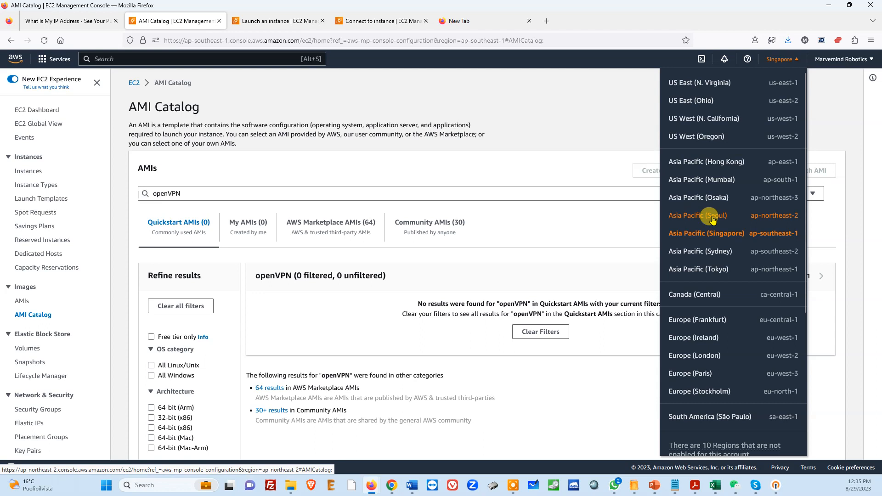
pyautogui.moveTo(424, 105)
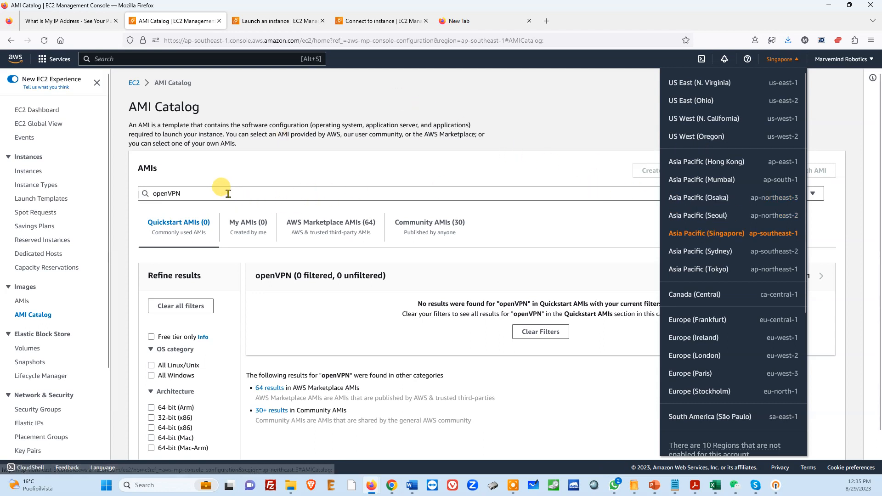
pyautogui.moveTo(707, 198)
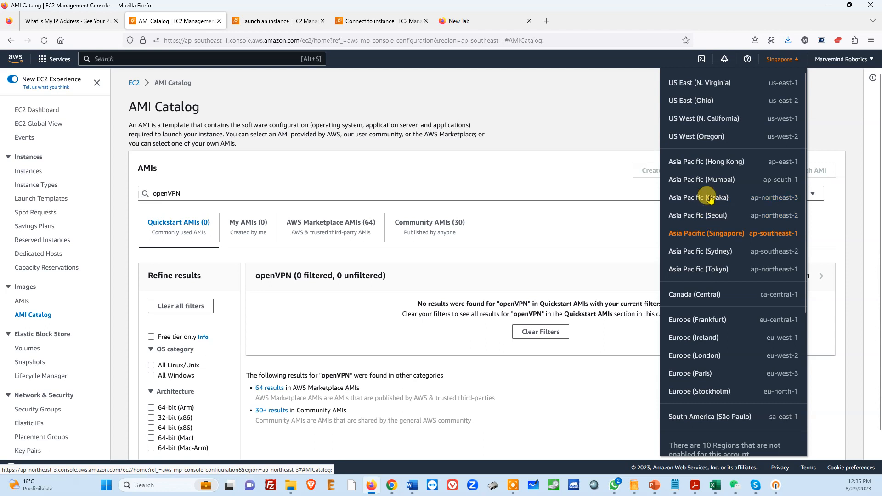
pyautogui.moveTo(707, 162)
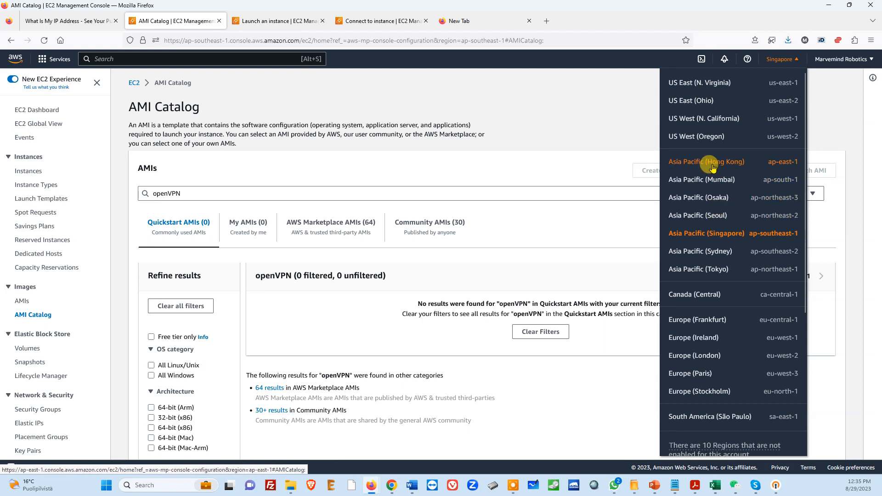
pyautogui.moveTo(284, 21)
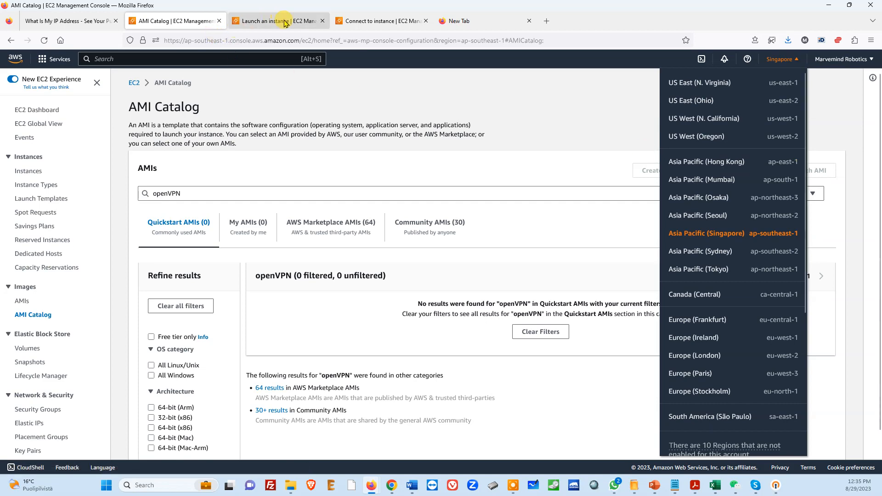
# Step: Glance at the connect and launch tabs, then list the 64 Marketplace openVPN AMIs
pyautogui.click(382, 21)
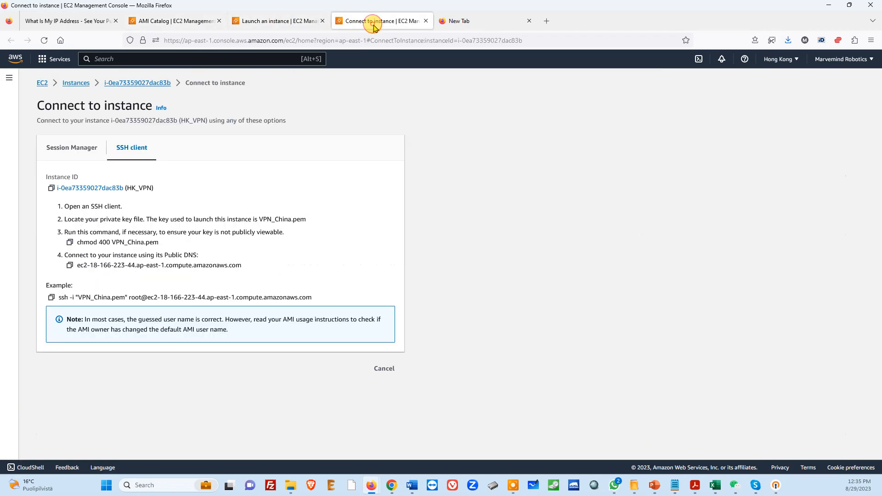
pyautogui.moveTo(71, 148)
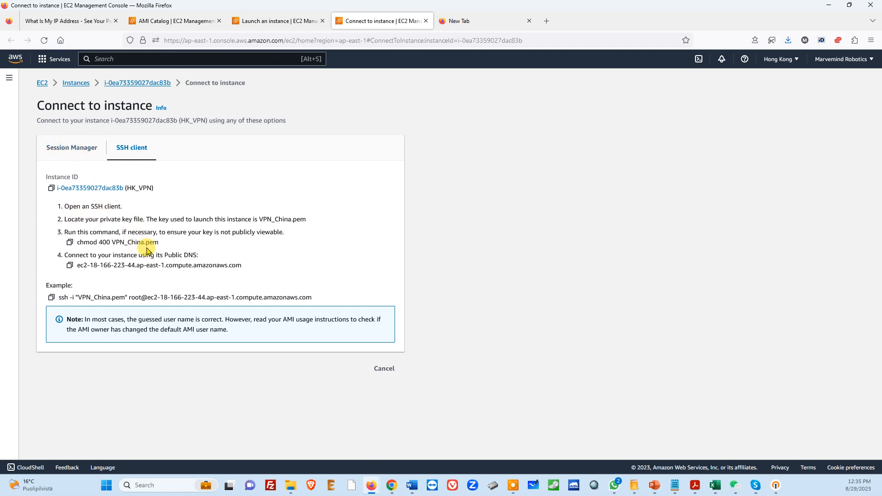
pyautogui.moveTo(278, 20)
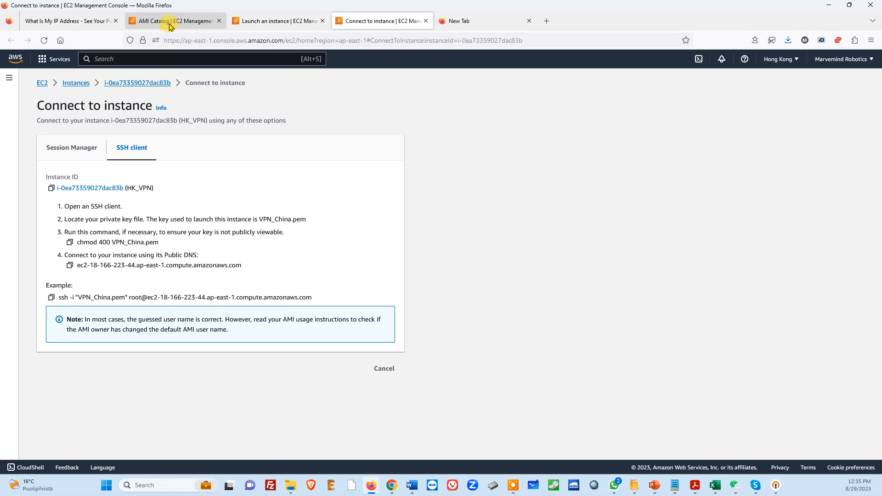
pyautogui.click(174, 21)
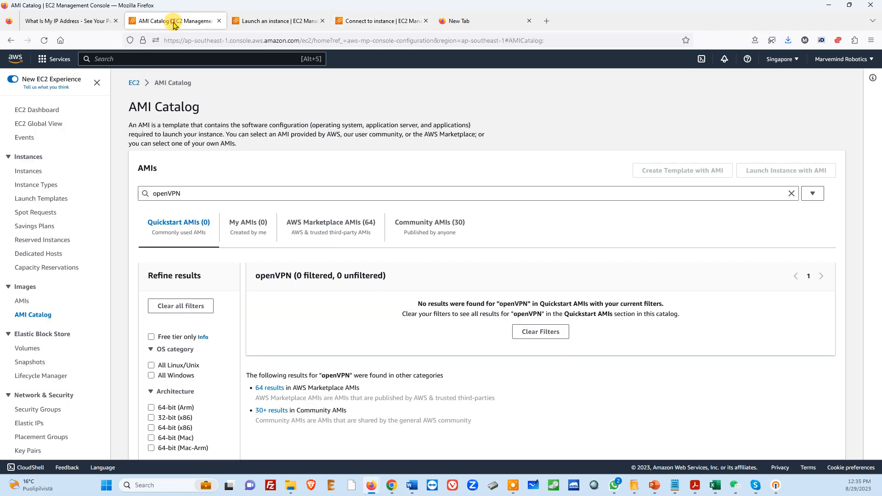
pyautogui.click(276, 20)
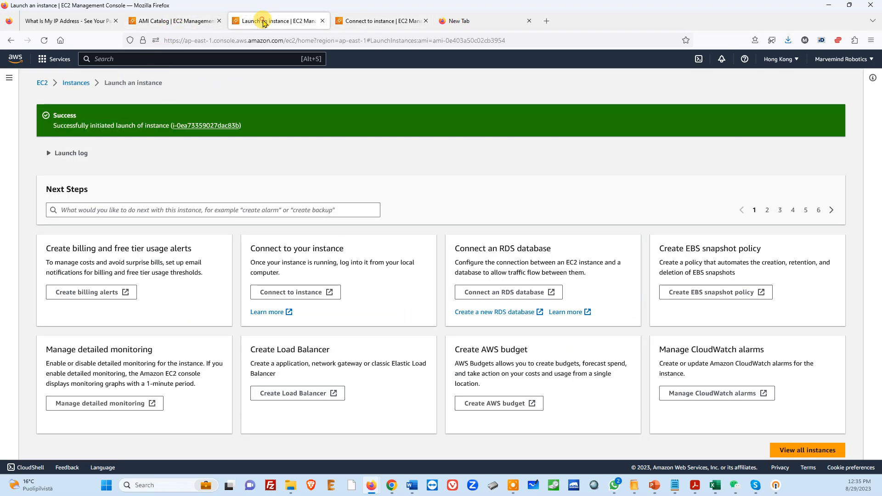
pyautogui.click(174, 21)
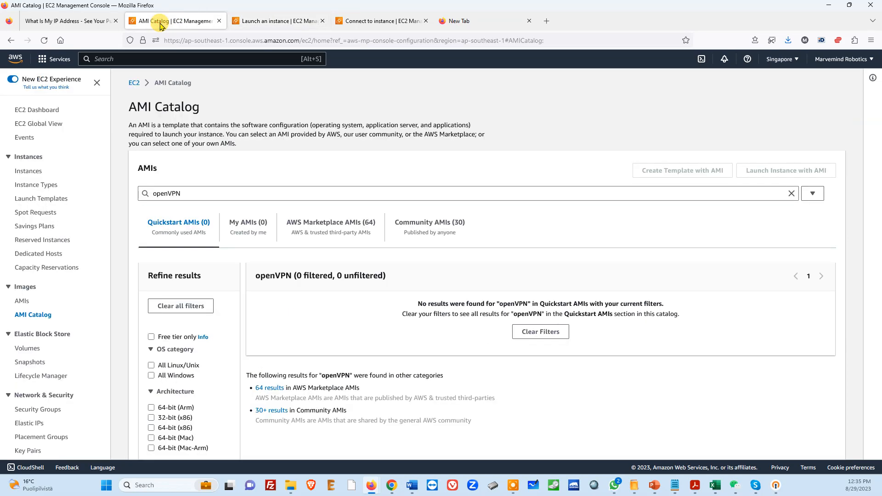
pyautogui.moveTo(330, 222)
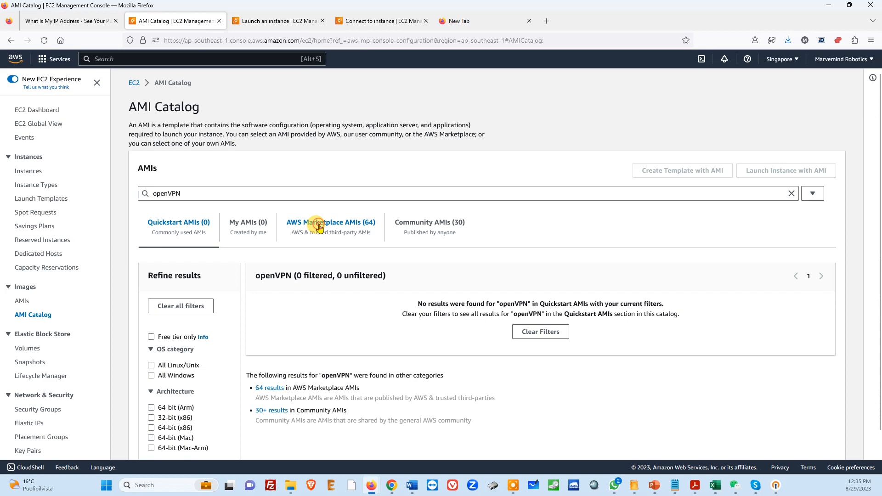
pyautogui.click(331, 223)
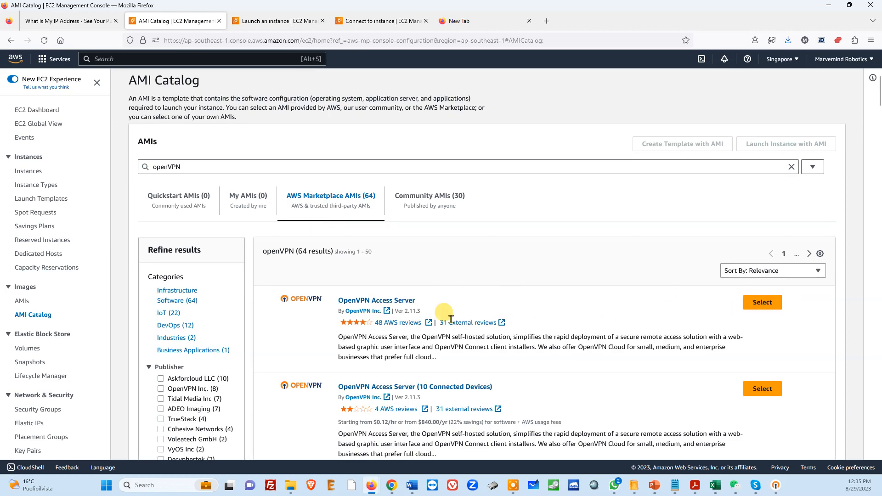
pyautogui.moveTo(528, 369)
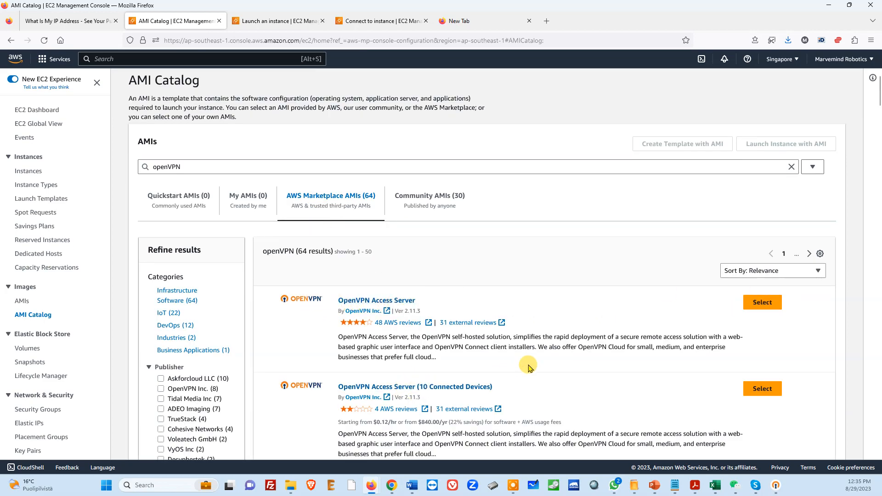
pyautogui.moveTo(739, 292)
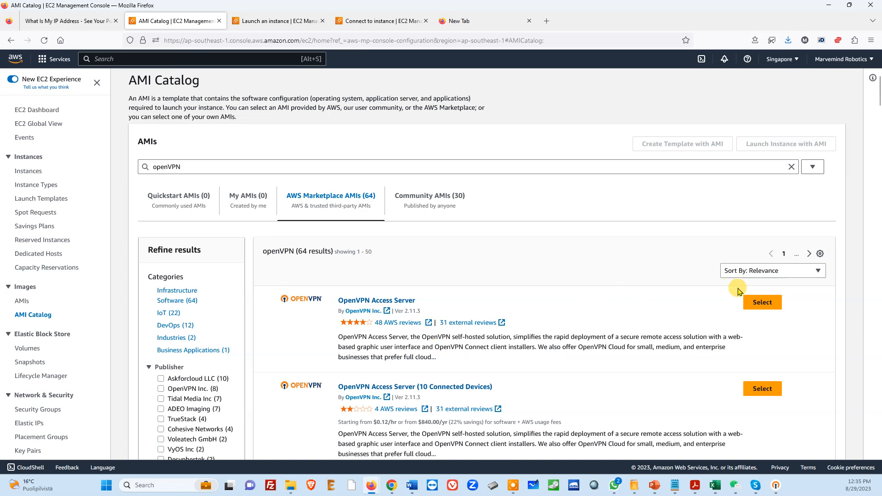
# Step: Review OpenVPN Access Server pricing, including t2.nano at $0.007/hour, and continue
pyautogui.click(762, 303)
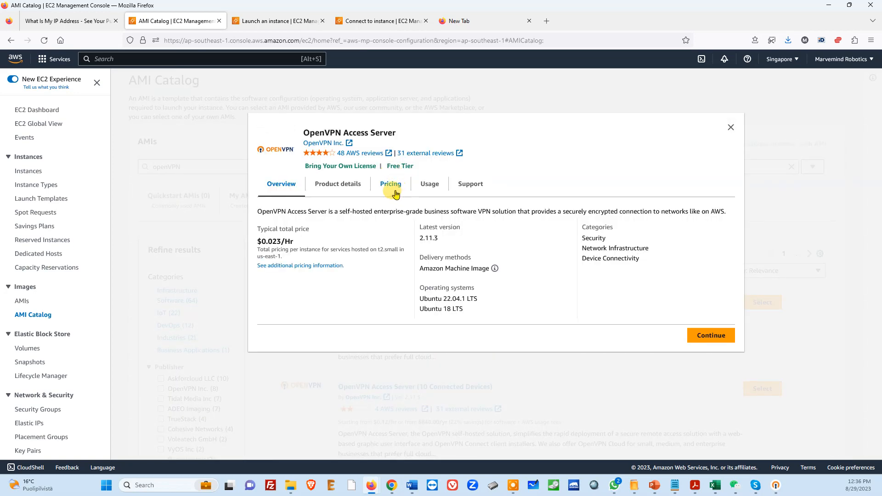
pyautogui.click(390, 183)
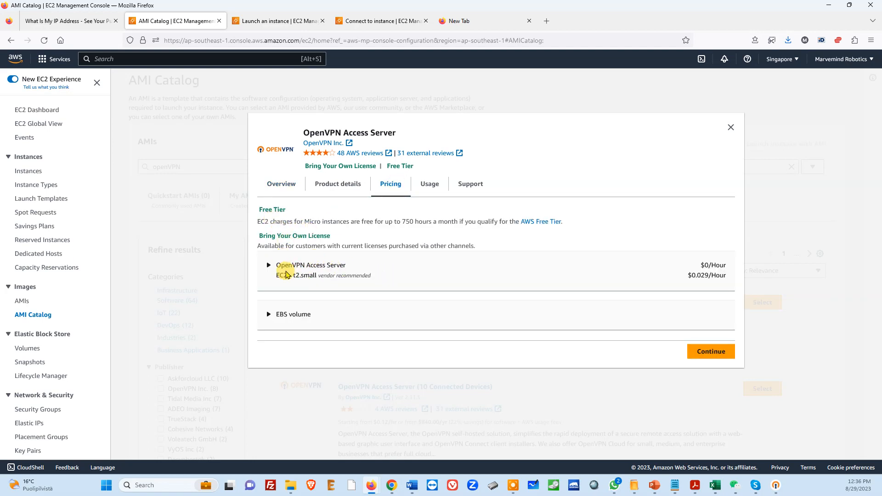
pyautogui.click(269, 265)
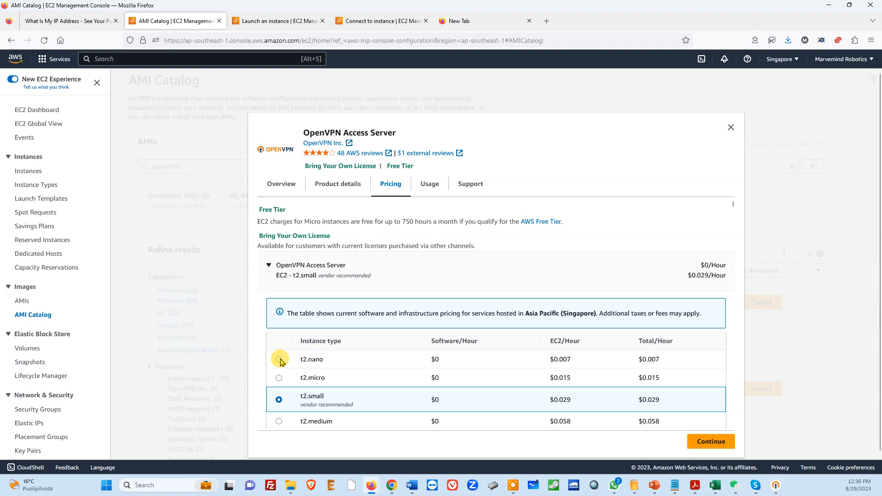
pyautogui.click(278, 359)
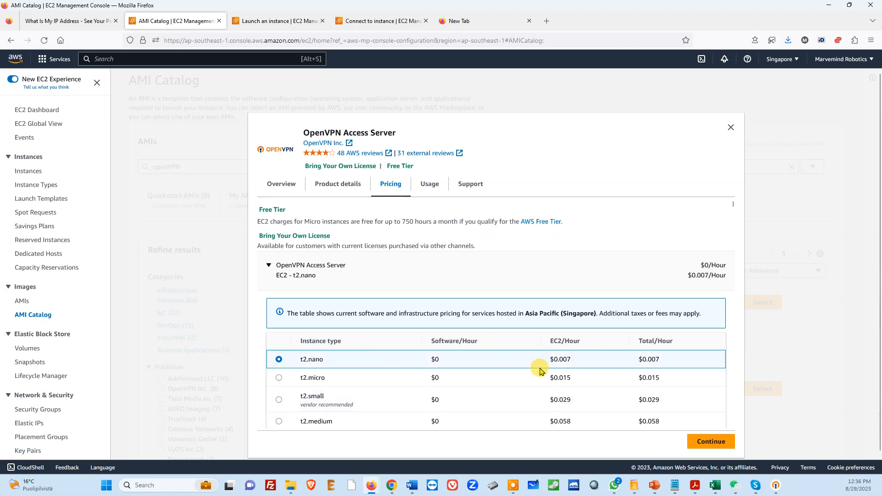
pyautogui.moveTo(564, 366)
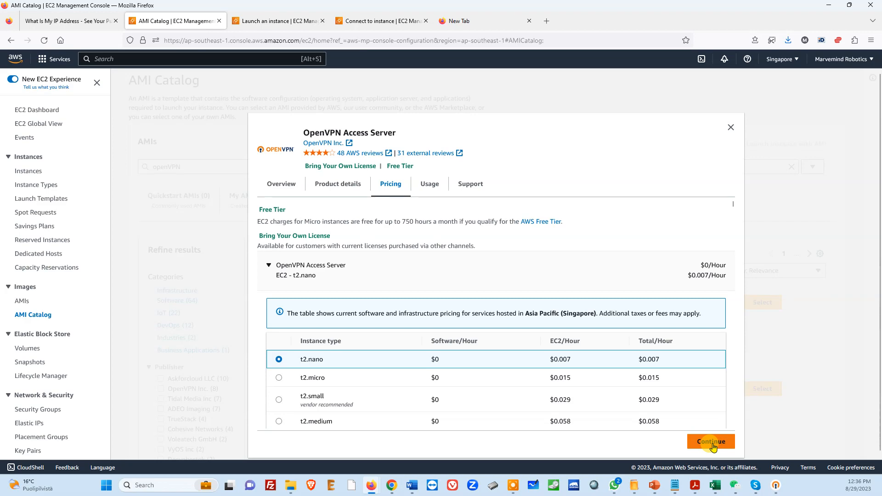
pyautogui.click(711, 441)
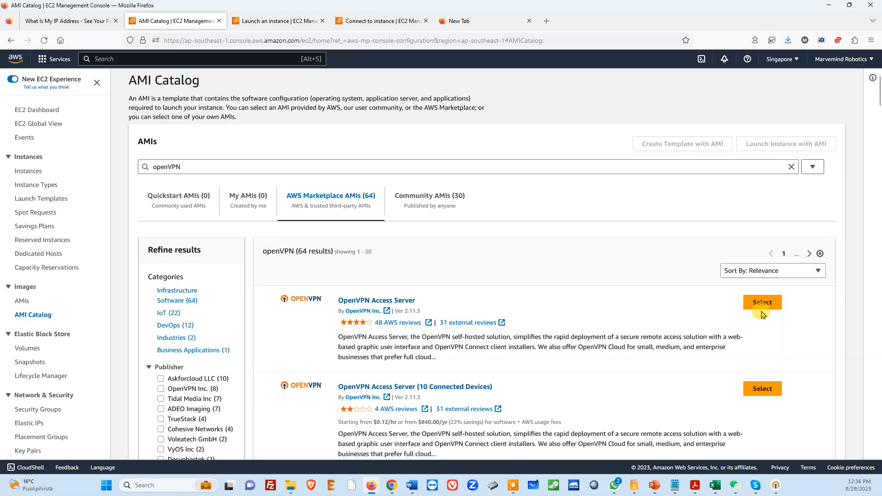
# Step: Launch from the OpenVPN Access Server image and name the instance Singapore_VPN_v02
pyautogui.click(762, 302)
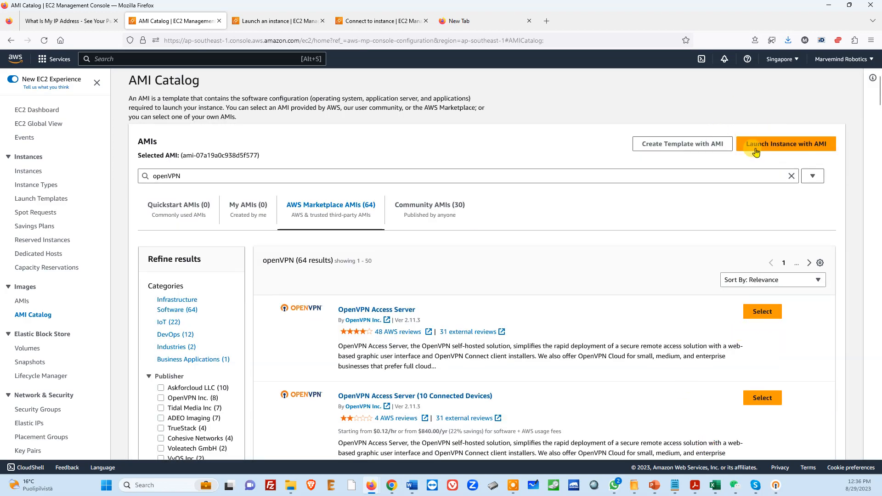
pyautogui.click(786, 143)
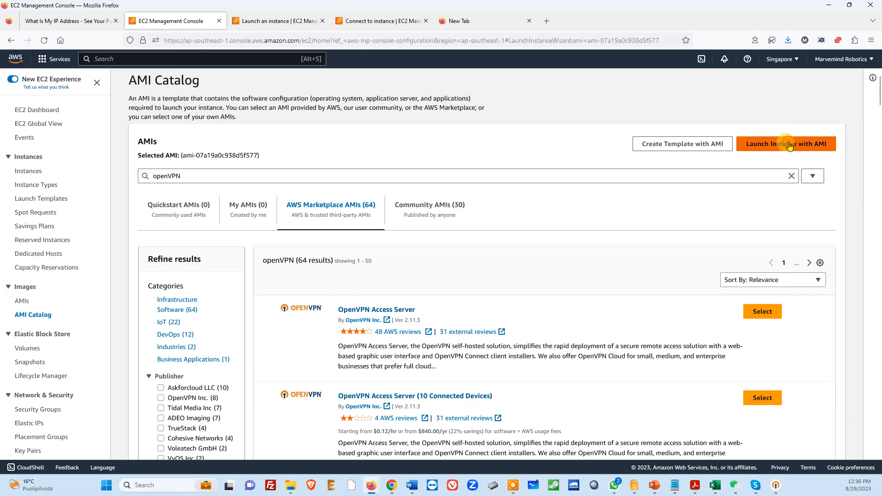
pyautogui.click(786, 143)
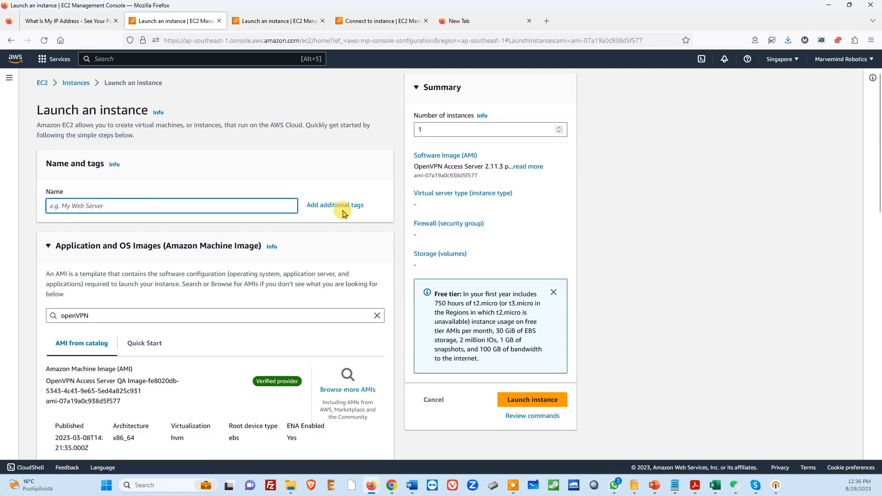
pyautogui.write('Sinc')
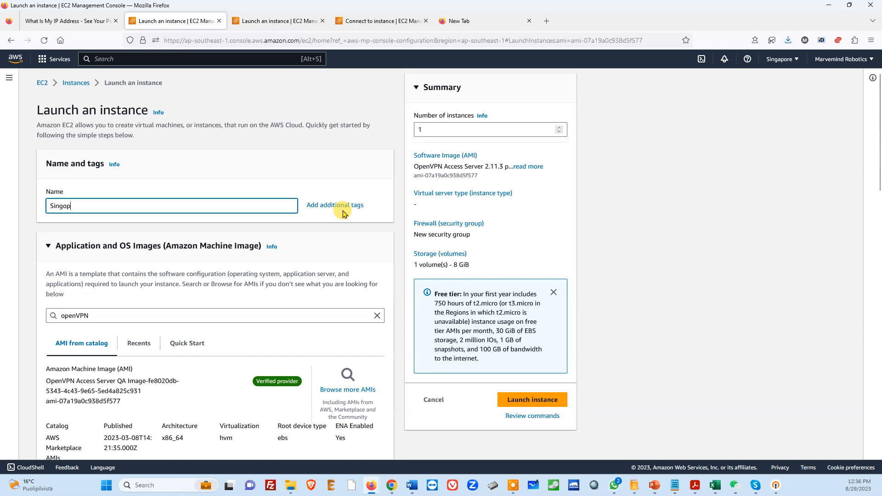
pyautogui.press('Backspace')
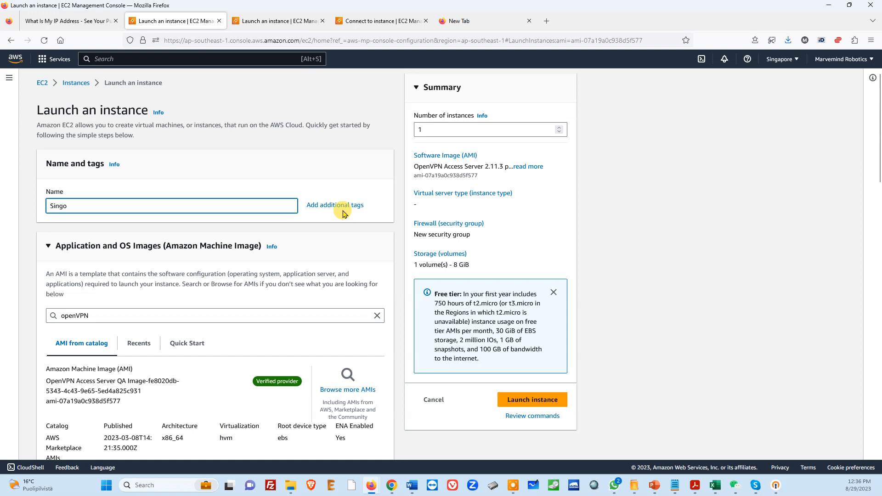
pyautogui.write('apore_VPN')
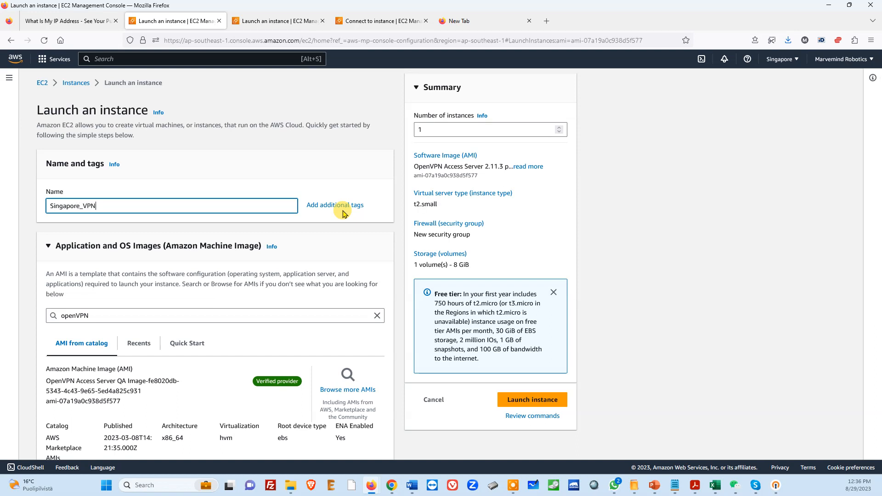
pyautogui.write('_v02')
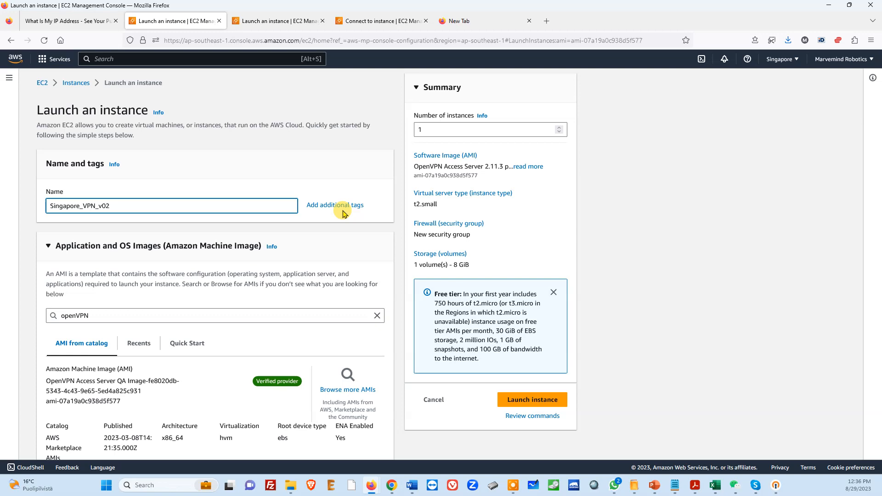
pyautogui.scroll(-3)
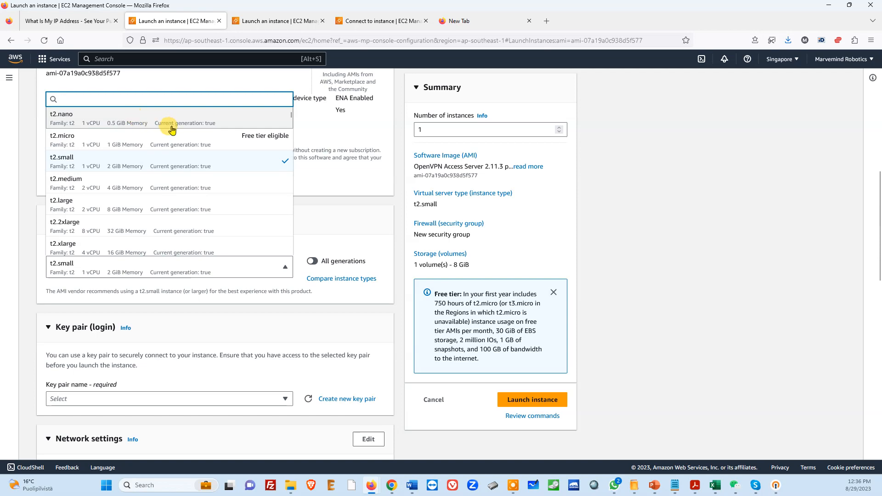
pyautogui.moveTo(135, 120)
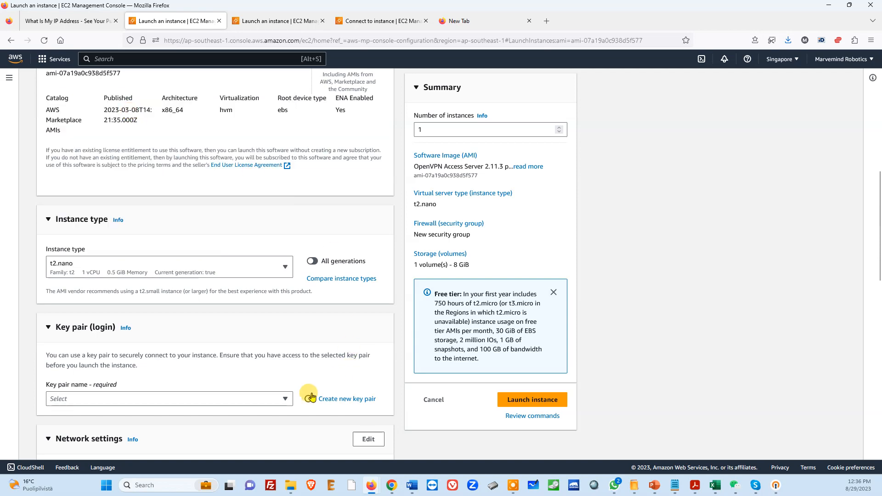
# Step: Create a new RSA key pair named Singapore_key_v02 in .pem format
pyautogui.scroll(-3)
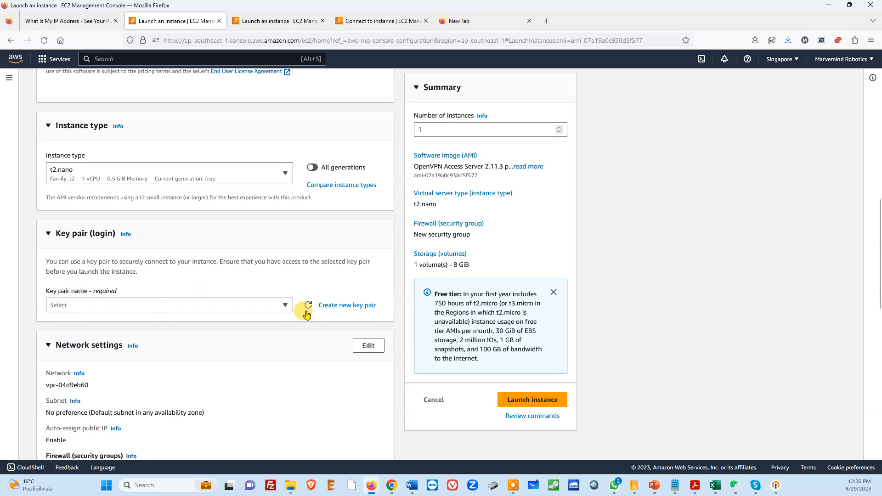
pyautogui.click(169, 304)
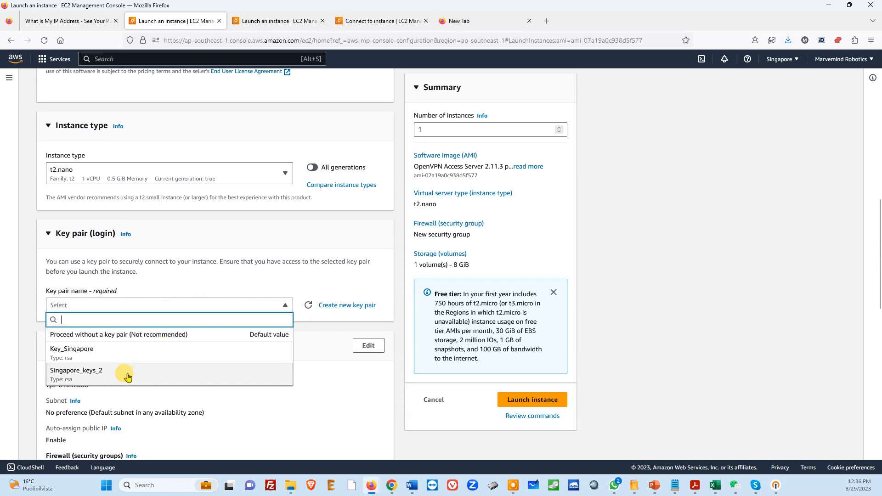
pyautogui.click(346, 305)
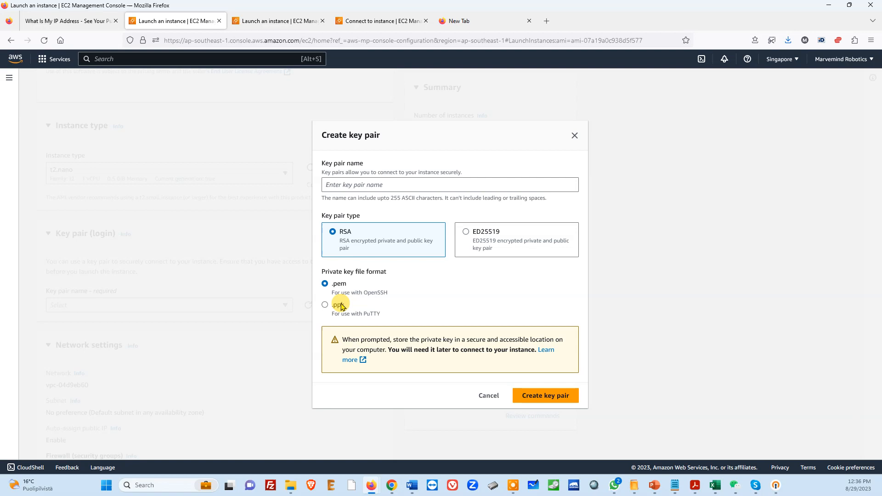
pyautogui.click(450, 185)
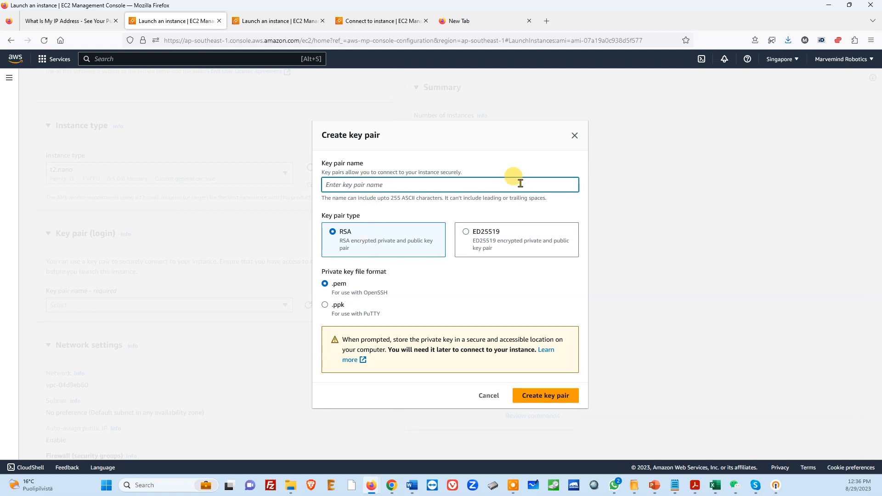
pyautogui.write('Singa')
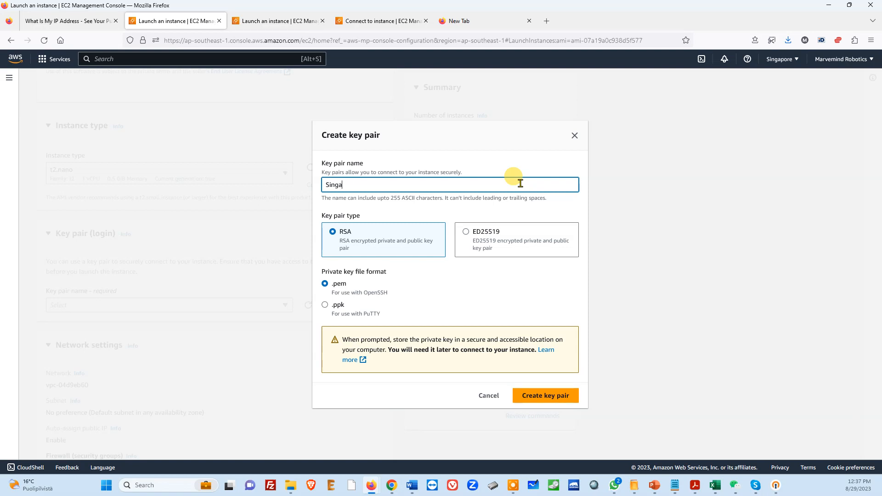
pyautogui.write('pore+')
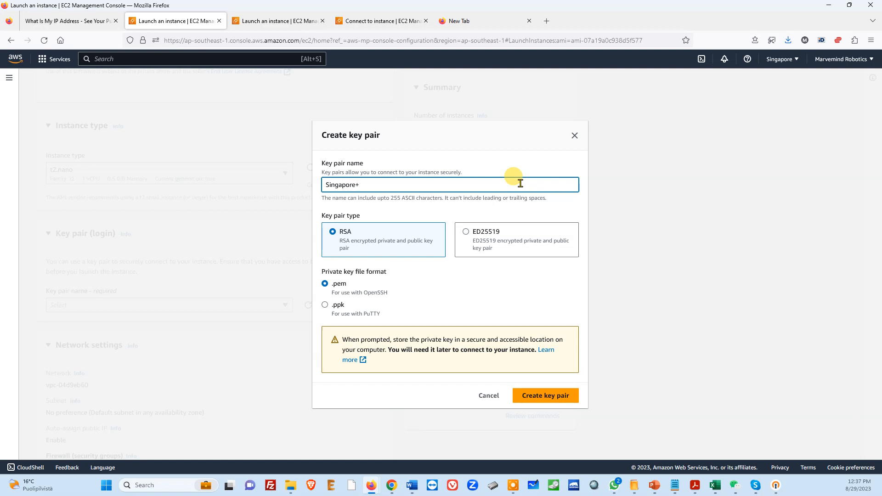
pyautogui.write('_')
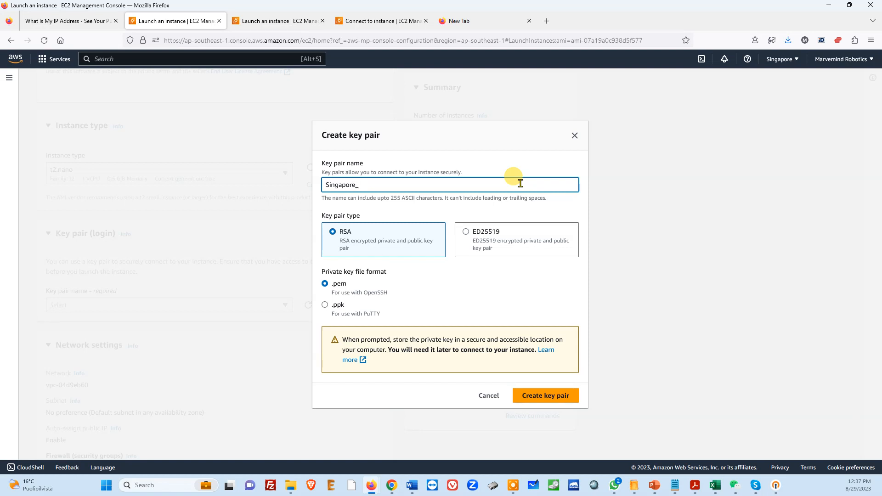
pyautogui.write('key_v')
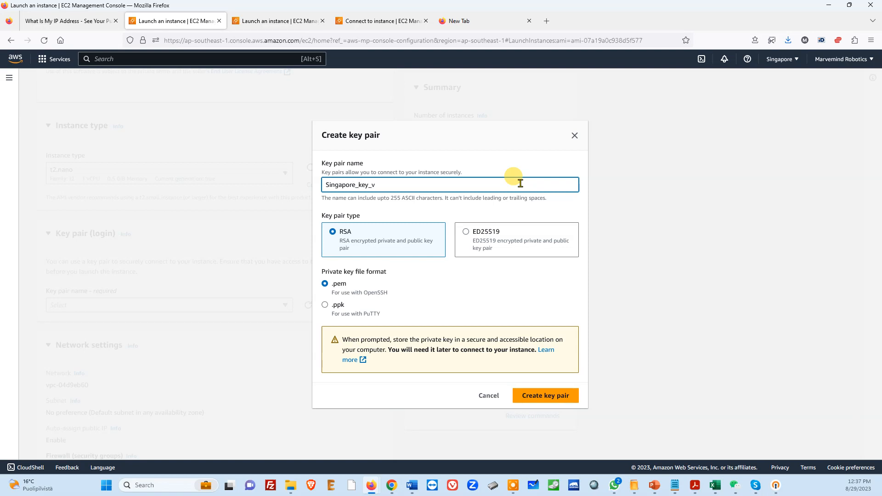
pyautogui.write('02')
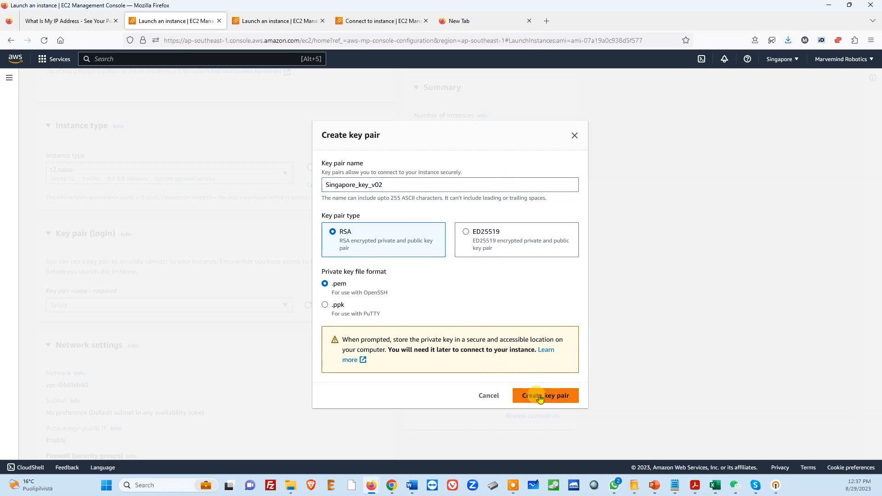
pyautogui.click(544, 396)
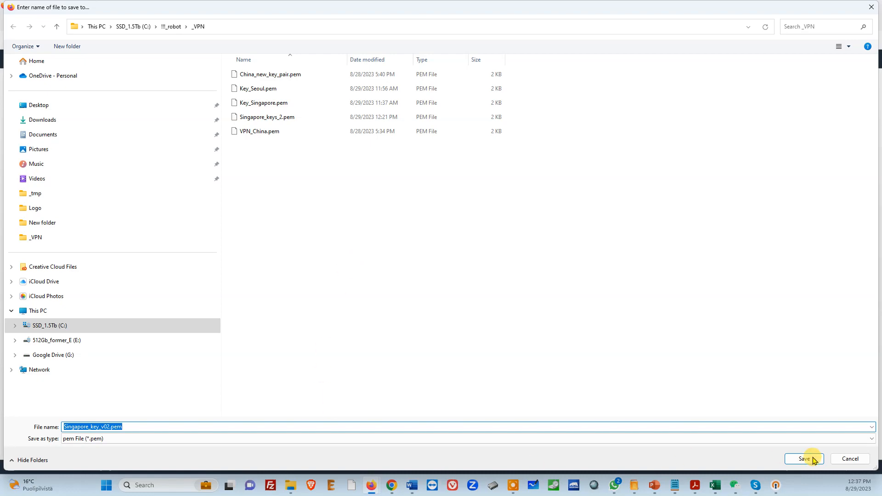
# Step: Save Singapore_key_v02.pem and launch the Singapore_VPN_v02 instance
pyautogui.click(803, 459)
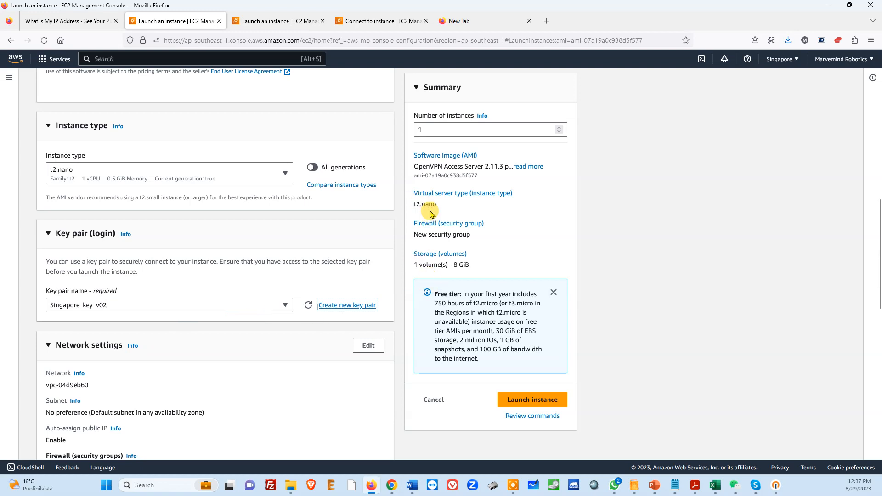
pyautogui.moveTo(531, 400)
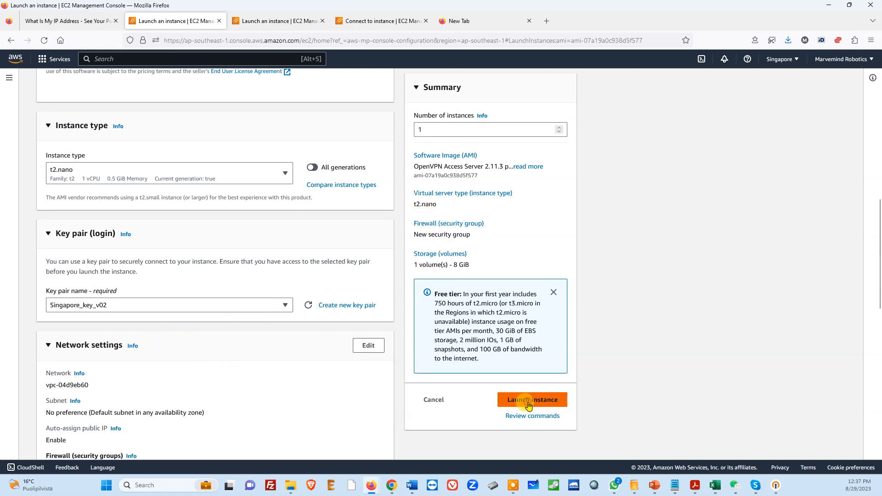
pyautogui.click(531, 399)
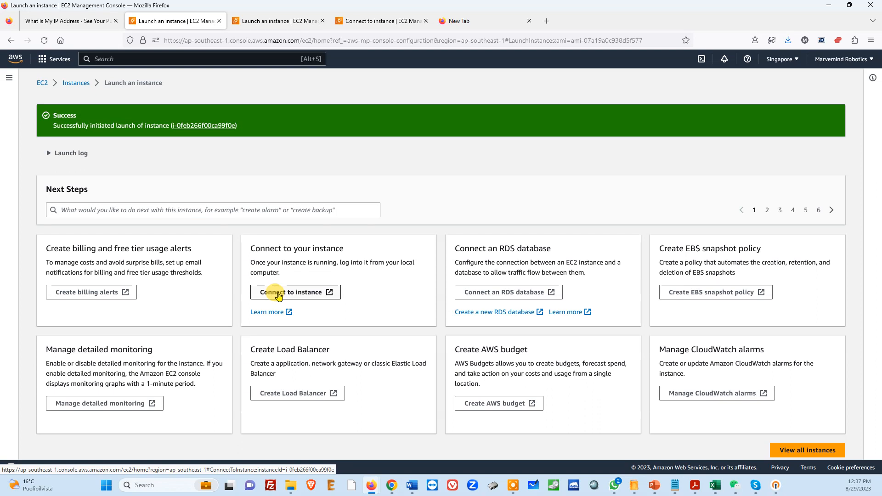
# Step: Open Connect to instance for Singapore_VPN_v02 on EC2 Instance Connect as root
pyautogui.click(291, 292)
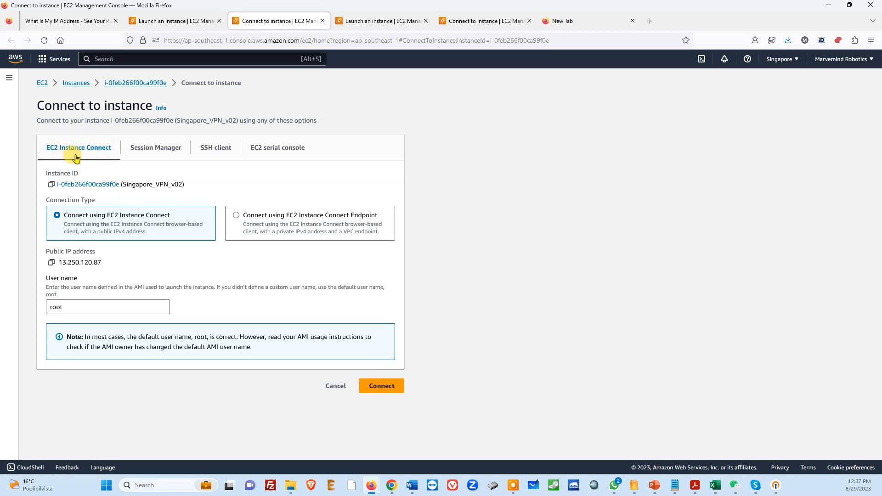
pyautogui.click(380, 20)
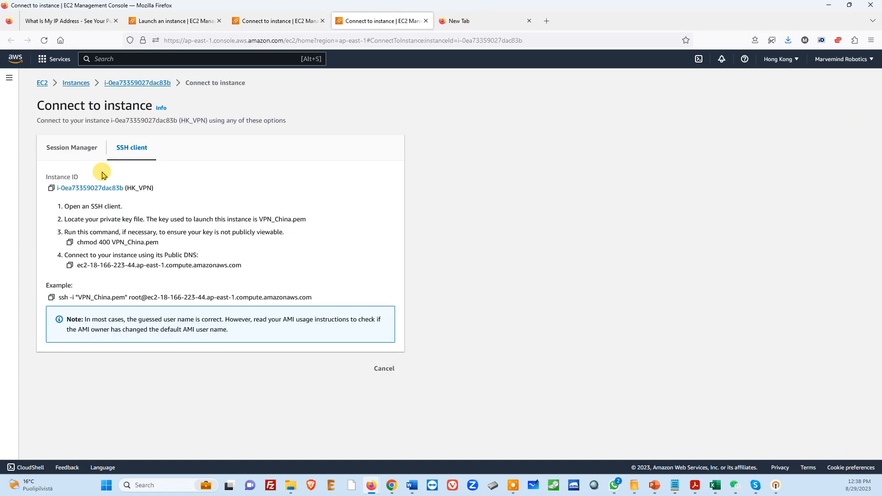
pyautogui.moveTo(779, 58)
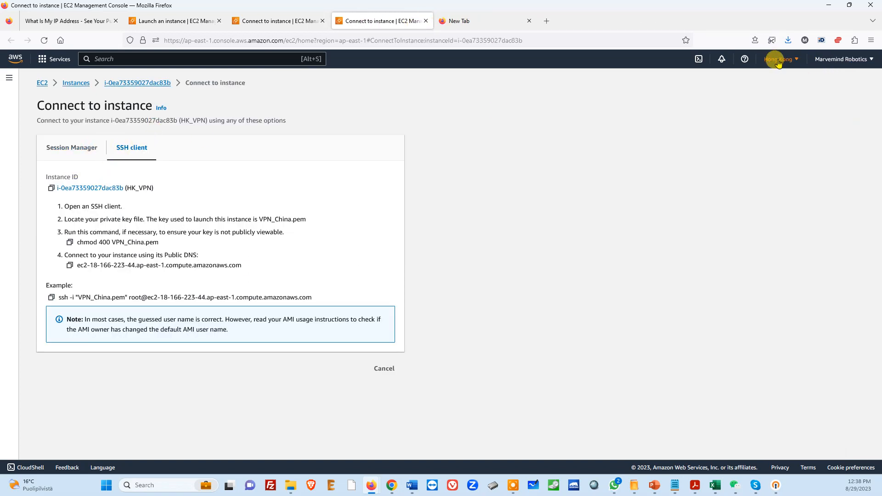
pyautogui.moveTo(409, 56)
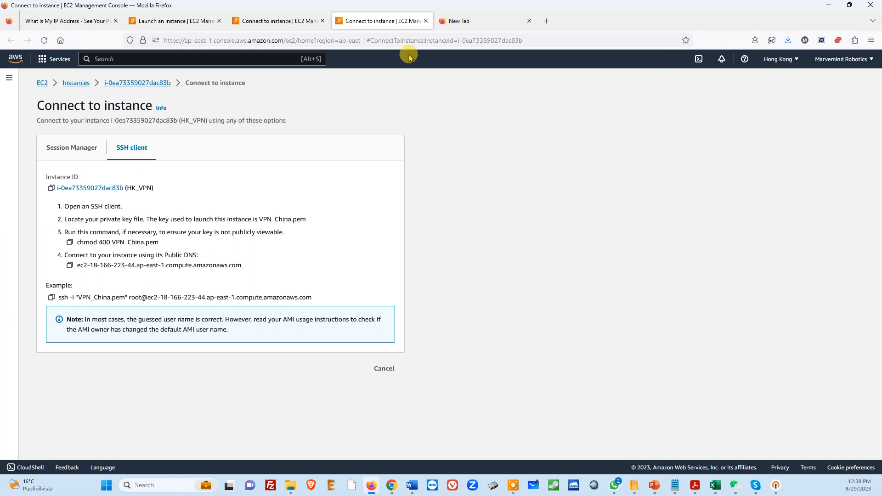
pyautogui.moveTo(489, 20)
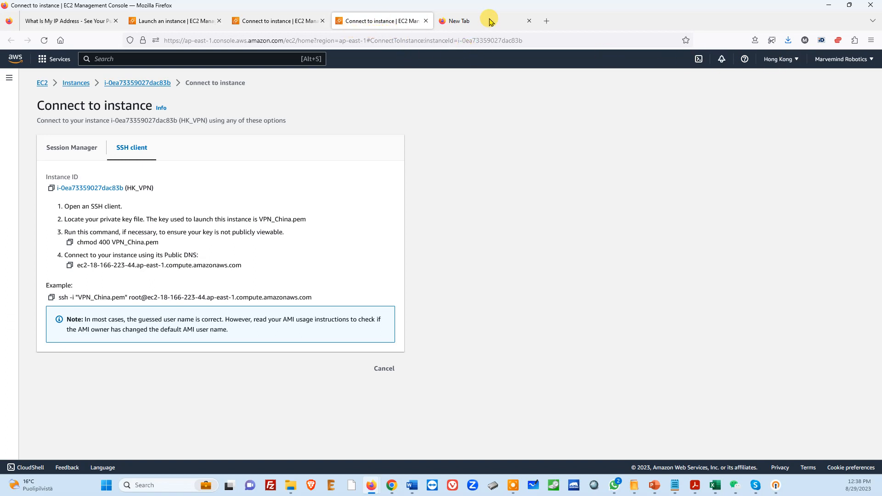
pyautogui.moveTo(782, 58)
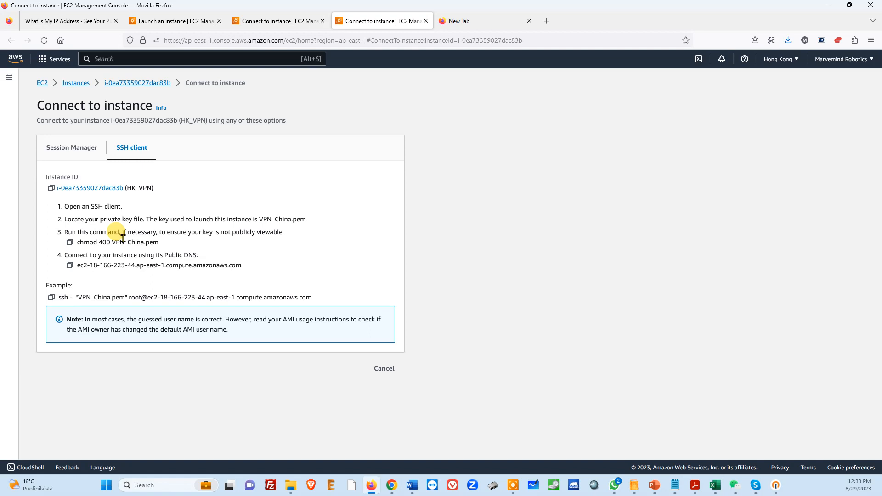
pyautogui.click(276, 21)
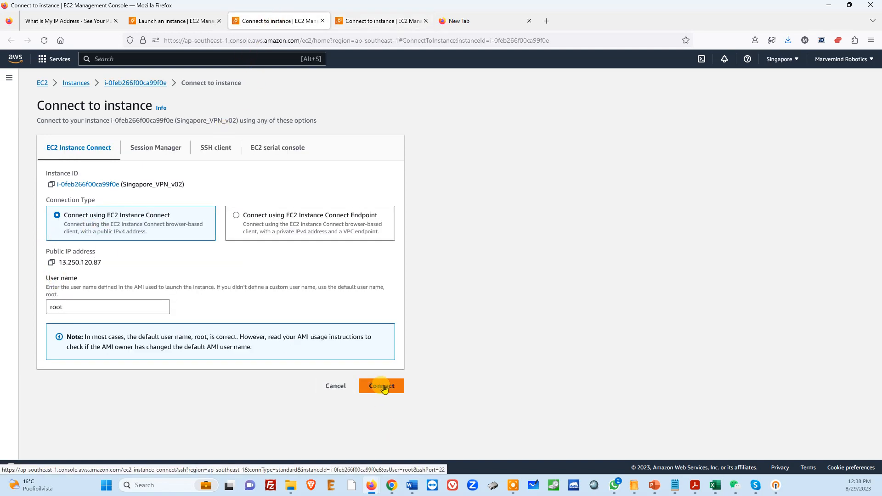
# Step: Start an EC2 Instance Connect browser terminal session on Singapore_VPN_v02
pyautogui.click(381, 386)
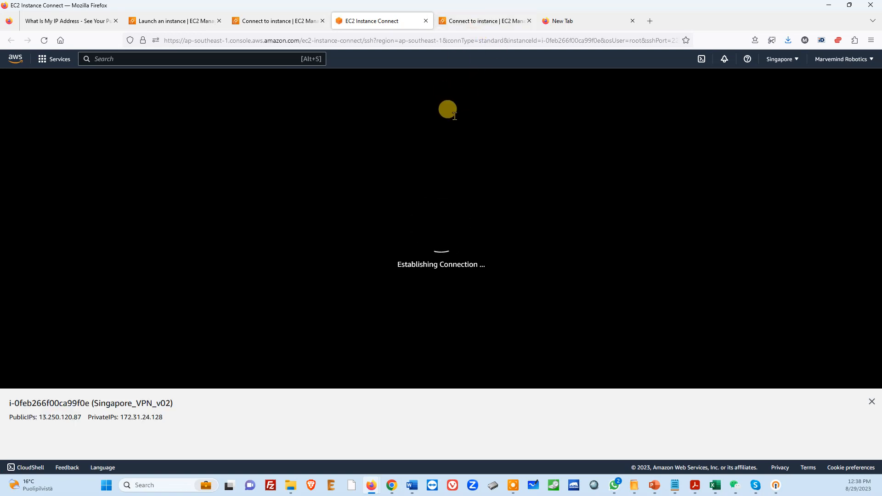
pyautogui.moveTo(311, 275)
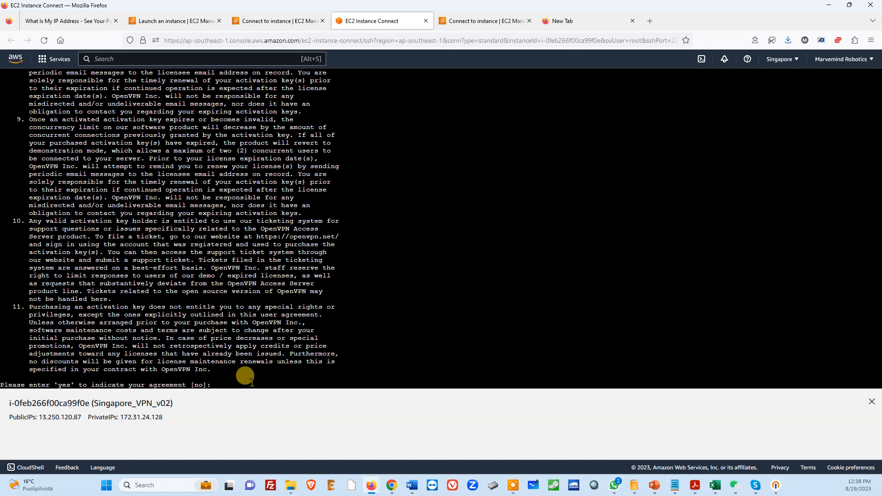
# Step: Keep the default Admin UI interfaces, rsa 2048-bit certificates, and ports 943 and 443
pyautogui.write('yes')
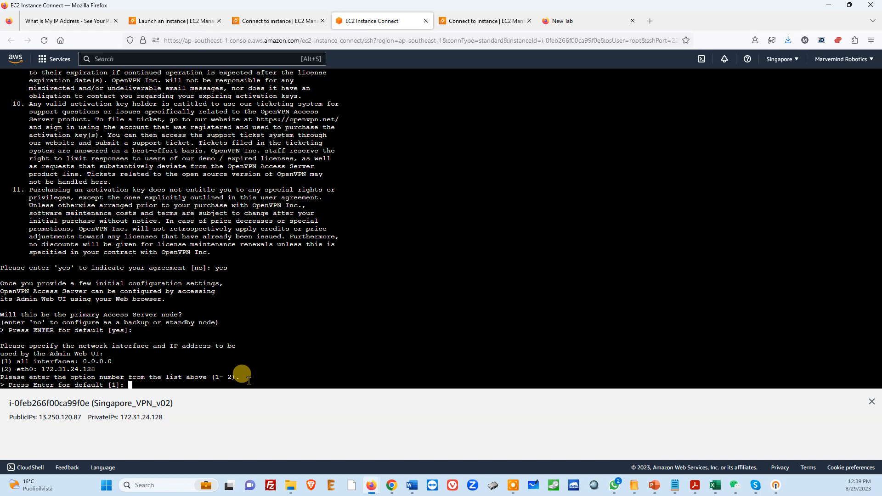
pyautogui.press('Return')
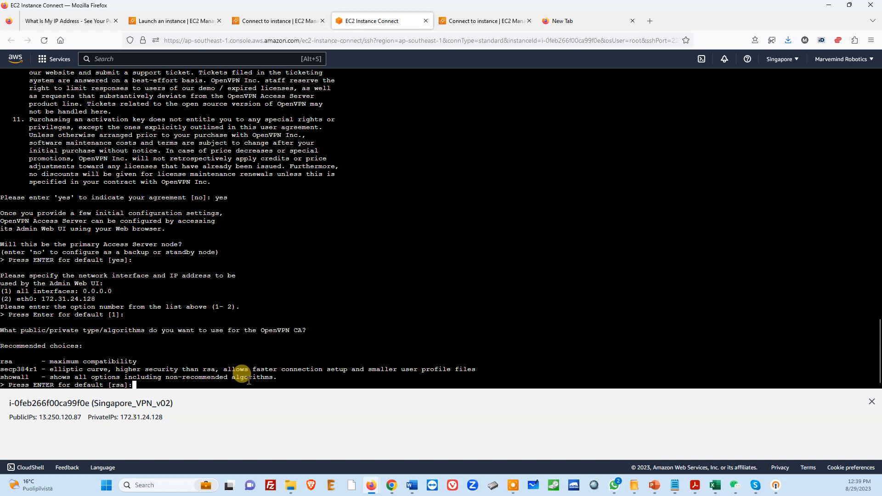
pyautogui.press('Return')
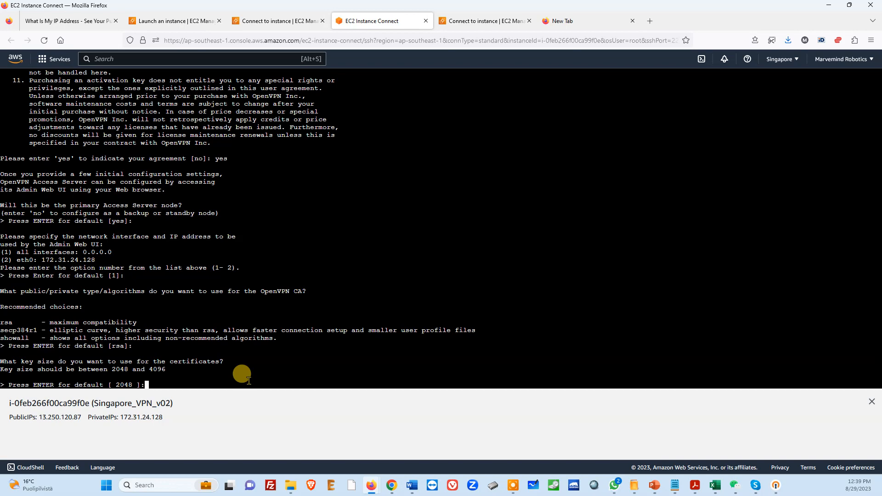
pyautogui.press('Return')
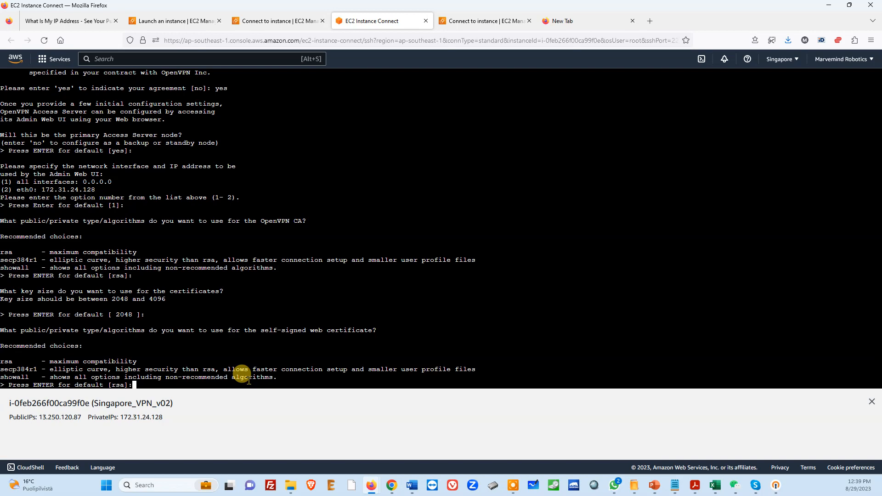
pyautogui.press('Return')
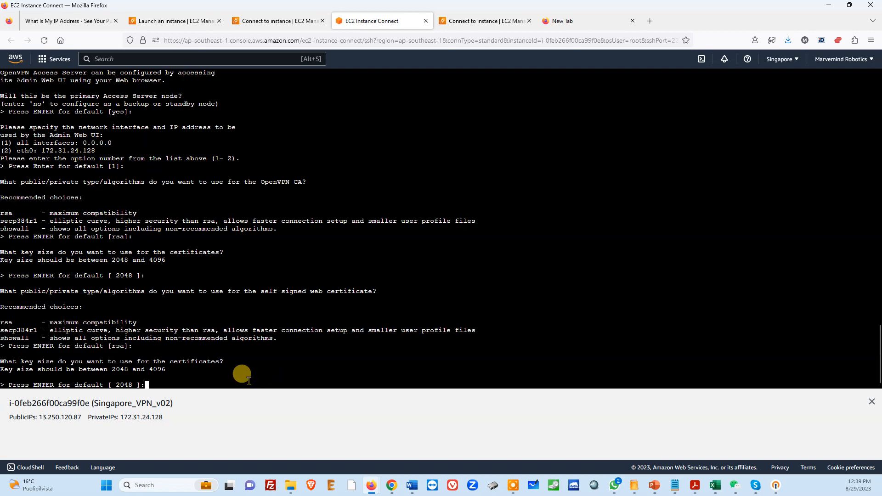
pyautogui.press('Return')
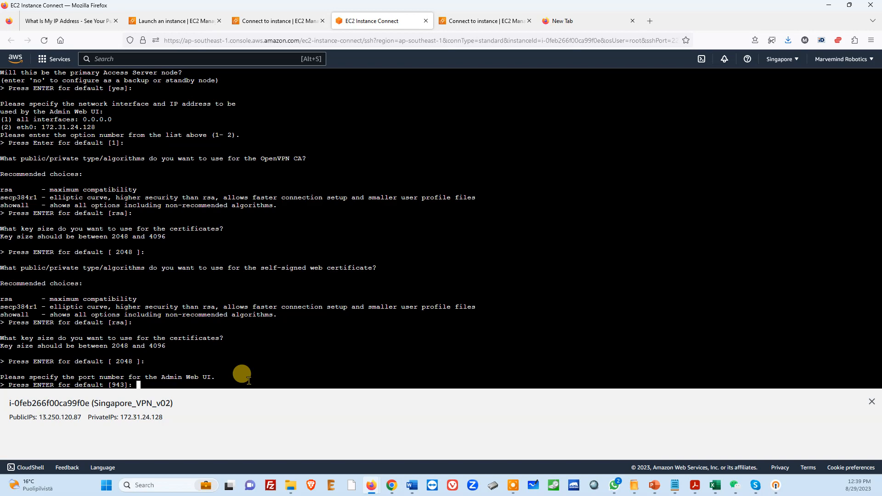
pyautogui.press('Return')
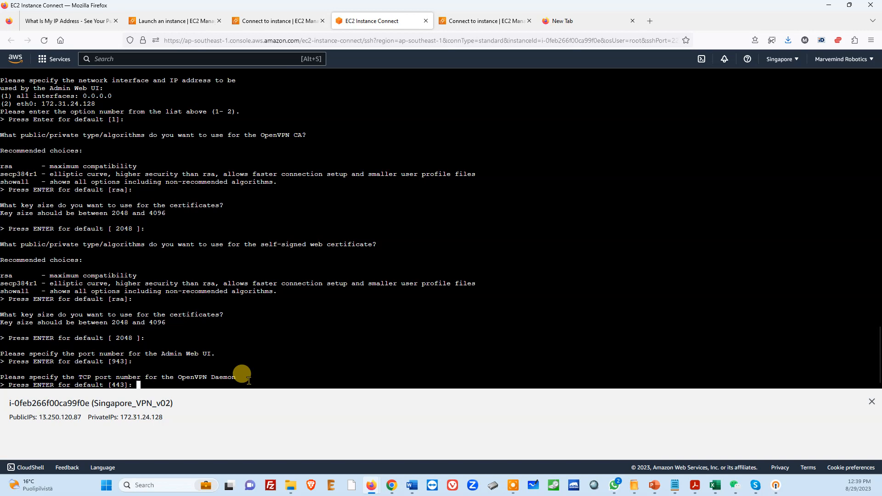
pyautogui.press('Return')
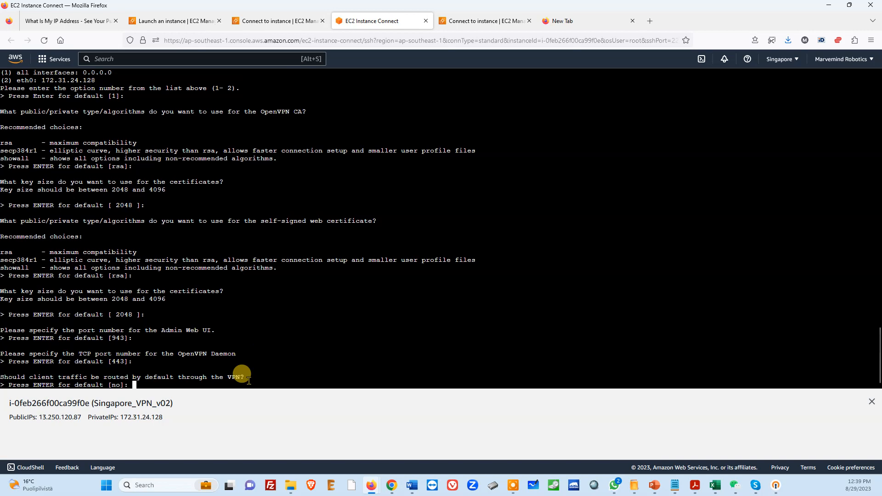
# Step: Route client and DNS traffic through the VPN, keep private subnets accessible, and use the openvpn admin
pyautogui.write('y')
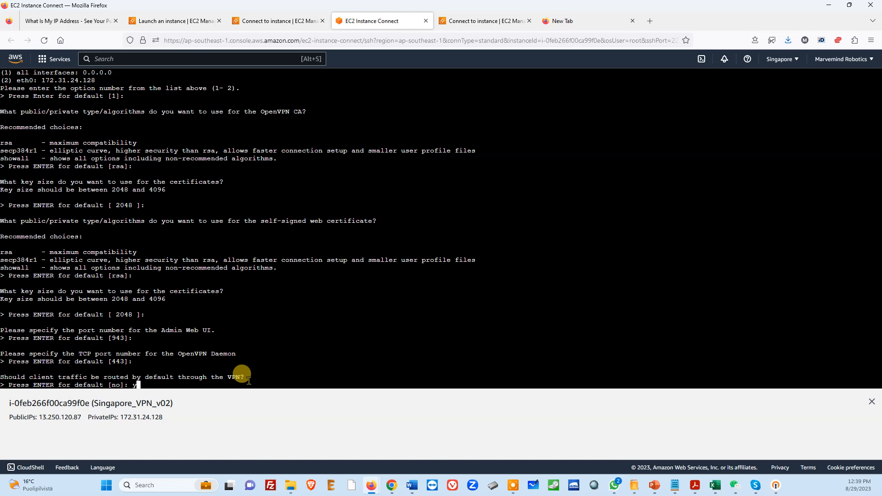
pyautogui.write('es')
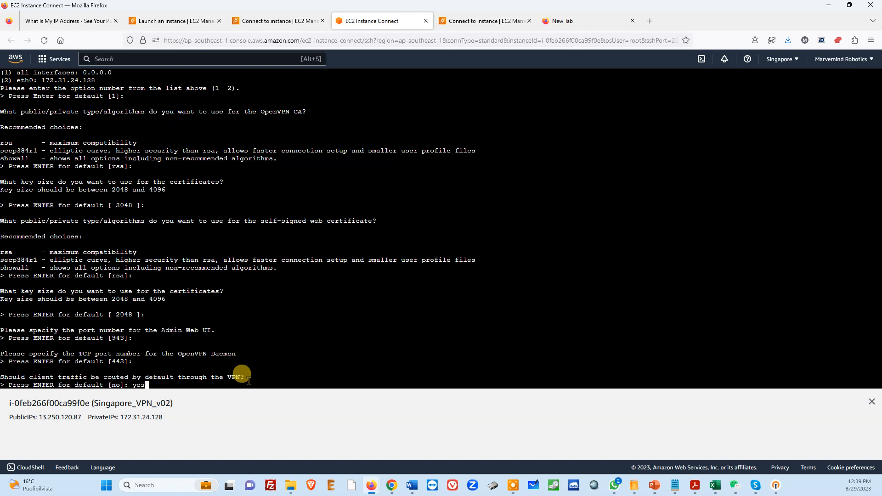
pyautogui.press('Return')
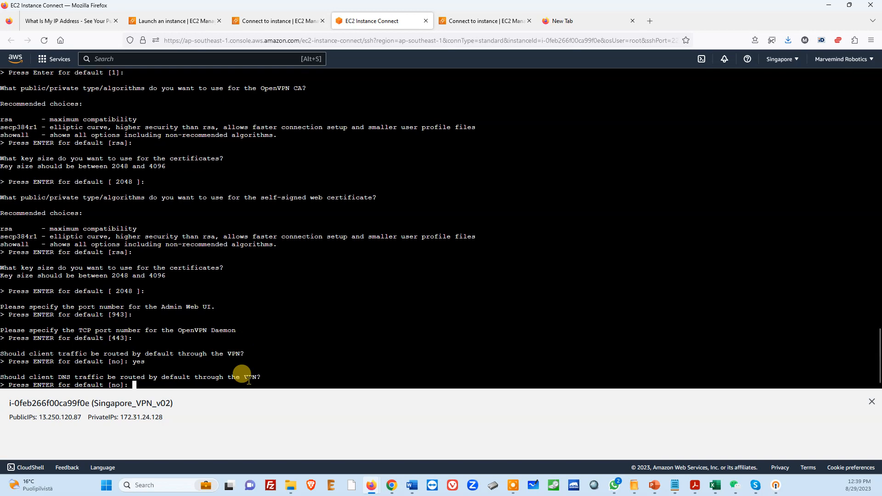
pyautogui.write('yes')
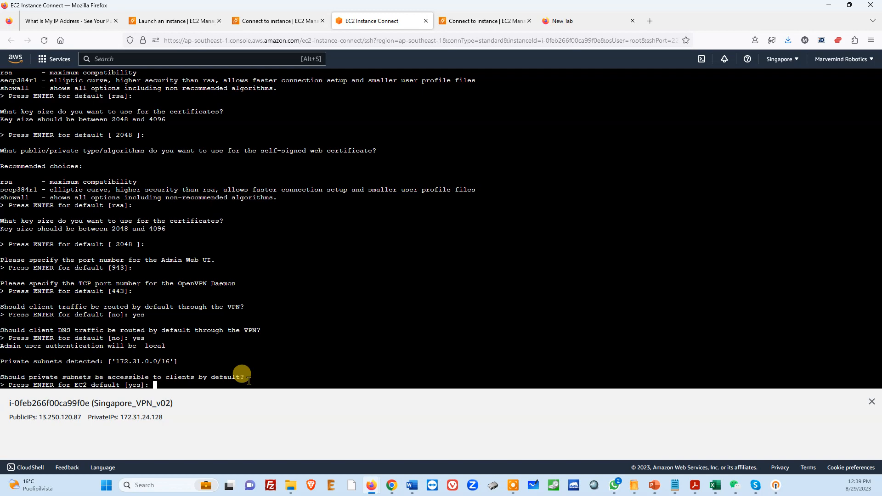
pyautogui.press('Return')
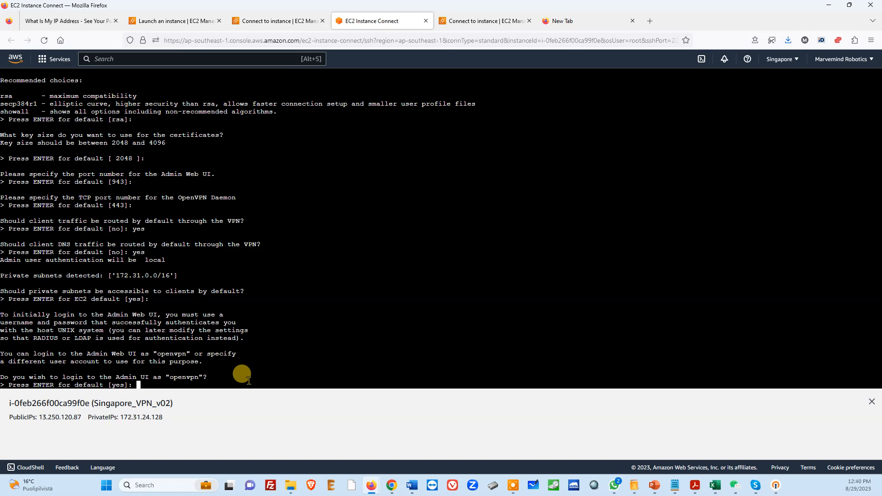
pyautogui.press('Return')
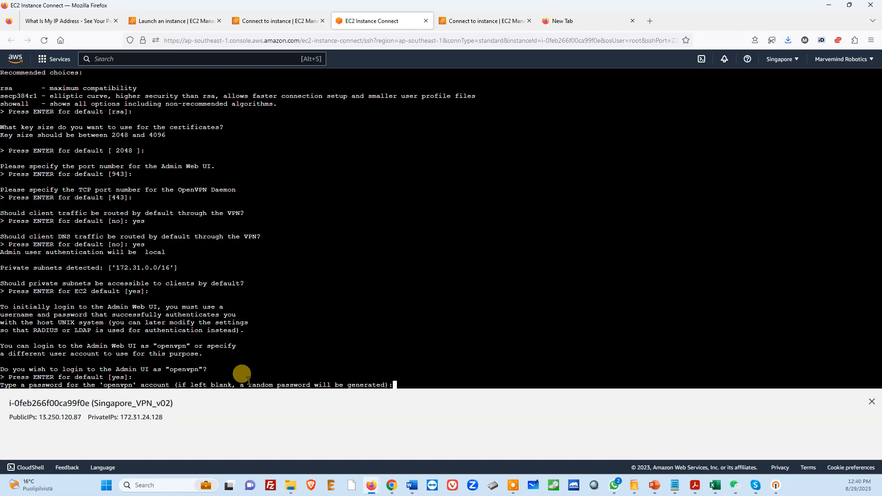
# Step: Submit and confirm the openvpn account password so the initial configuration completes
pyautogui.press('Return')
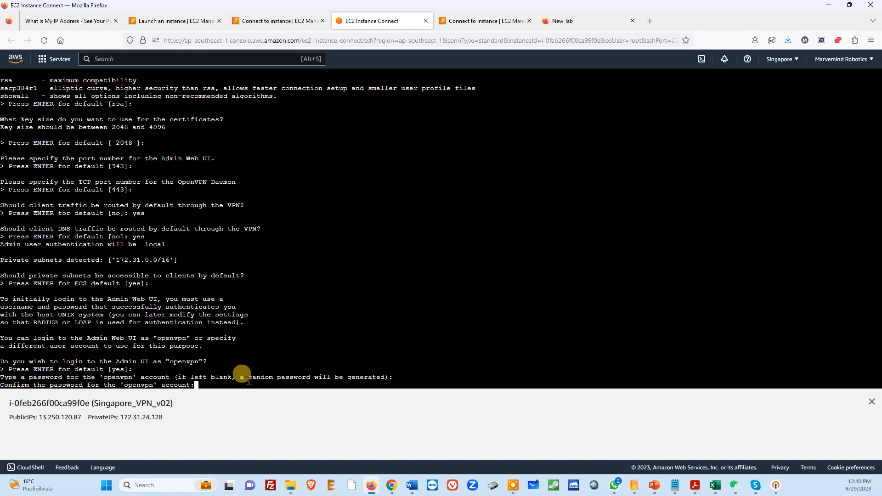
pyautogui.press('Return')
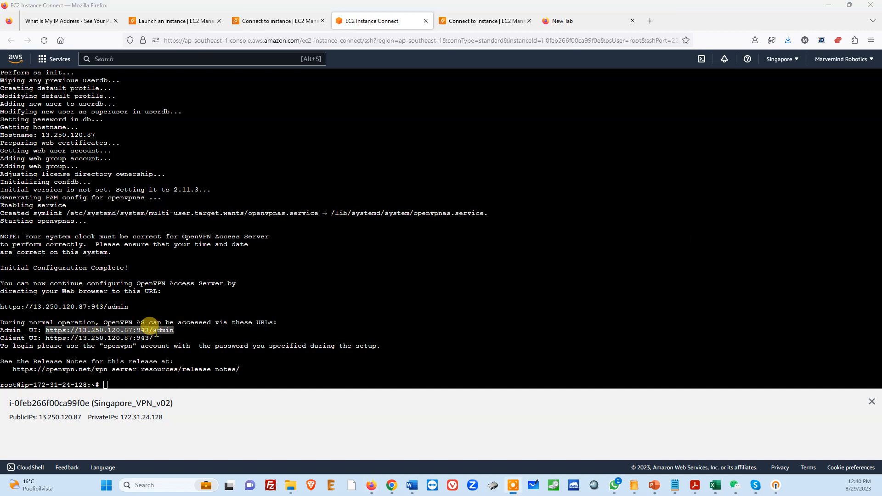
pyautogui.click(483, 21)
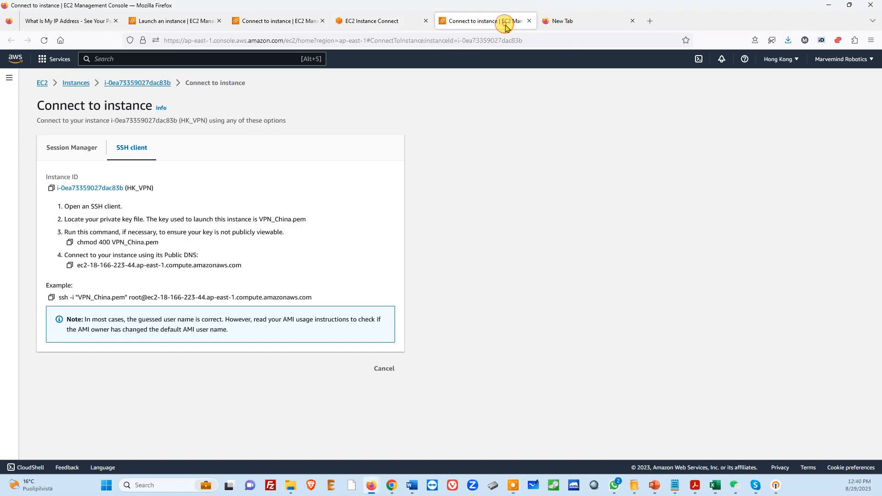
pyautogui.click(563, 21)
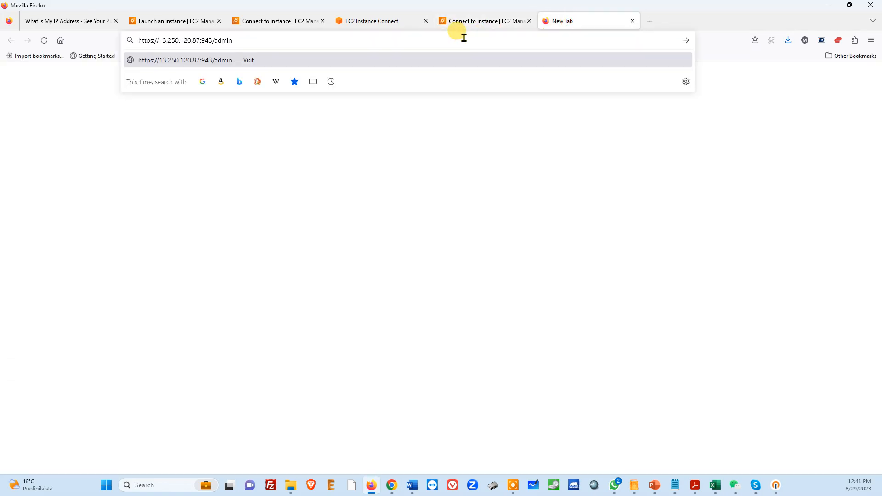
pyautogui.press('Return')
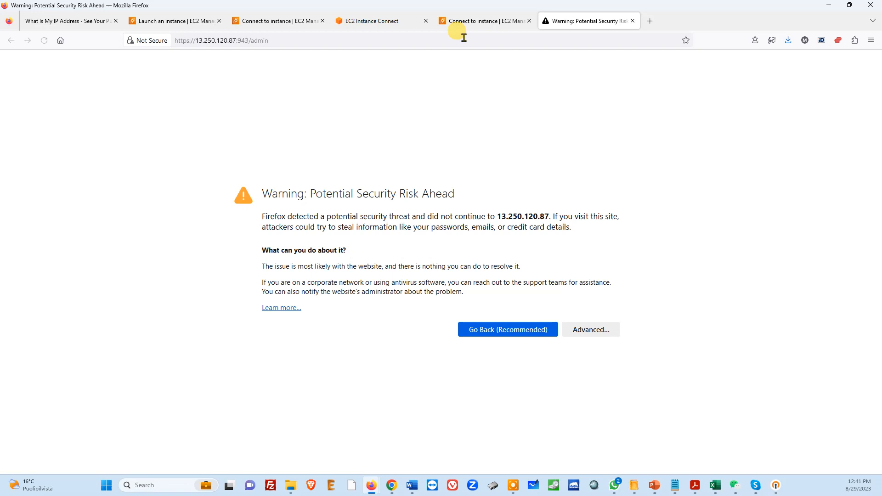
pyautogui.click(590, 329)
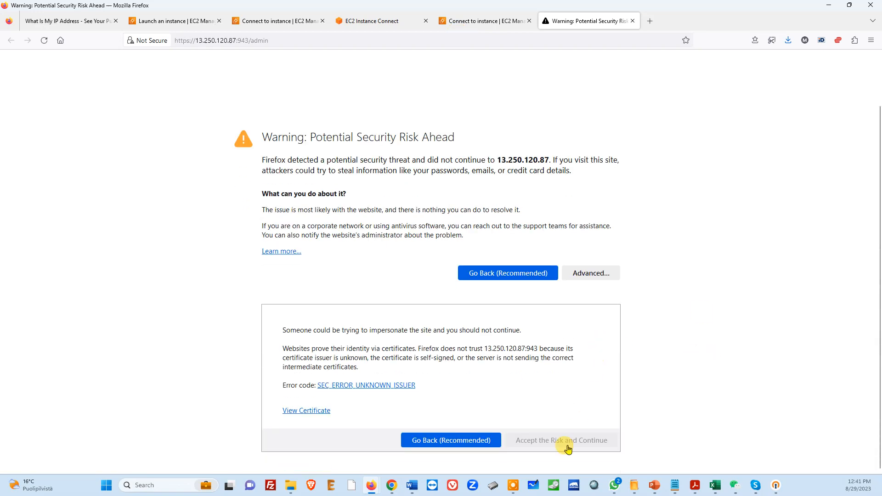
pyautogui.click(561, 440)
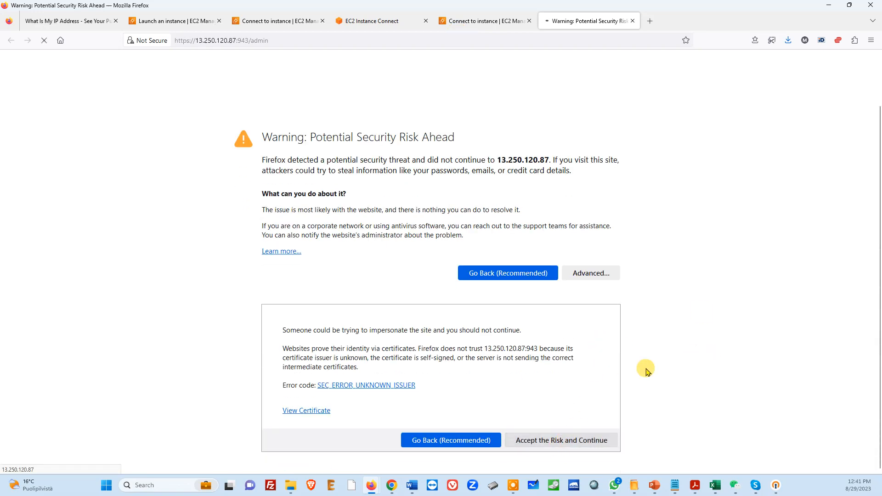
pyautogui.click(561, 440)
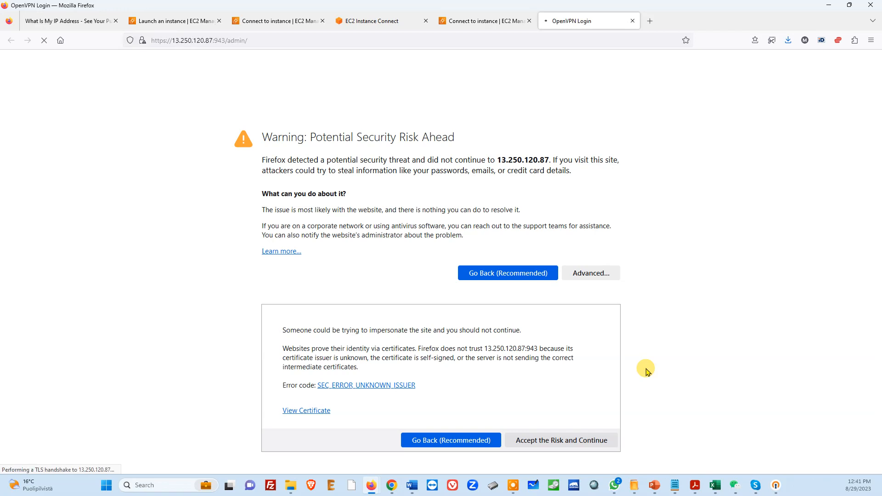
pyautogui.click(561, 440)
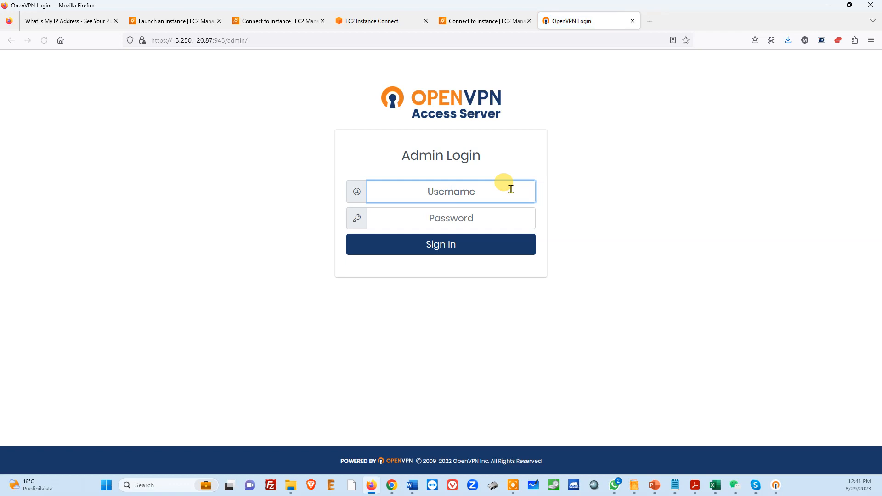
# Step: Sign in as openvpn with the password and decline Firefox's offer to save the login
pyautogui.write('open')
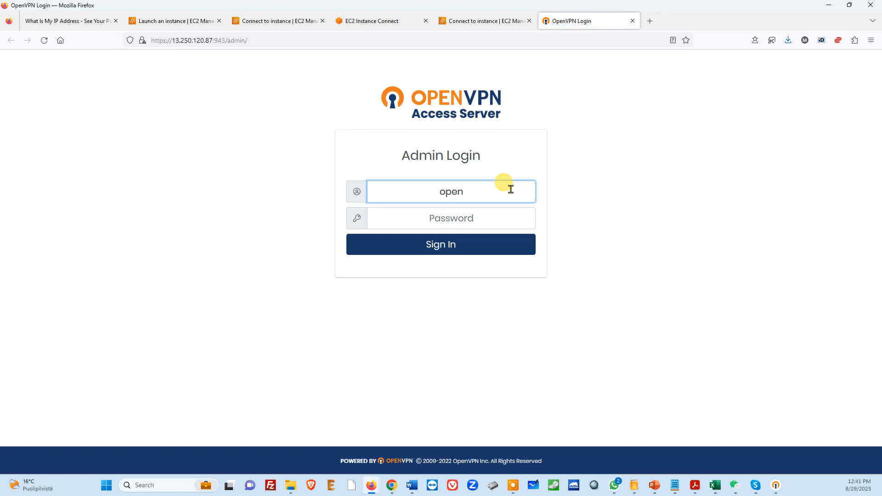
pyautogui.write('vpn')
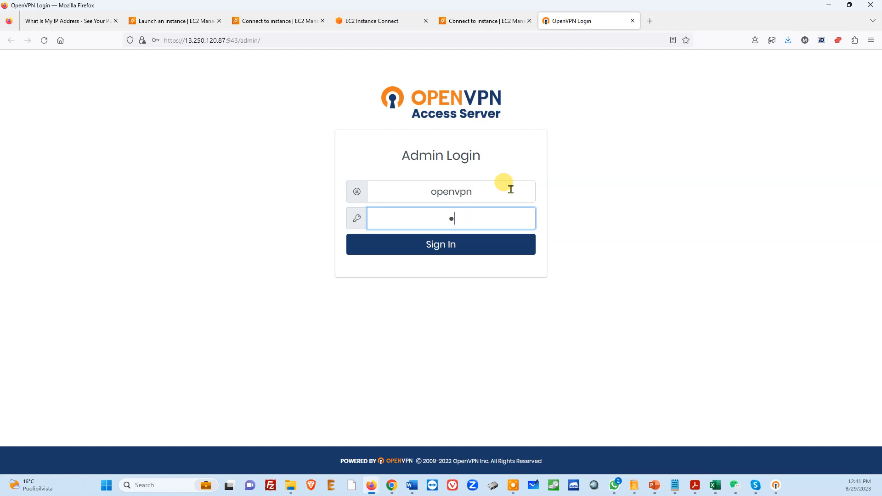
pyautogui.write('password')
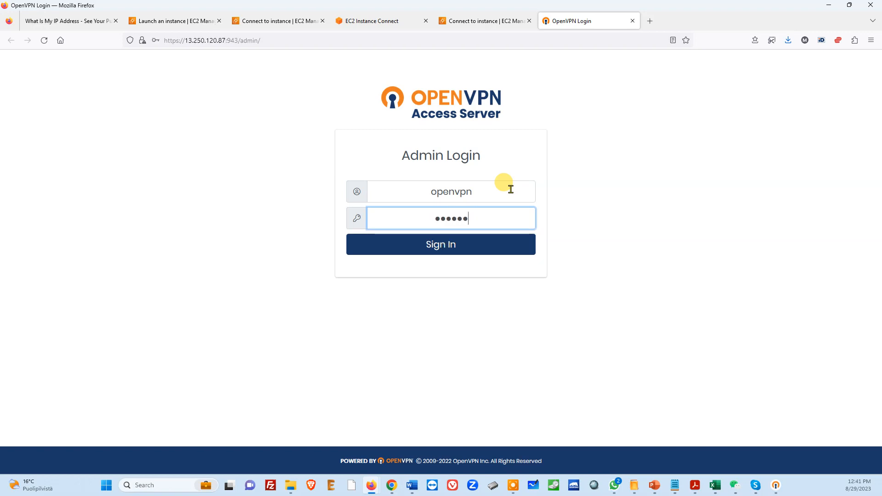
pyautogui.click(440, 244)
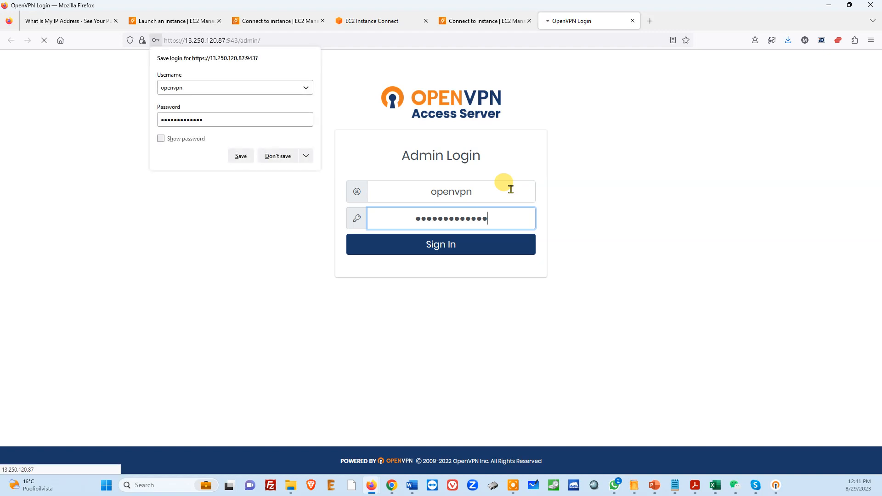
pyautogui.moveTo(345, 162)
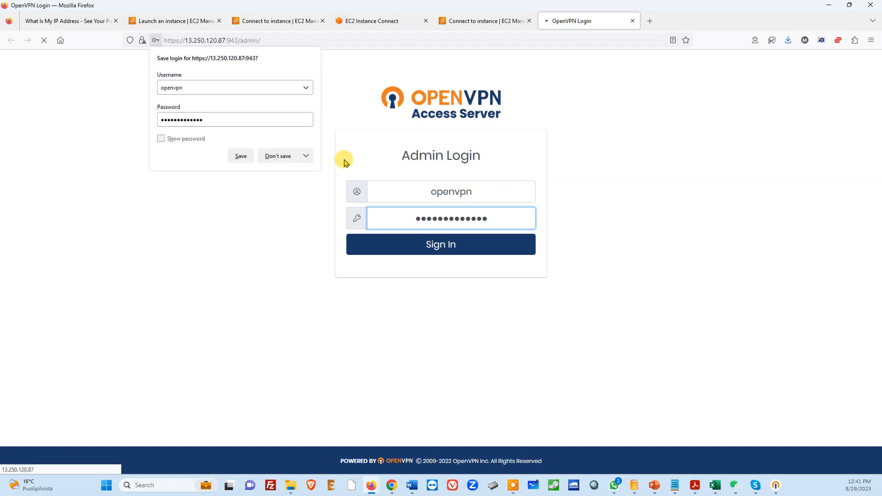
pyautogui.click(441, 244)
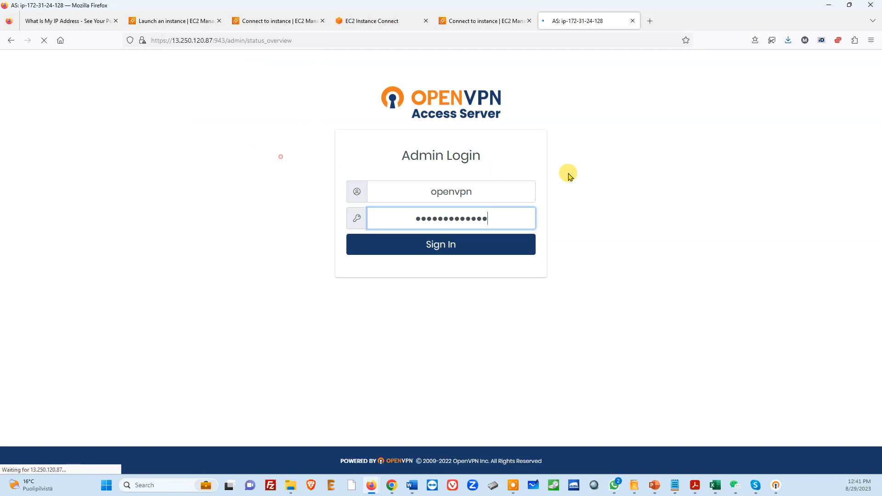
pyautogui.click(440, 244)
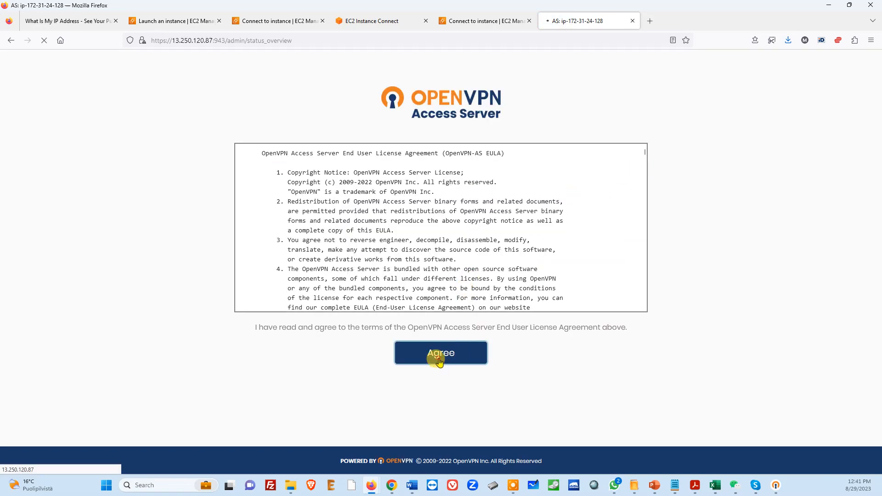
pyautogui.click(441, 353)
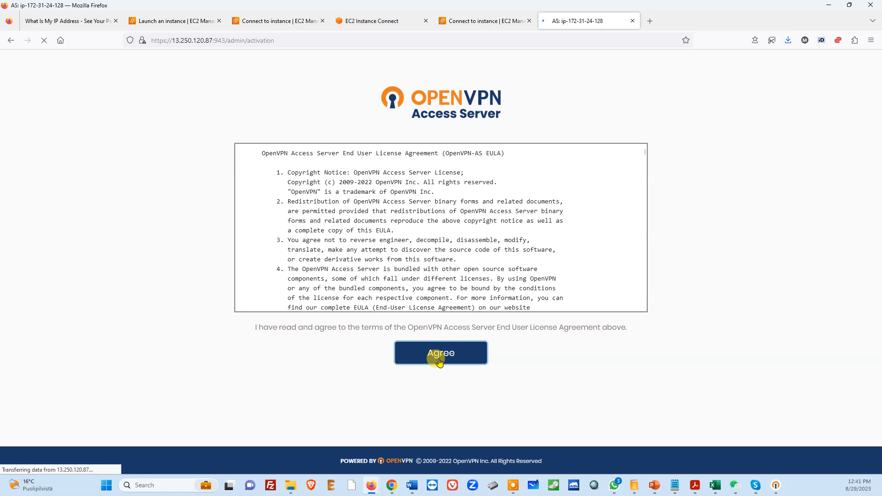
pyautogui.click(441, 353)
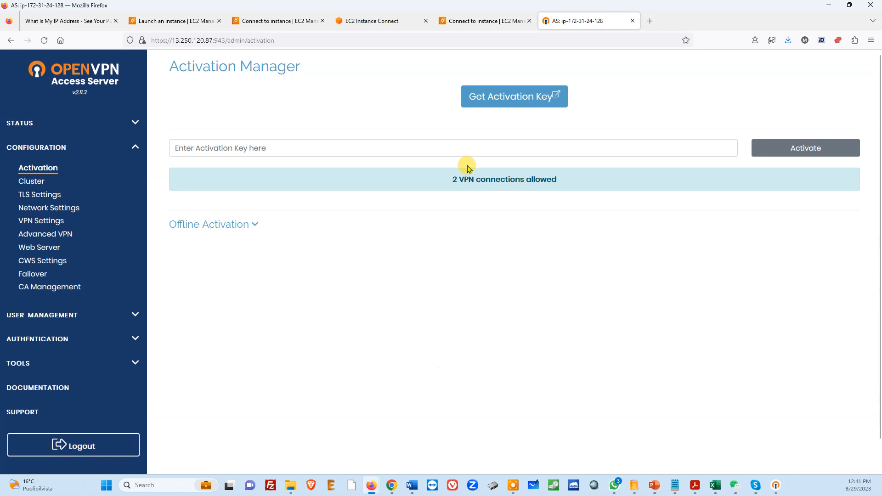
pyautogui.moveTo(560, 186)
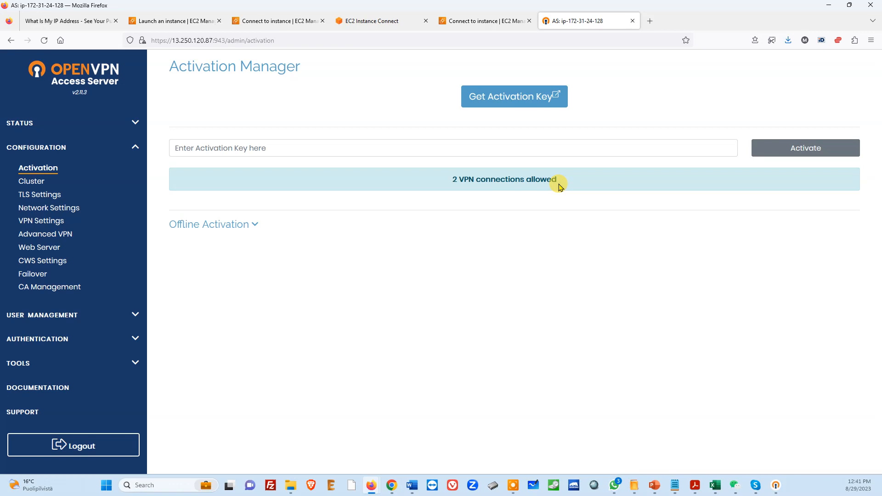
pyautogui.moveTo(558, 188)
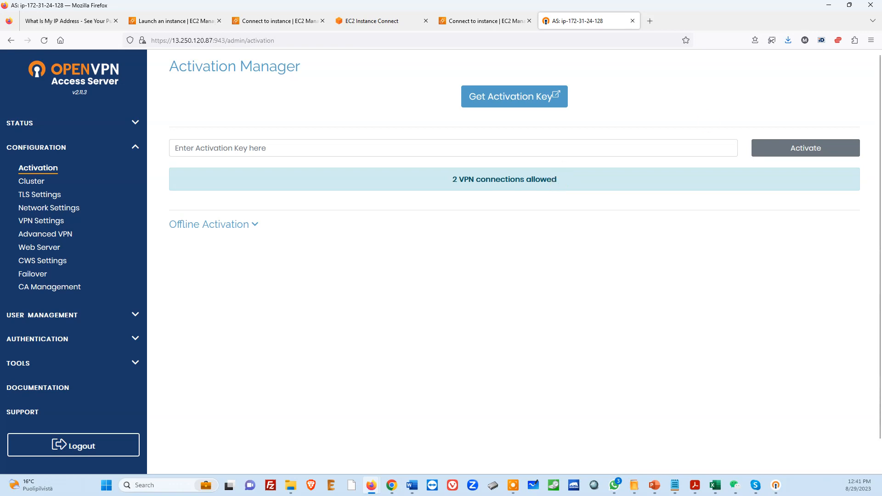
pyautogui.moveTo(40, 220)
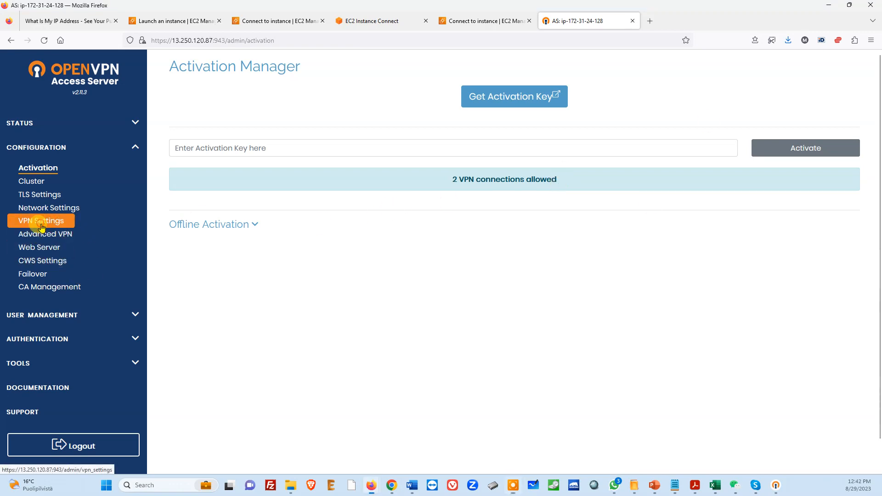
# Step: Review VPN Settings routing (NAT to 172.31.0.0/16) and DNS options, then return to EC2
pyautogui.click(40, 220)
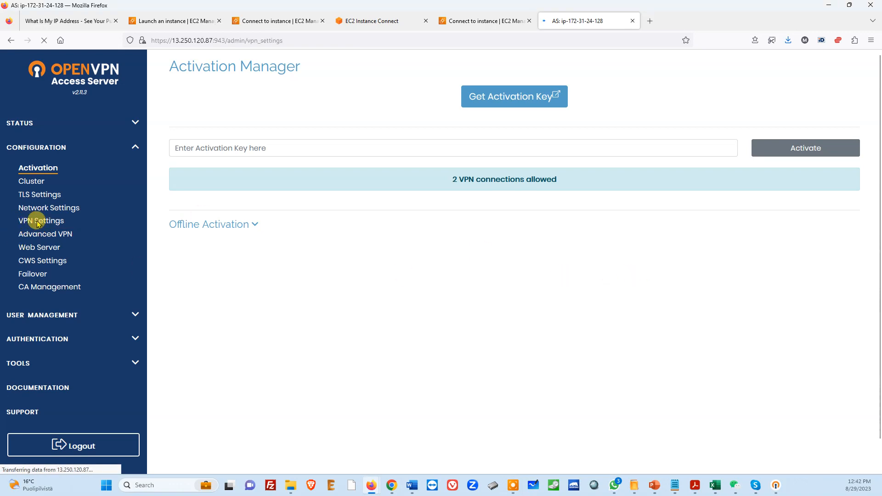
pyautogui.click(41, 220)
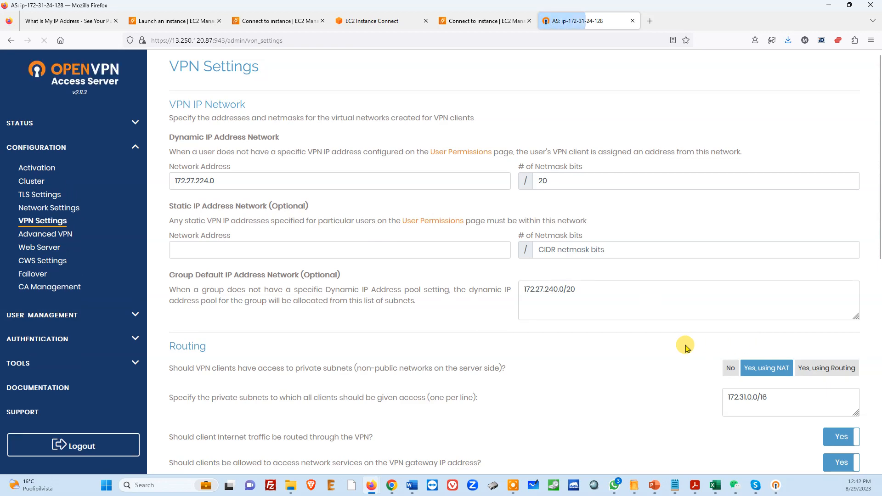
pyautogui.scroll(-3)
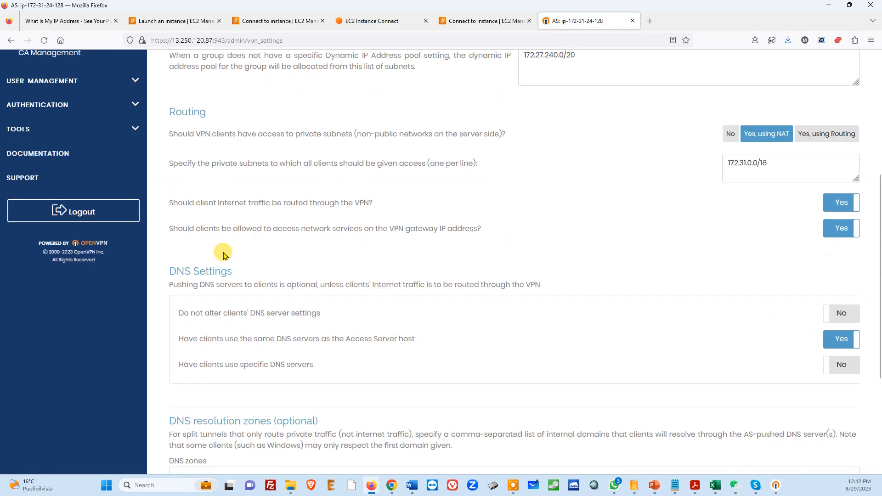
pyautogui.moveTo(452, 135)
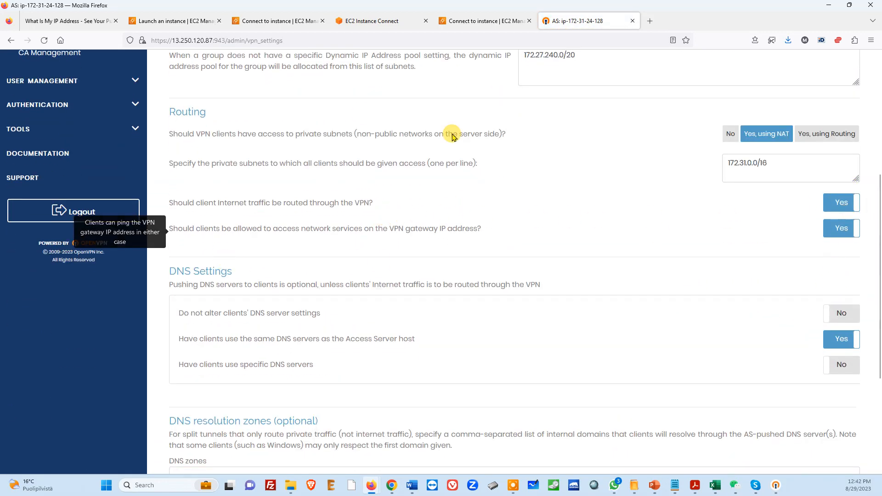
pyautogui.click(174, 21)
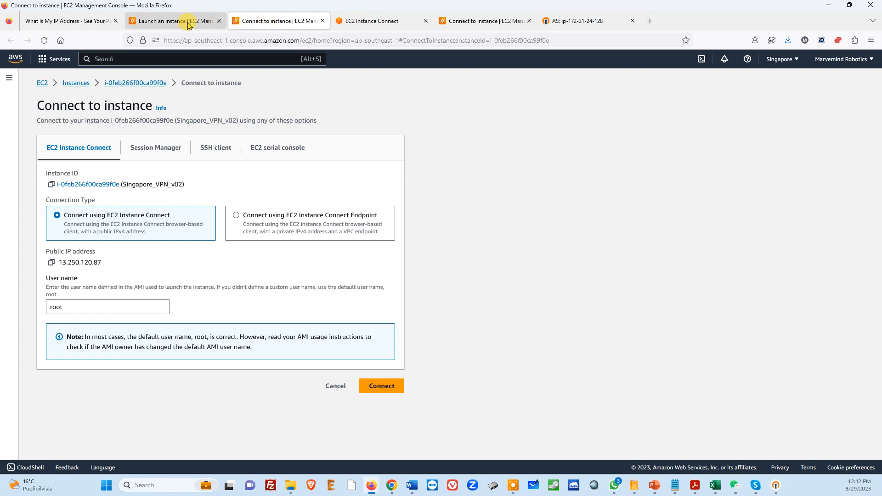
pyautogui.click(381, 386)
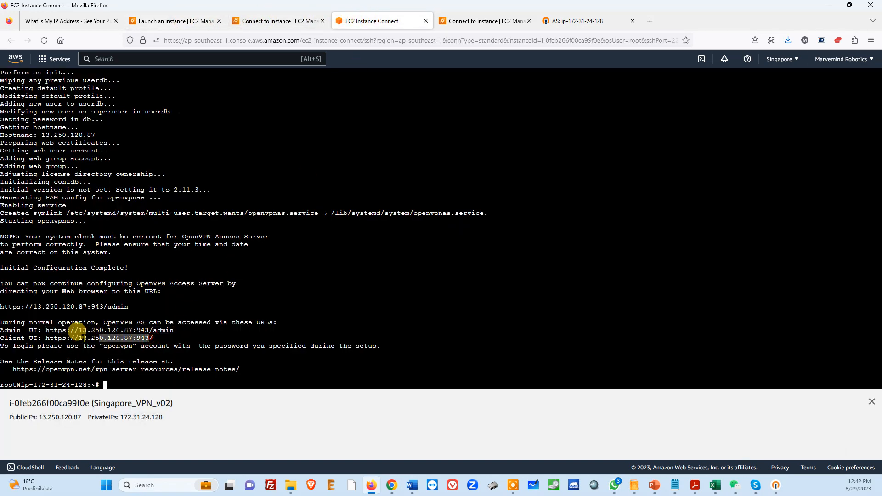
pyautogui.rightClick(56, 338)
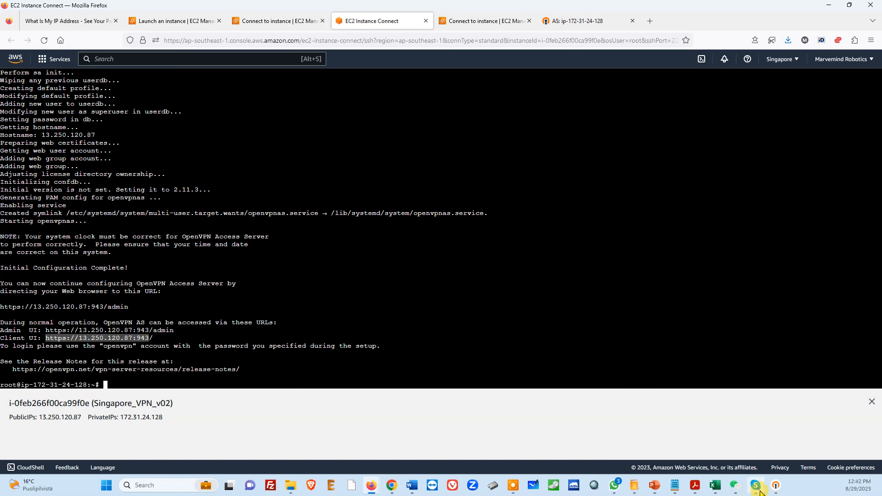
pyautogui.click(755, 486)
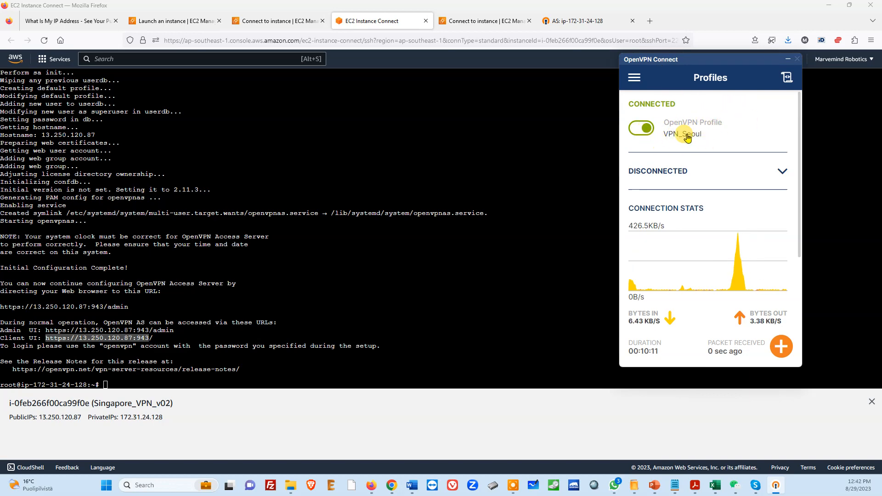
pyautogui.click(641, 128)
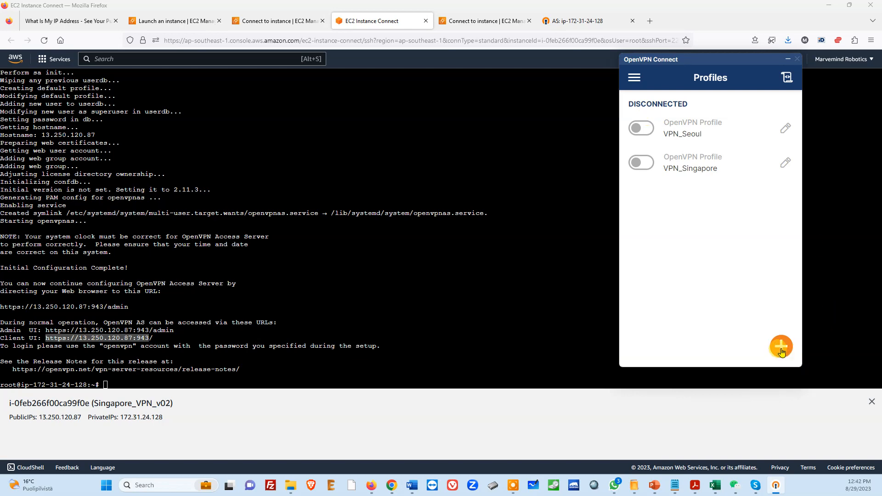
pyautogui.click(781, 347)
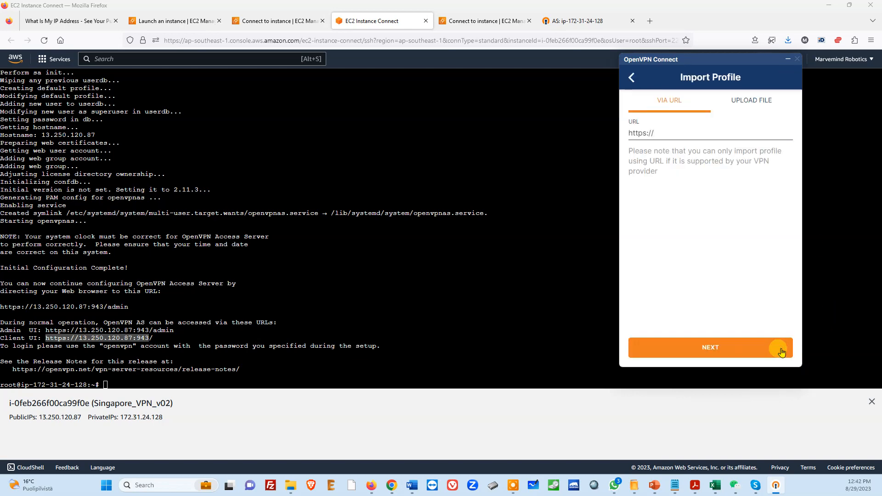
pyautogui.moveTo(711, 130)
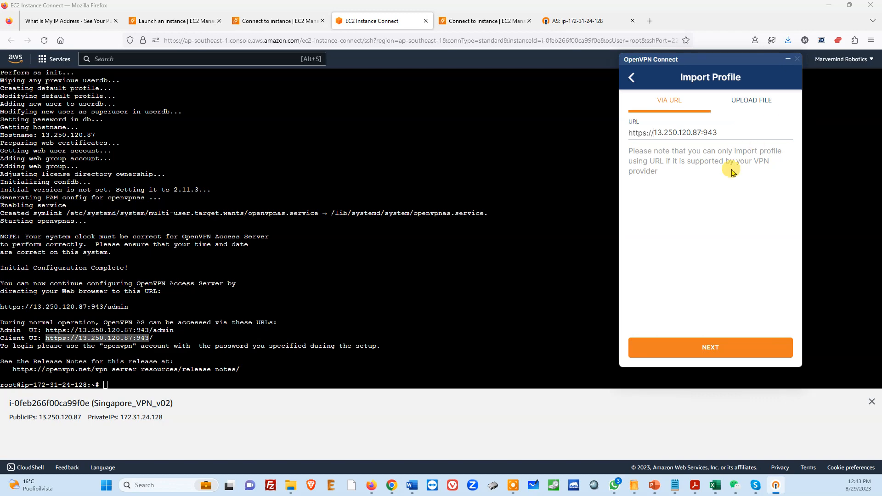
pyautogui.click(710, 347)
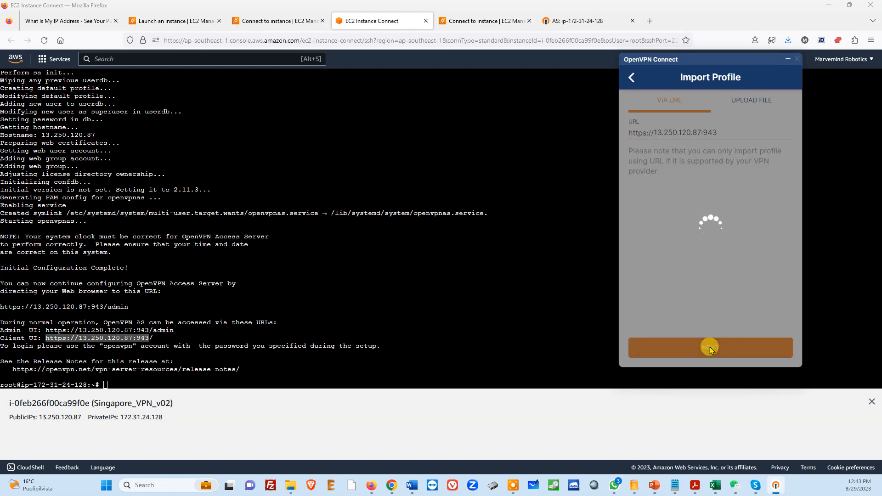
pyautogui.click(710, 348)
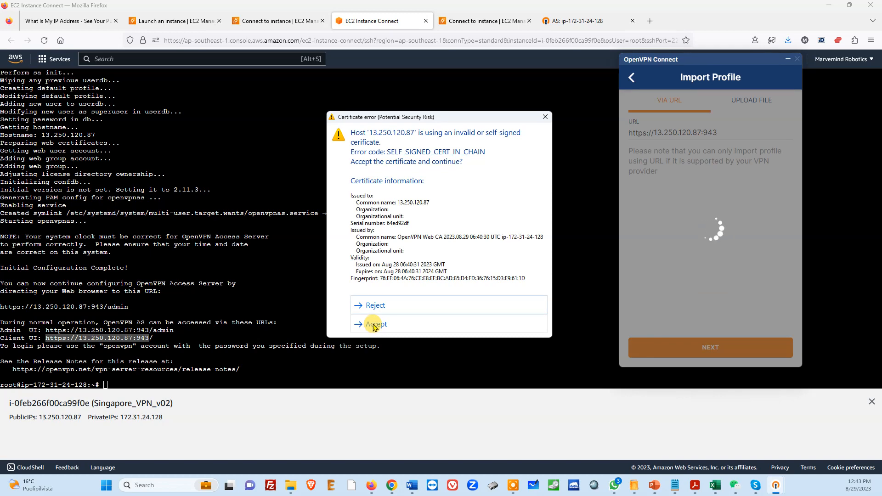
pyautogui.click(375, 324)
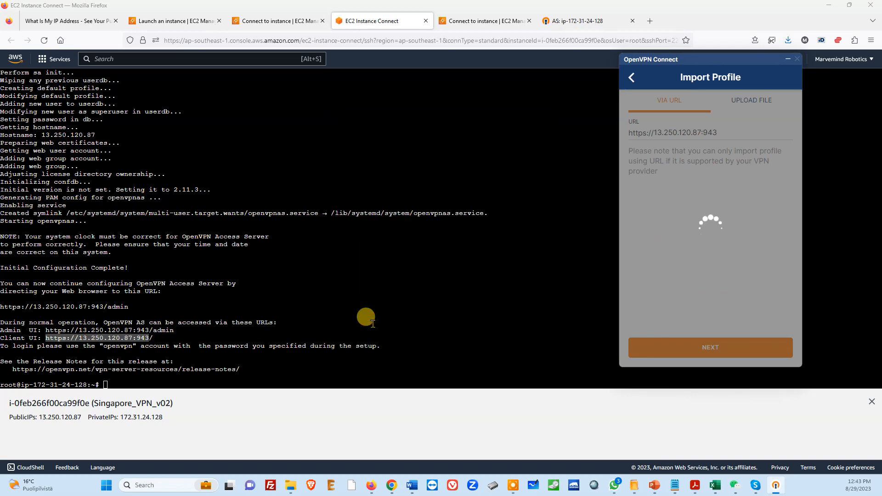
pyautogui.click(709, 347)
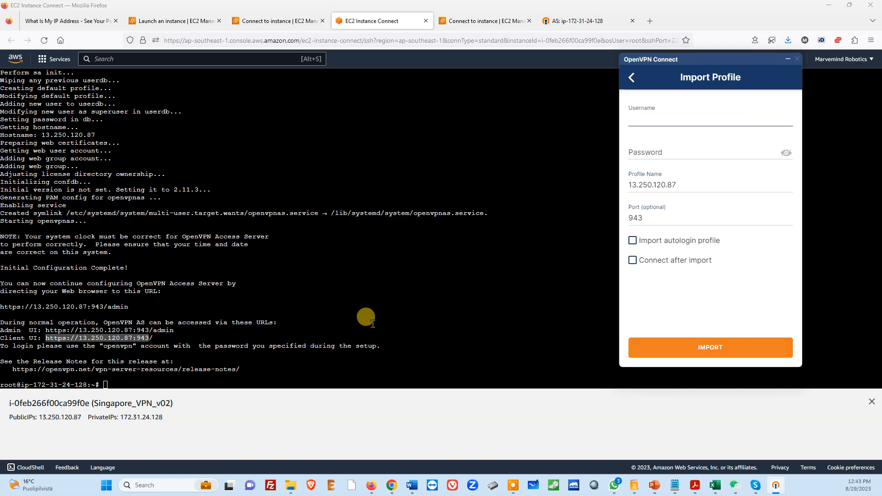
# Step: Try importing as openvpnas with Connect after import ticked, then dismiss the authentication error
pyautogui.write('open')
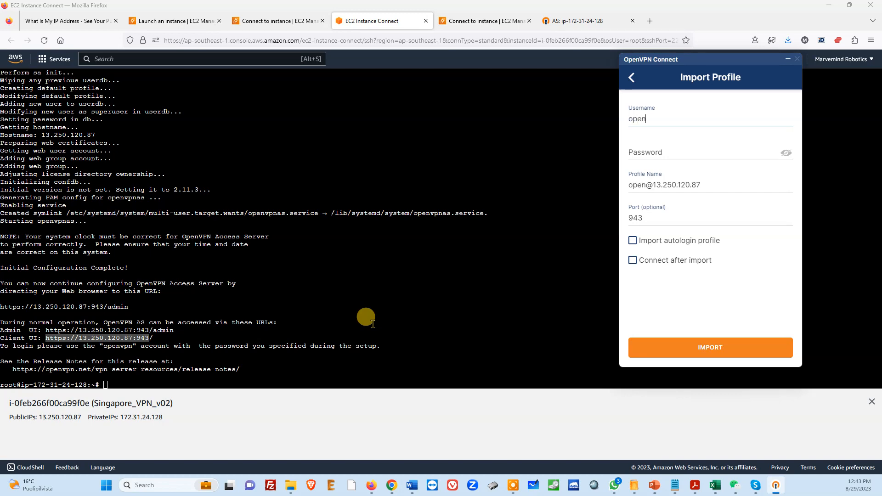
pyautogui.write('vpn')
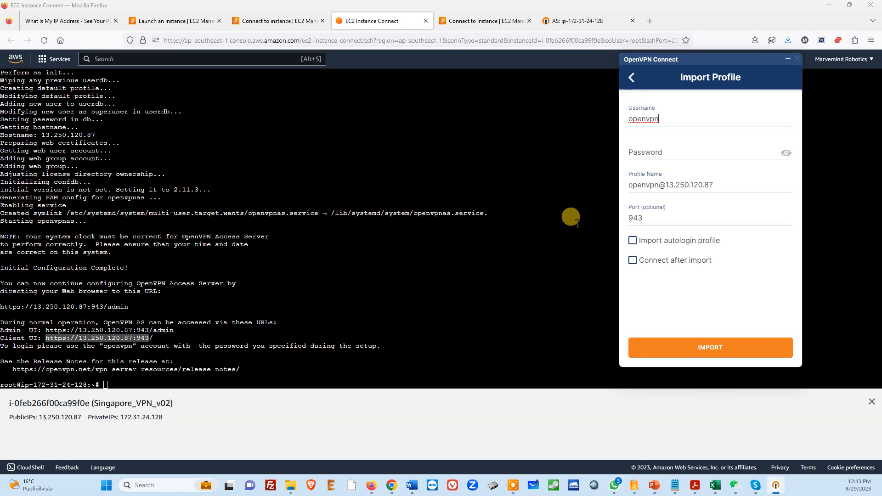
pyautogui.write('as')
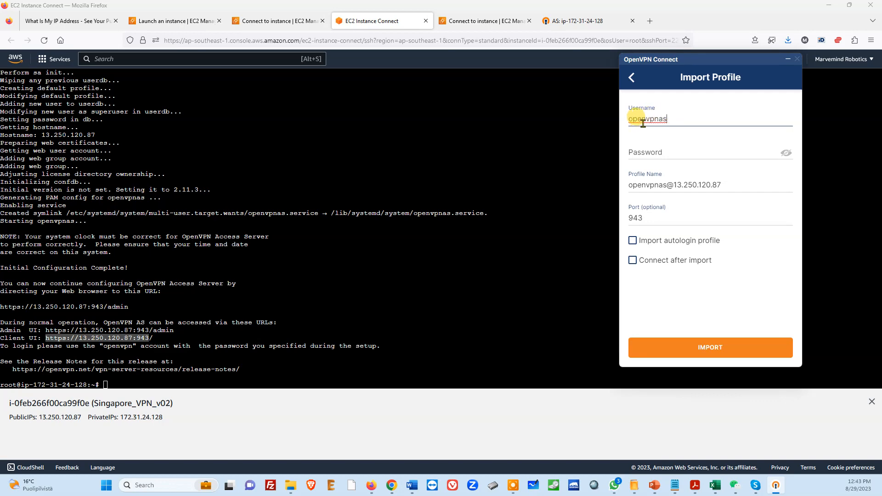
pyautogui.click(681, 153)
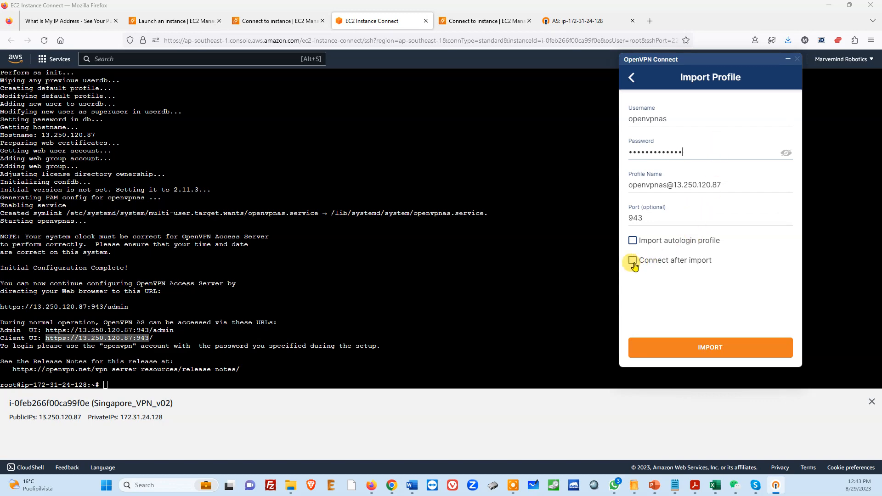
pyautogui.click(632, 260)
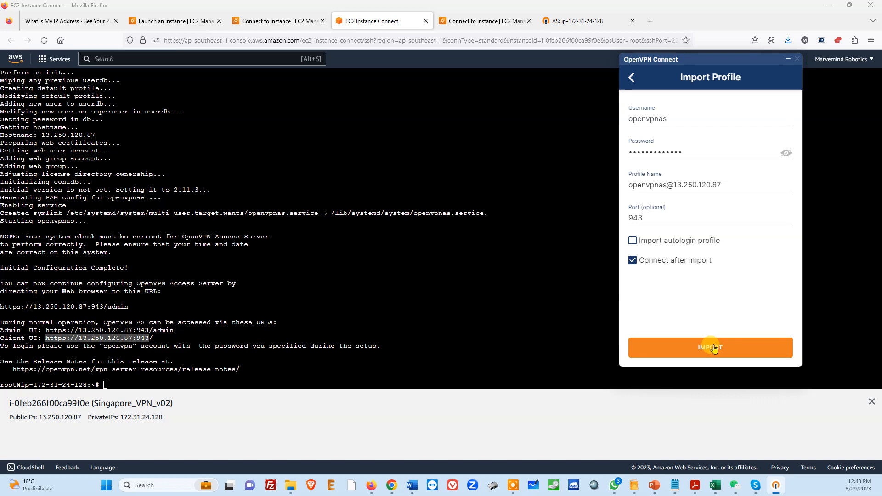
pyautogui.click(710, 347)
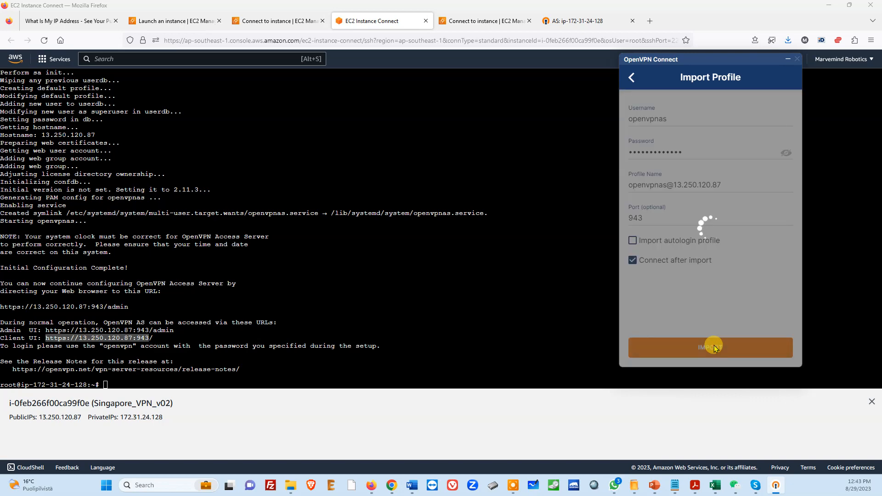
pyautogui.click(710, 347)
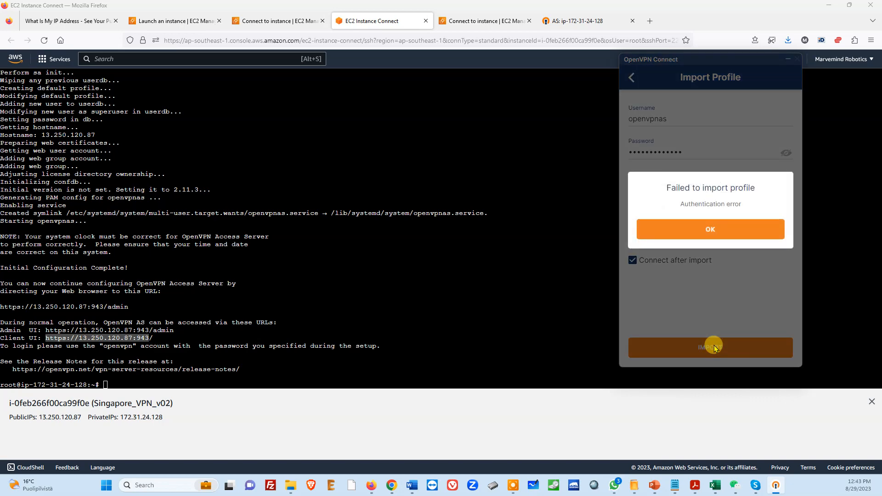
pyautogui.click(710, 229)
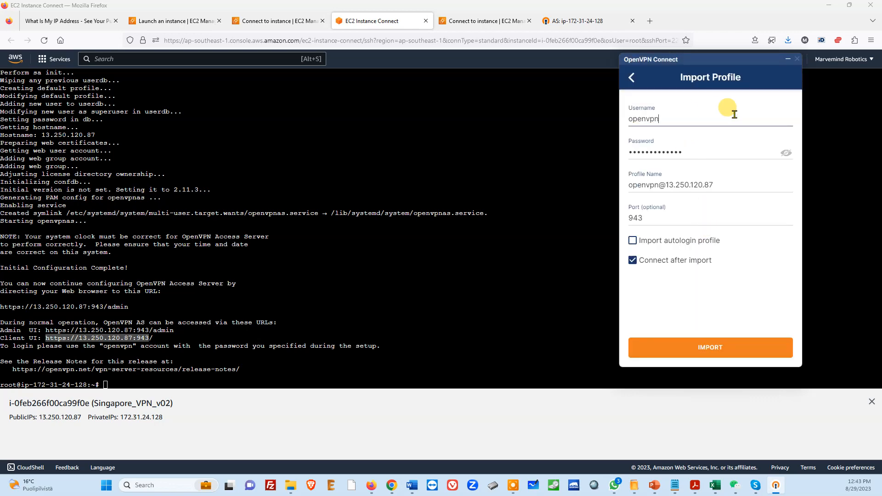
pyautogui.click(710, 347)
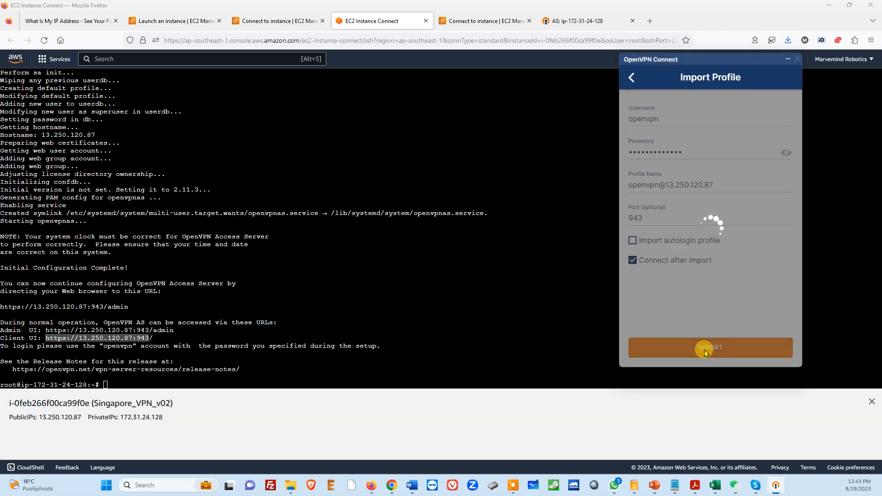
pyautogui.click(710, 348)
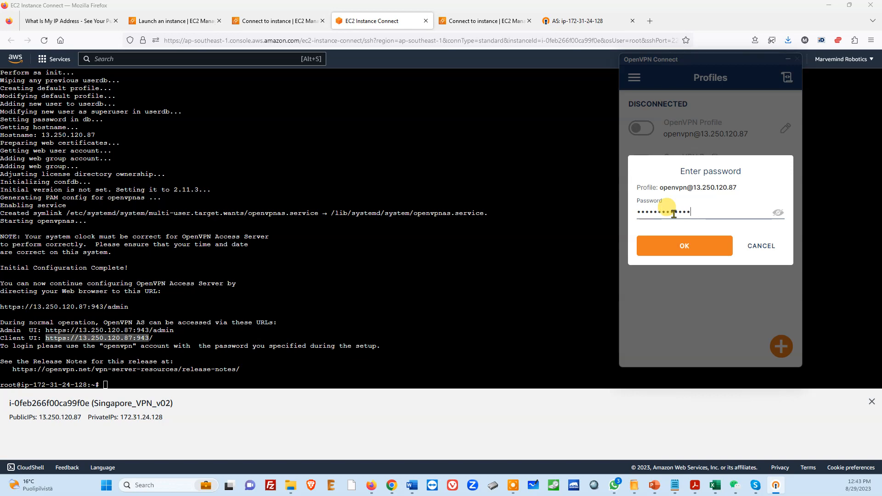
pyautogui.click(684, 246)
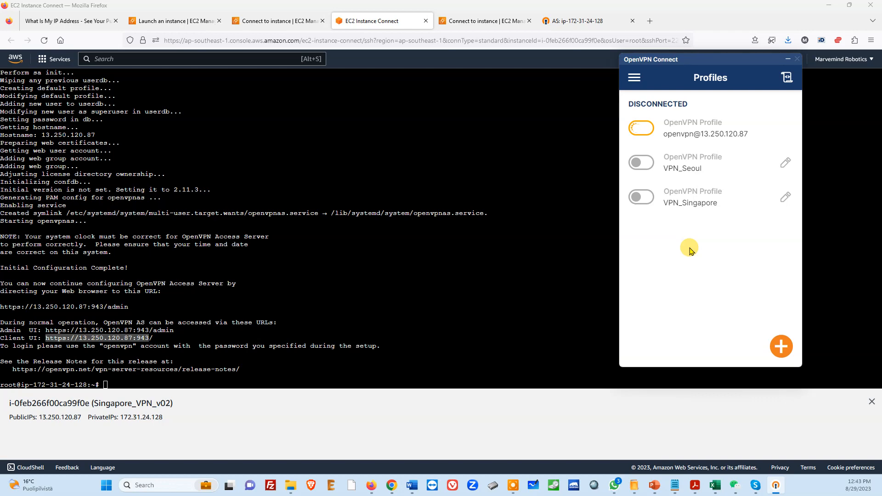
pyautogui.click(641, 128)
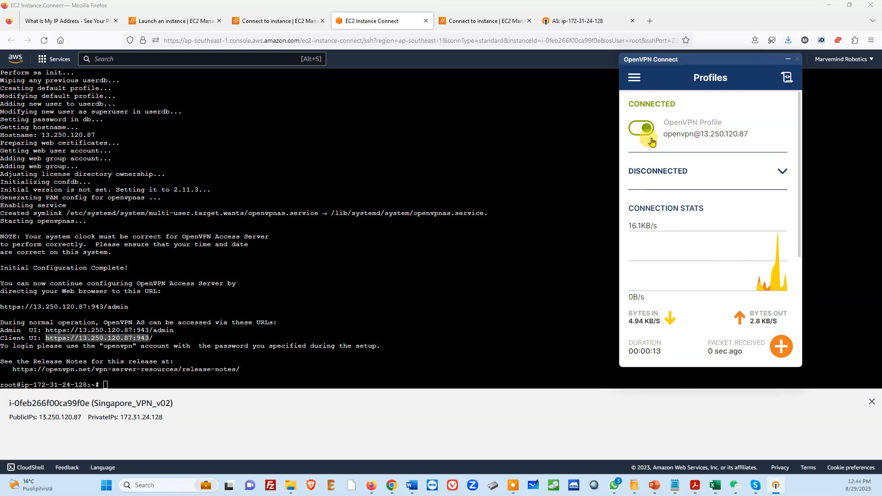
pyautogui.click(641, 128)
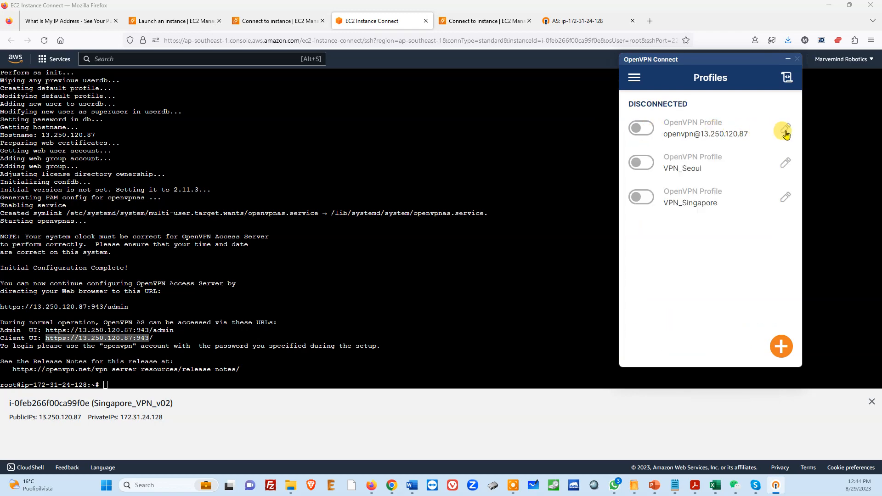
pyautogui.click(785, 134)
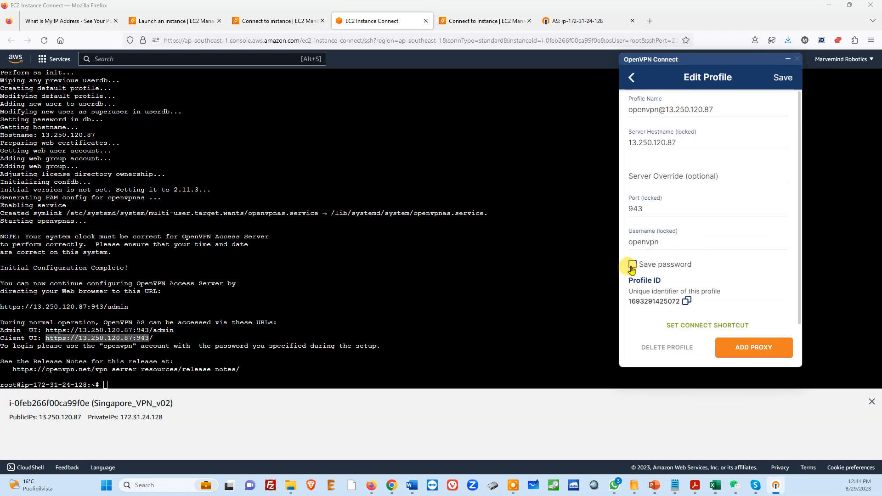
pyautogui.click(632, 264)
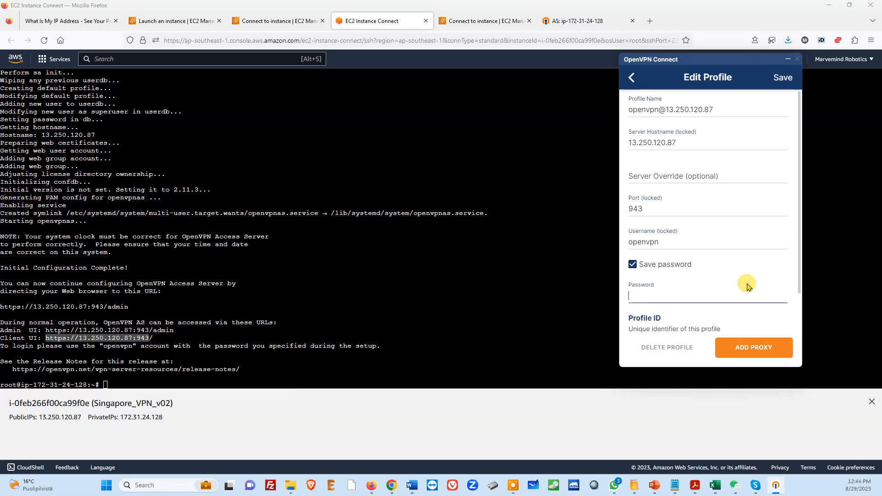
pyautogui.write('password')
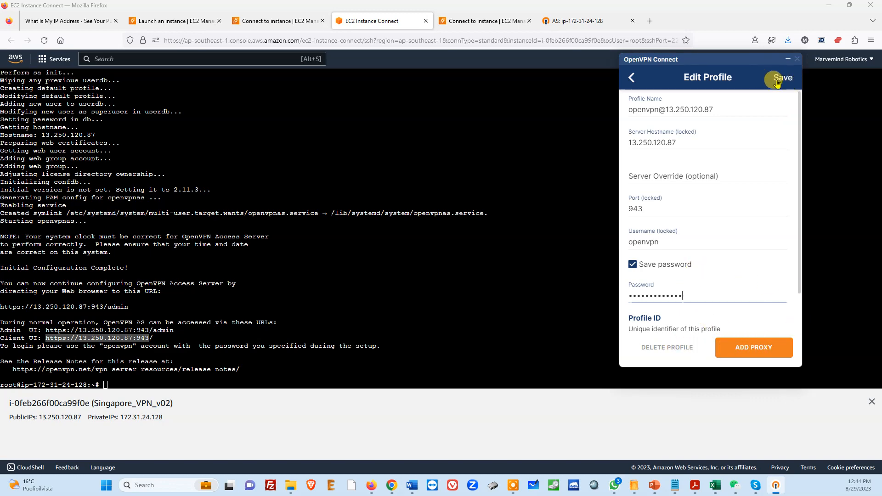
pyautogui.click(782, 77)
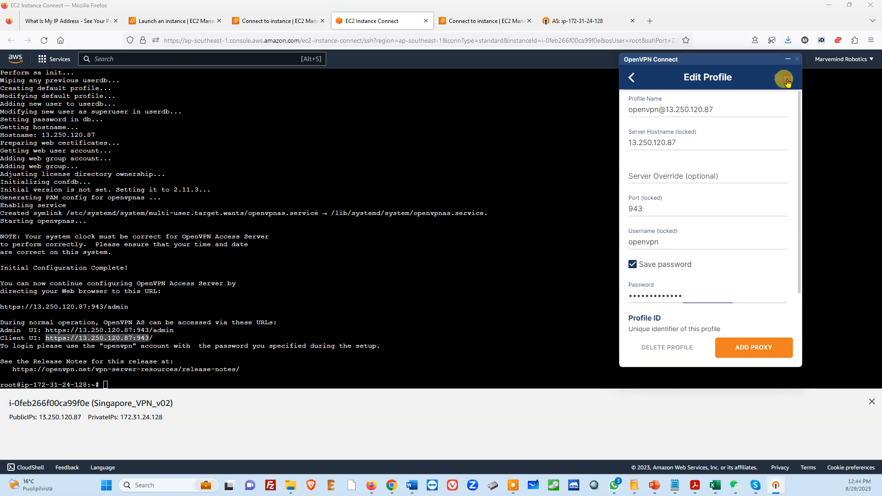
pyautogui.click(632, 77)
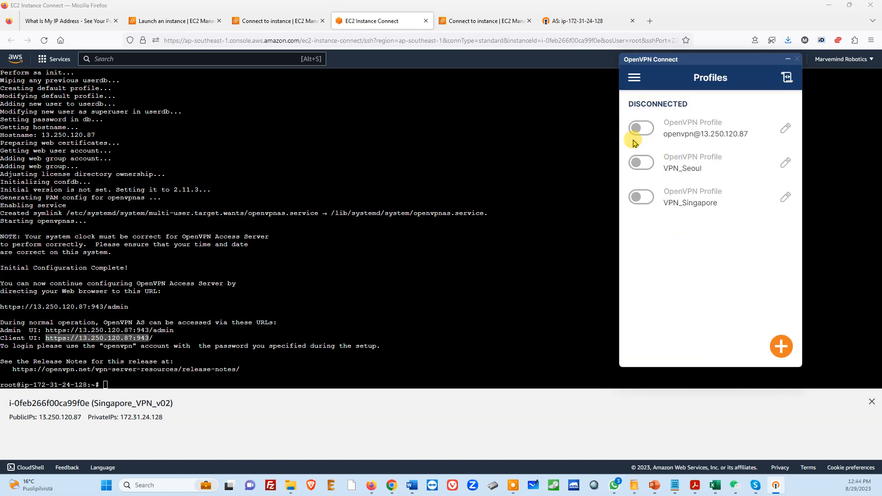
pyautogui.moveTo(688, 173)
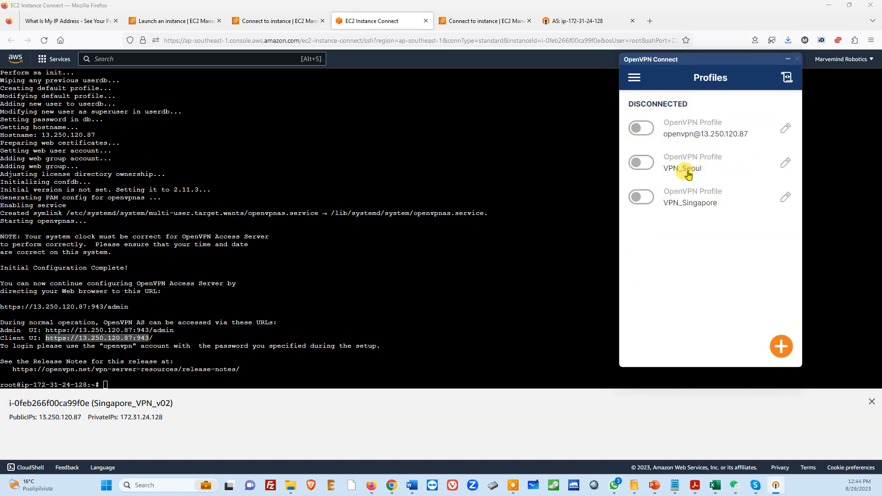
pyautogui.moveTo(679, 207)
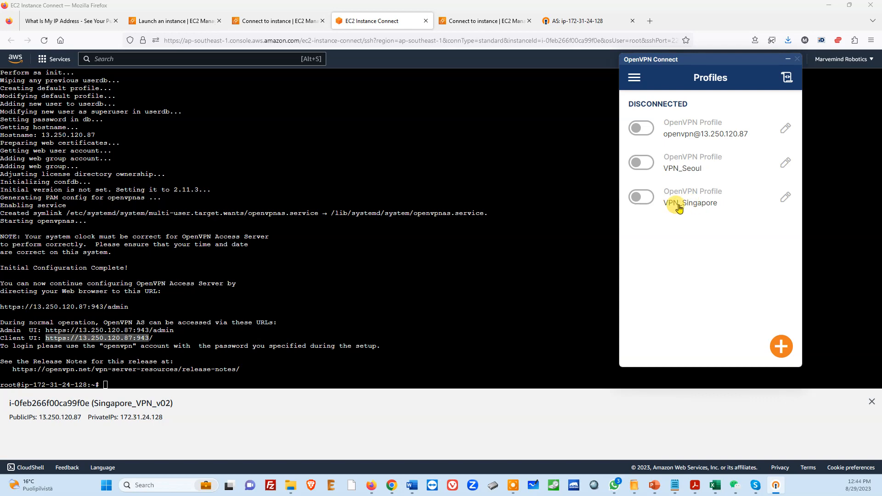
pyautogui.click(641, 127)
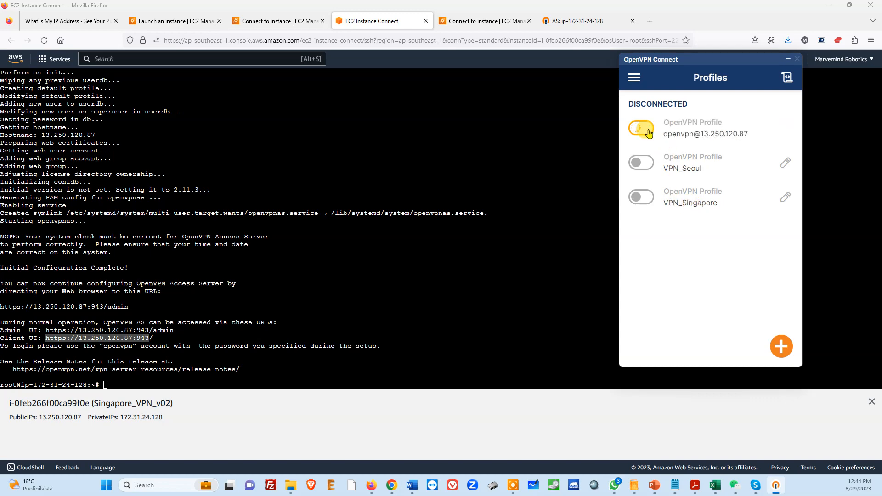
pyautogui.click(641, 128)
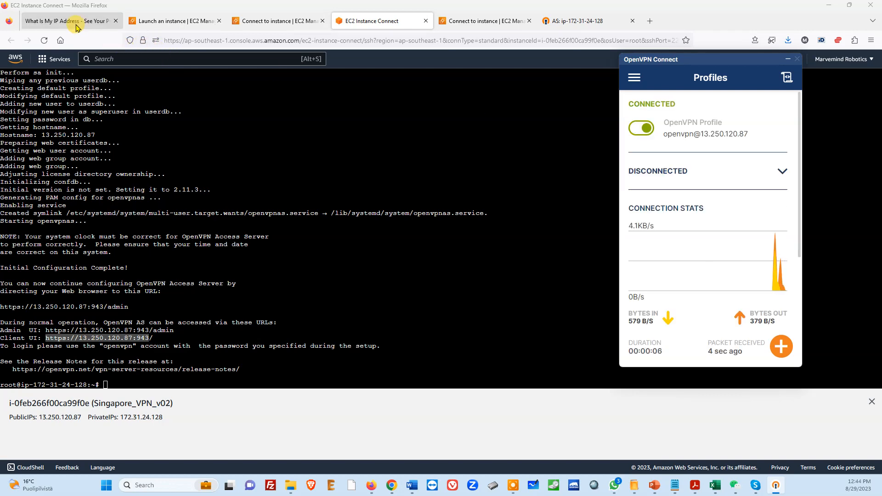
# Step: Reload whatismyipaddress.com to confirm the public IP is 13.250.120.87 in Singapore
pyautogui.click(67, 21)
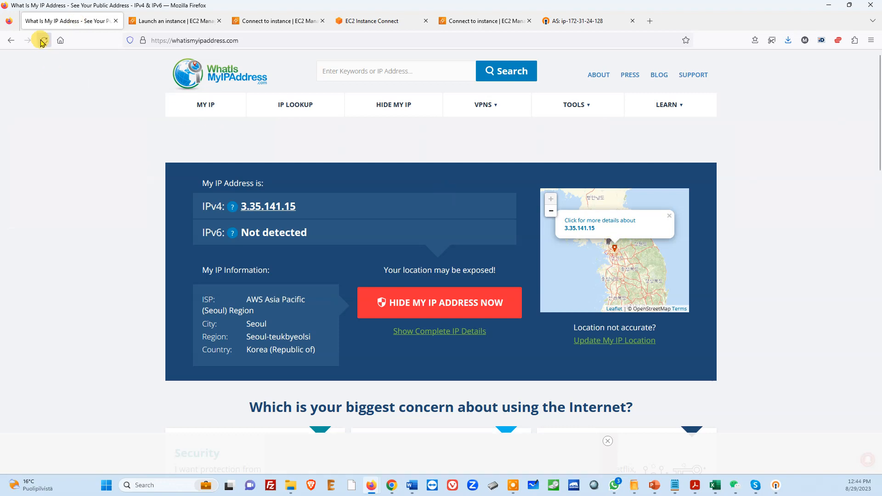
pyautogui.click(42, 40)
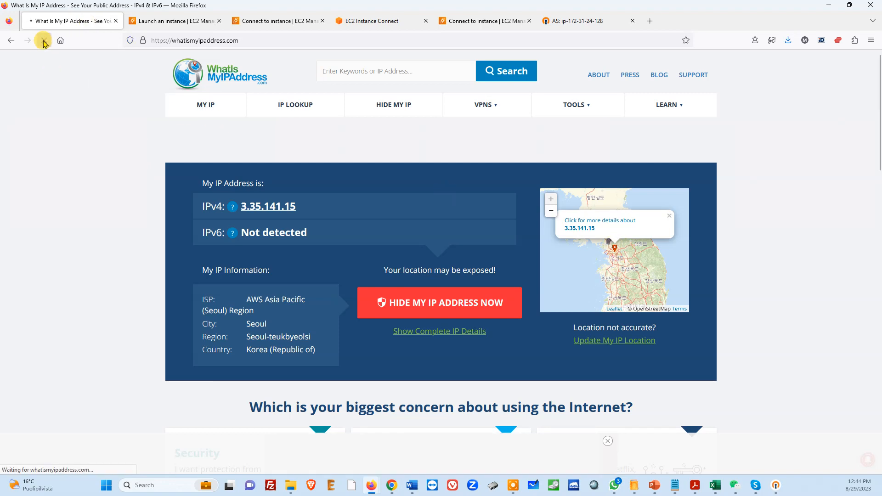
pyautogui.click(43, 41)
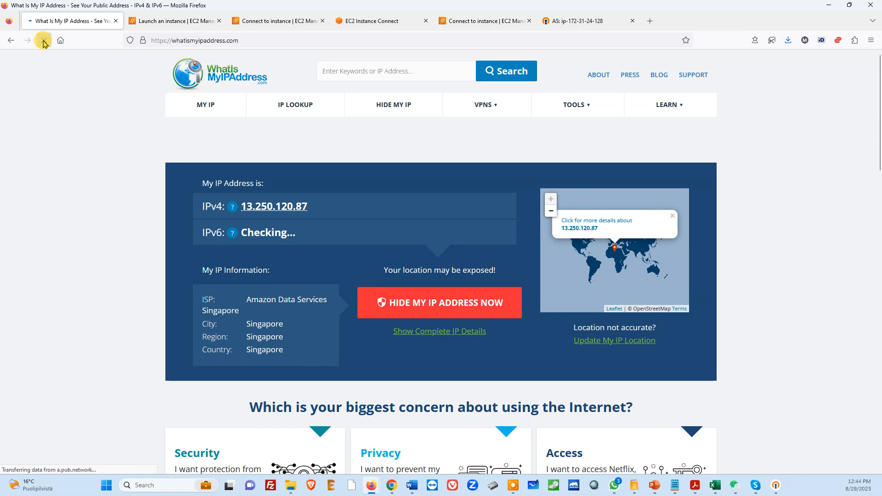
pyautogui.click(43, 40)
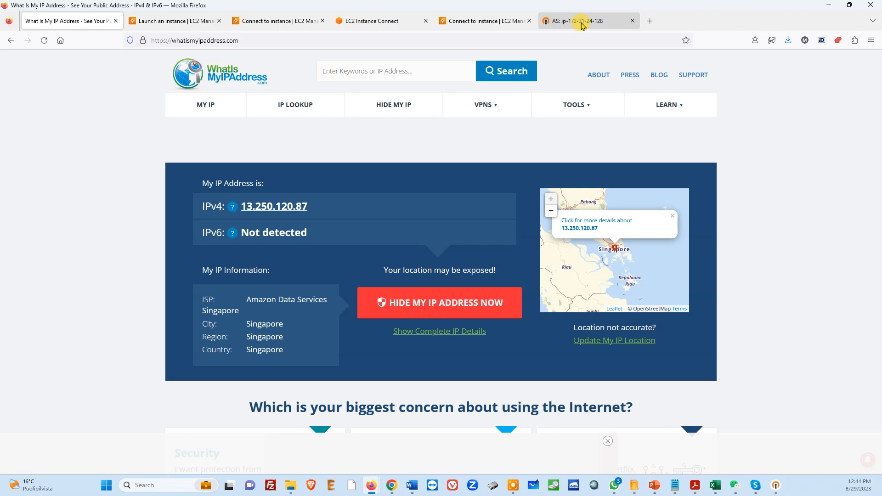
pyautogui.click(369, 21)
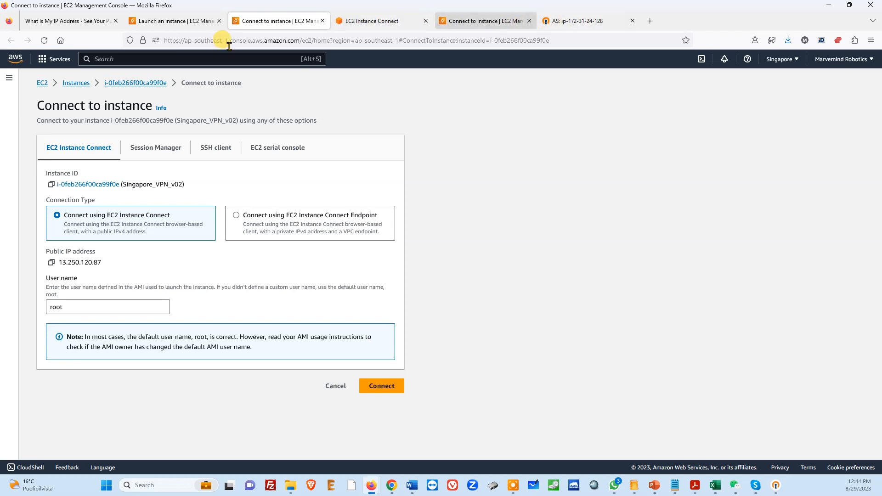
pyautogui.click(68, 21)
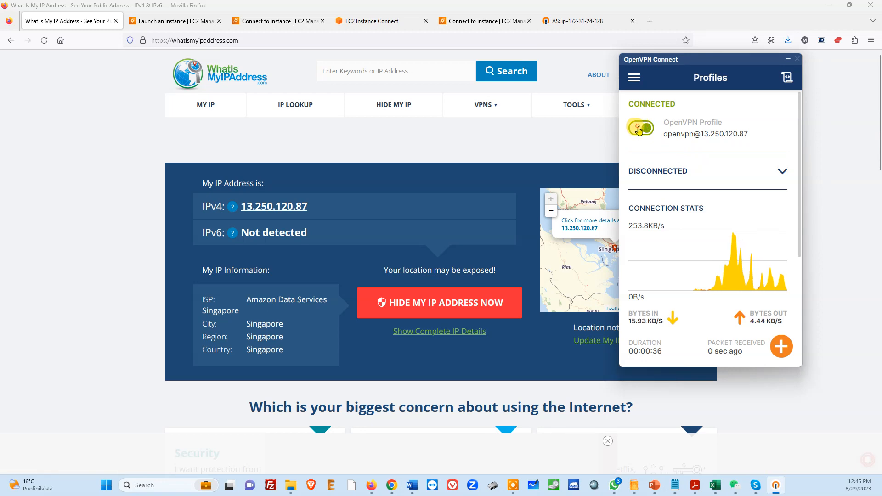
pyautogui.click(640, 128)
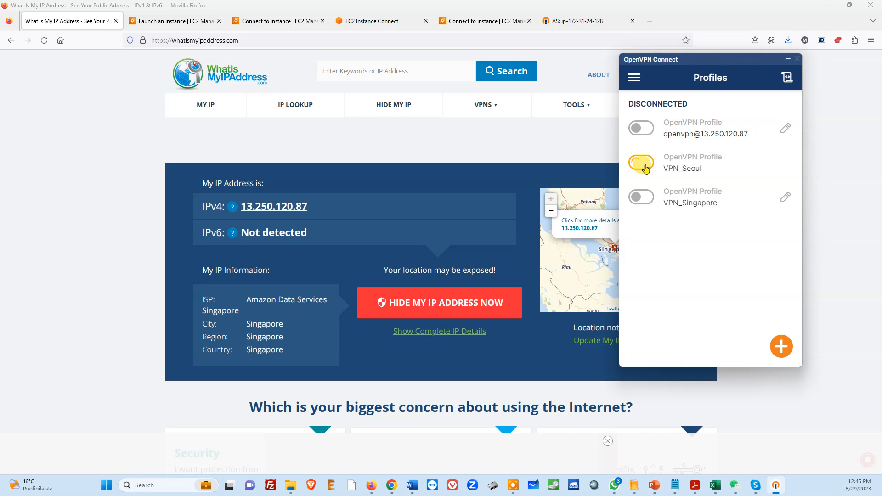
pyautogui.click(641, 164)
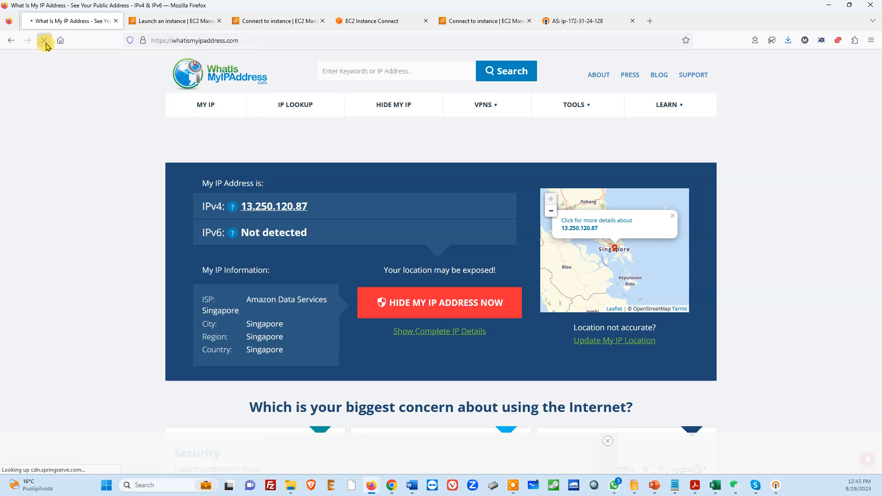
pyautogui.click(44, 40)
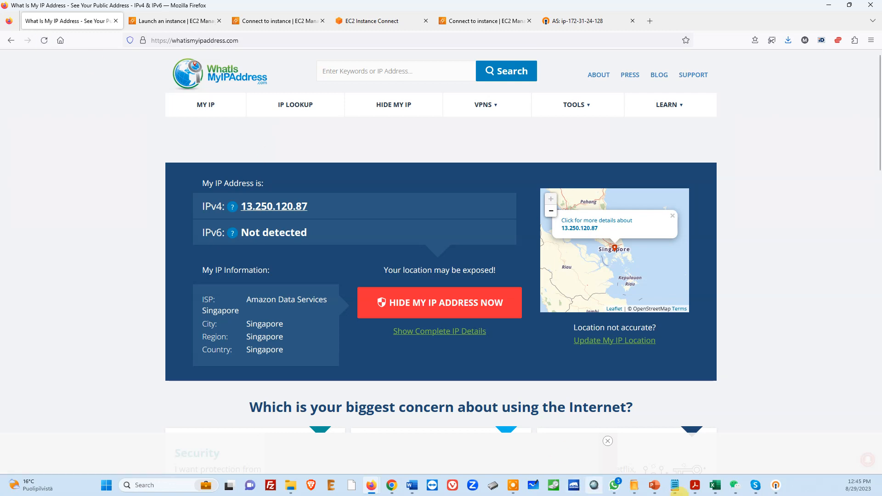
pyautogui.click(779, 485)
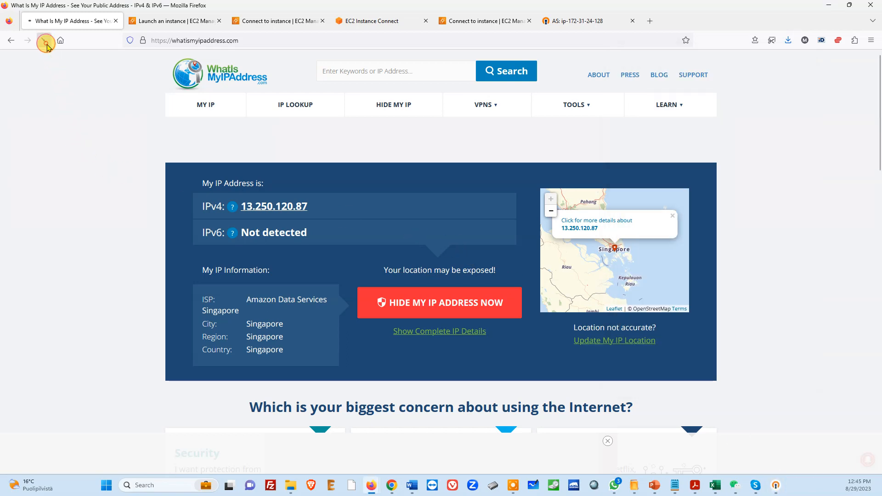
pyautogui.click(44, 40)
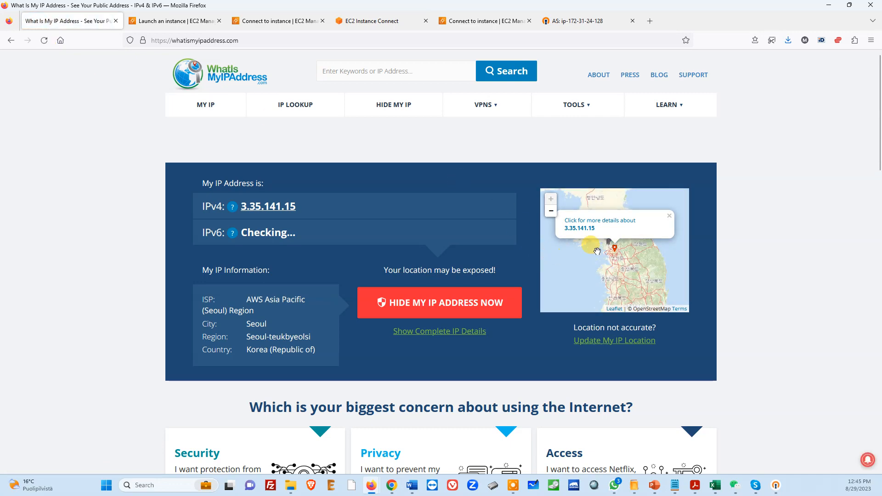
pyautogui.click(778, 485)
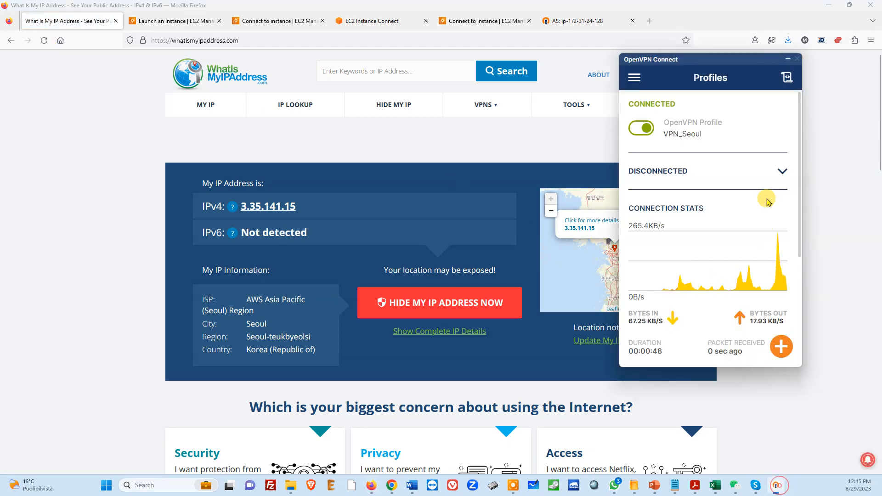
pyautogui.moveTo(669, 113)
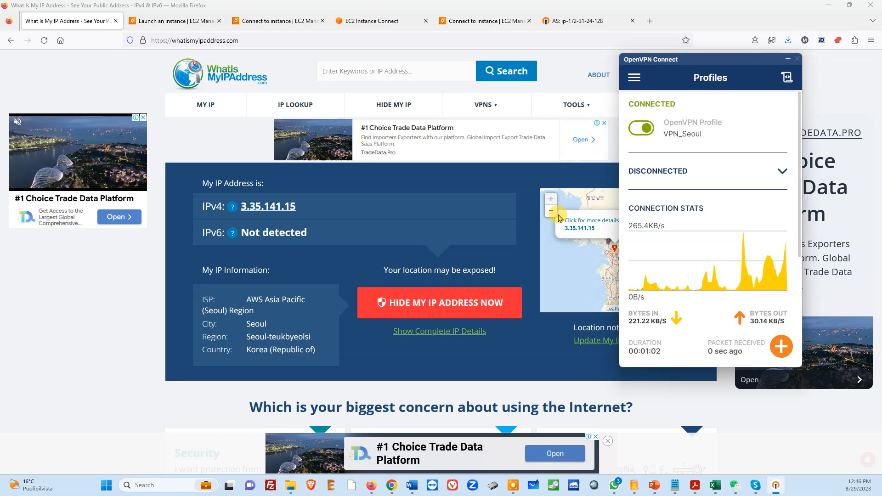
pyautogui.moveTo(713, 208)
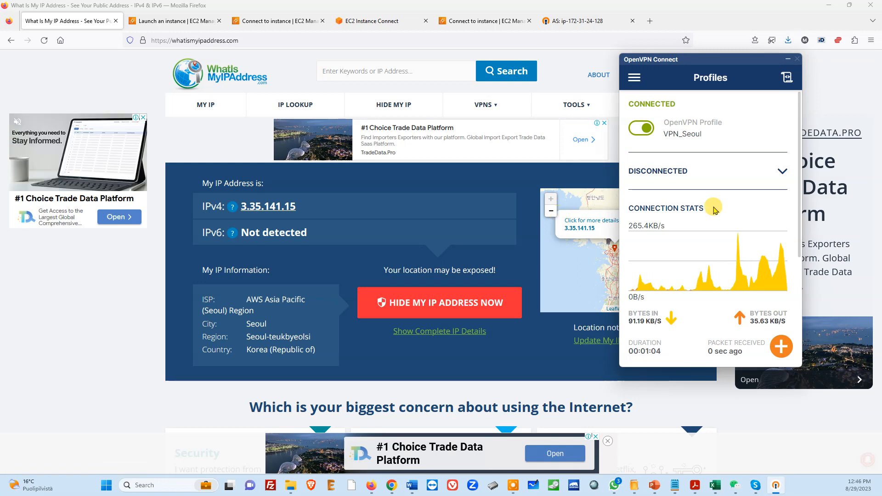